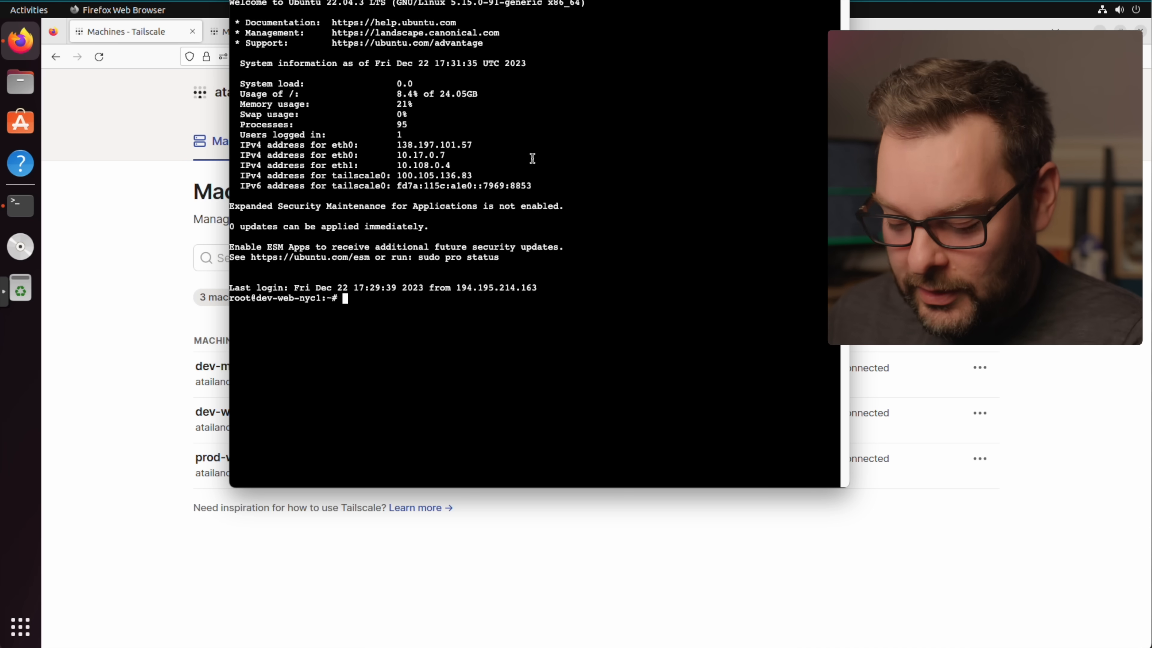
Run 'tailscale status' to list the machines, then 'tailscale set --ssh' to enable Tailscale SSH on dev-web-nyc1.
{"action": "type", "text": "tailscale status"}
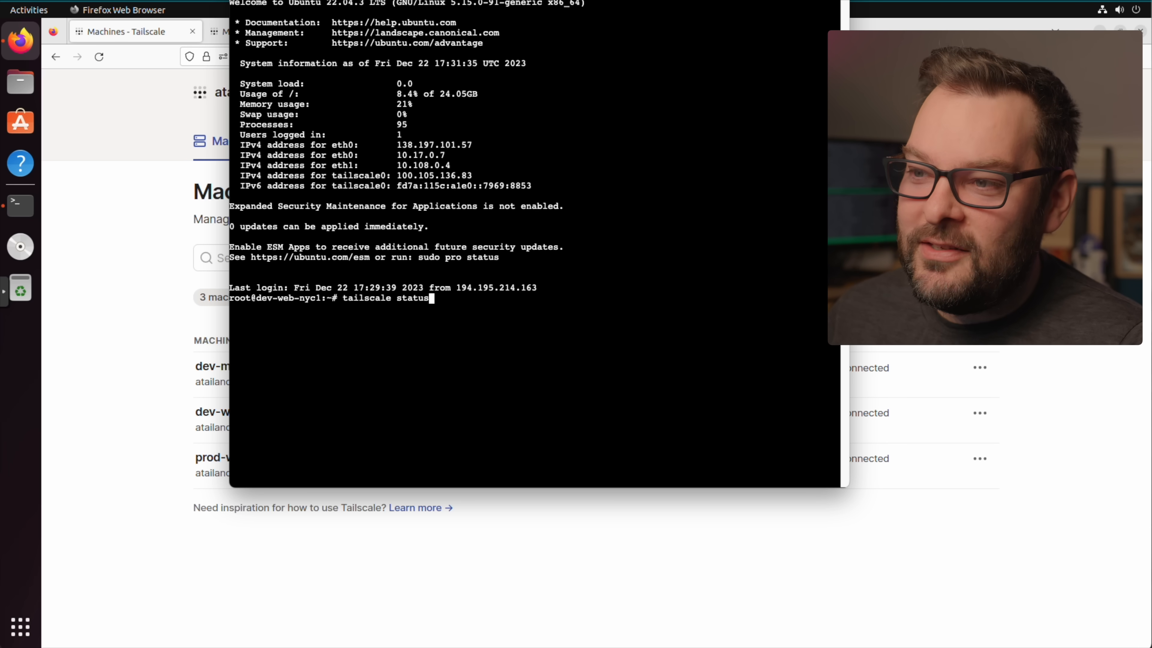
{"action": "key", "text": "Return"}
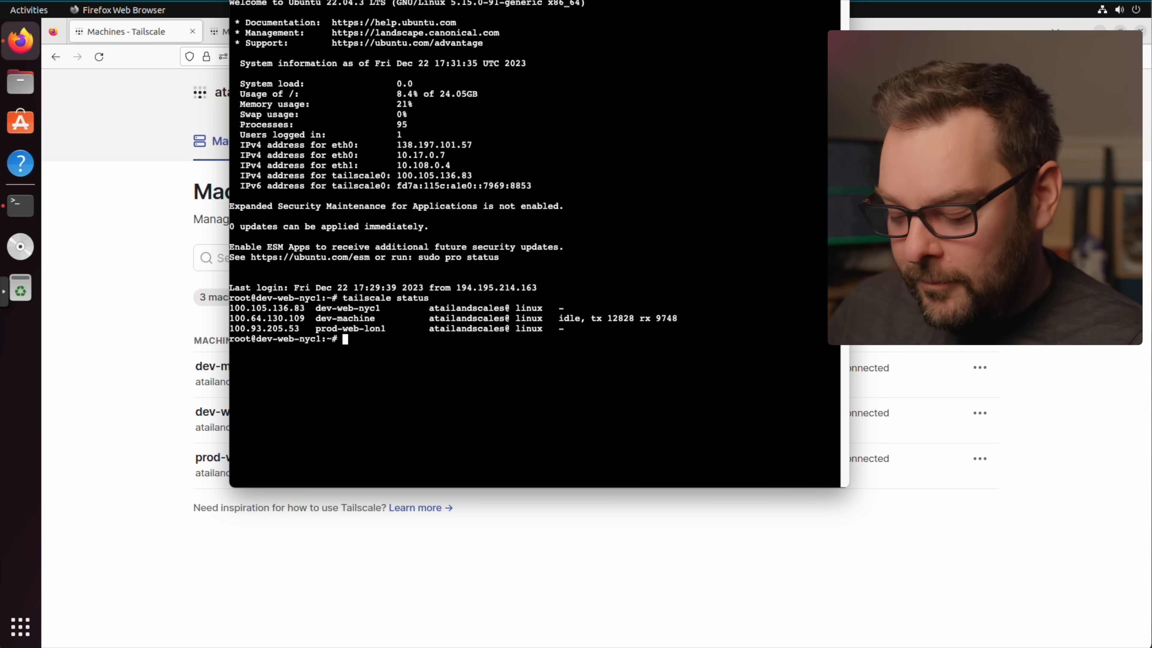
{"action": "type", "text": "tailscale set --s"}
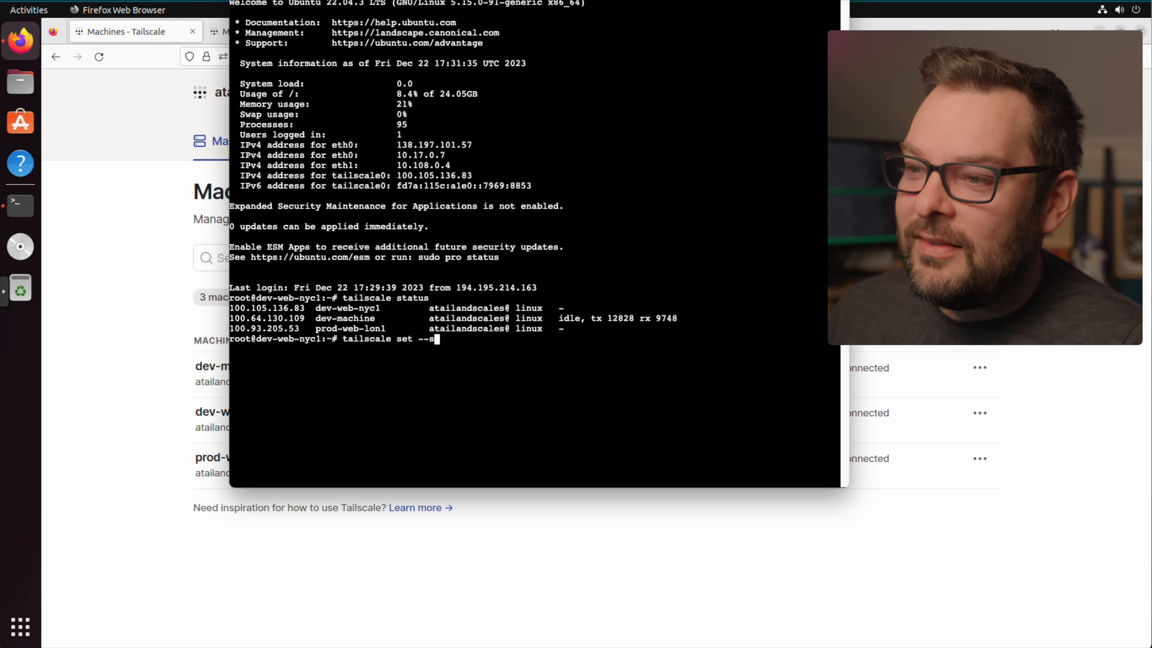
{"action": "key", "text": "Return"}
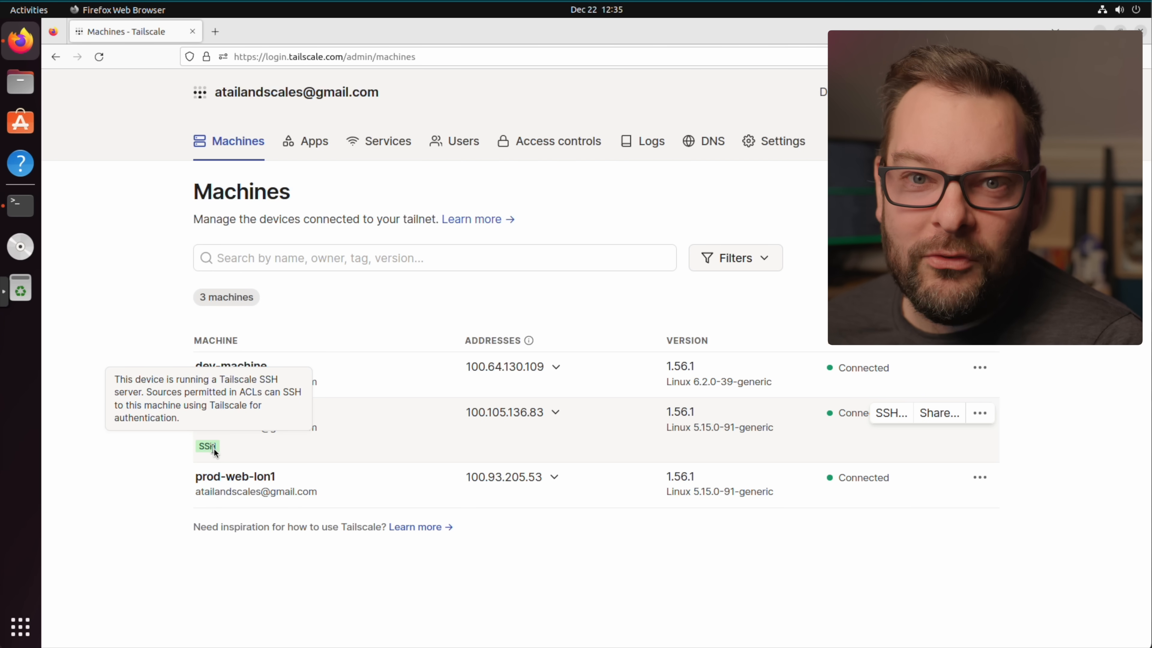
{"action": "mouse_move", "coordinate": [30, 230]}
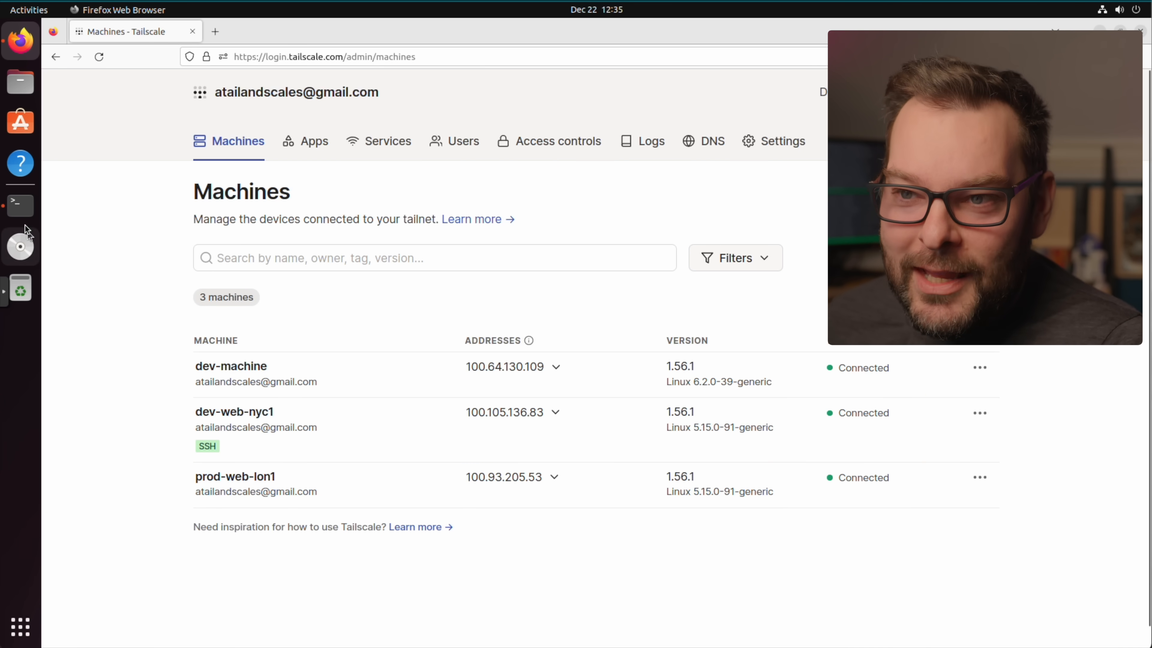
From the local terminal, connect to dev-web-nyc1 as root with 'ssh root@dev-web-nyc1'.
{"action": "left_click", "coordinate": [20, 206]}
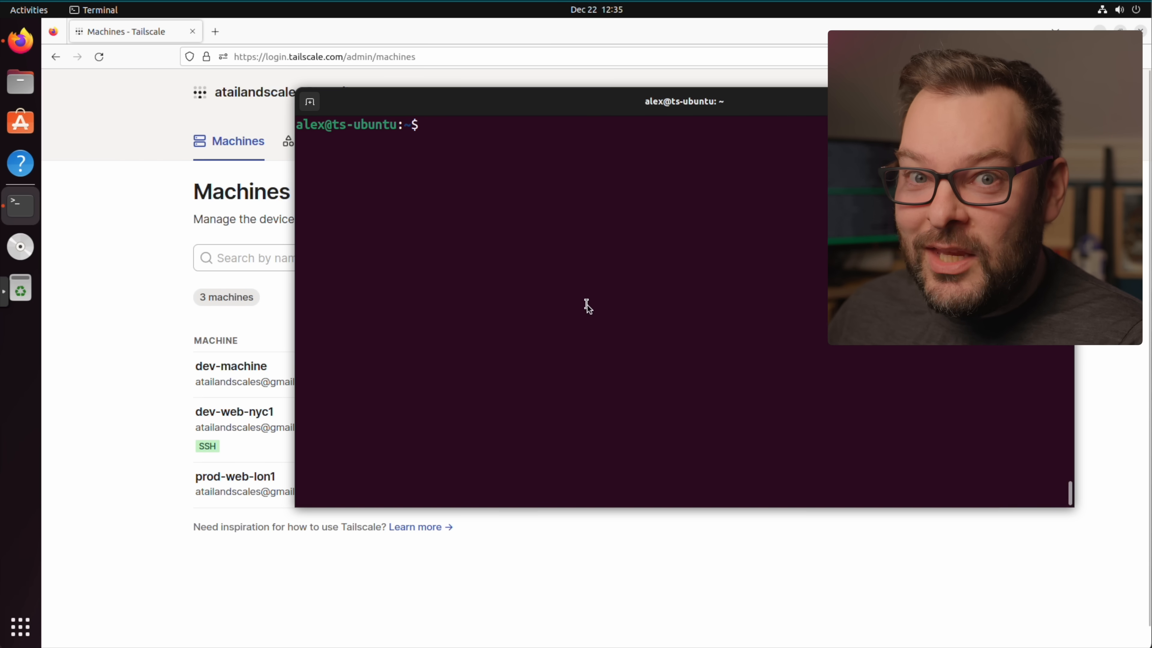
{"action": "type", "text": "ssh r"}
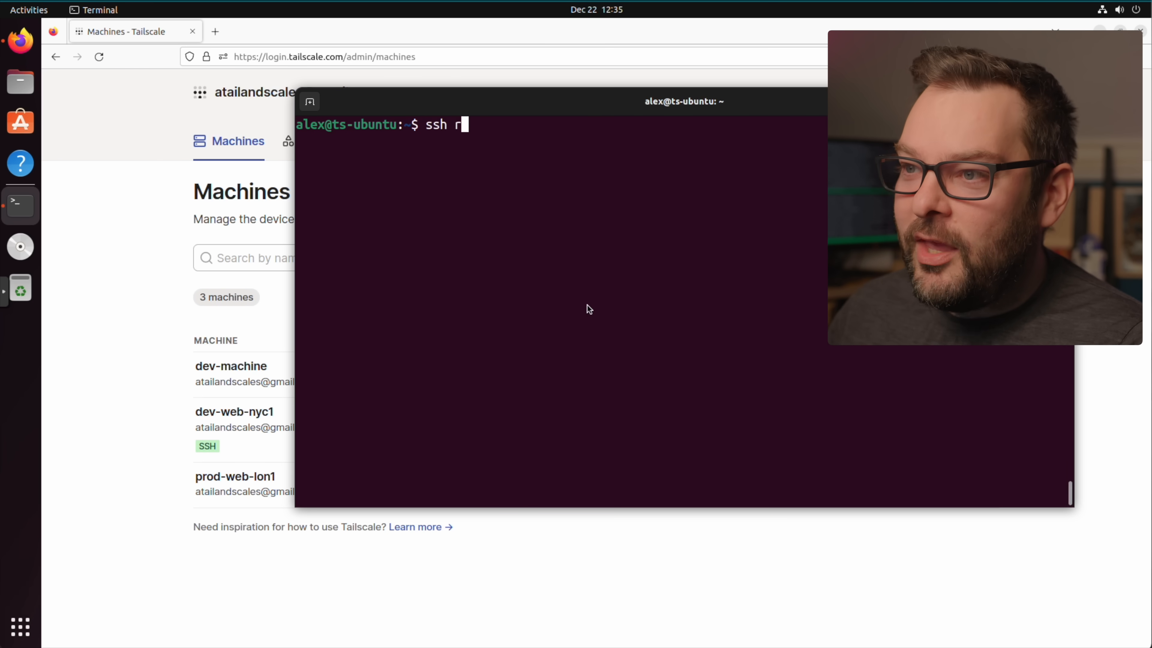
{"action": "type", "text": "oot@d"}
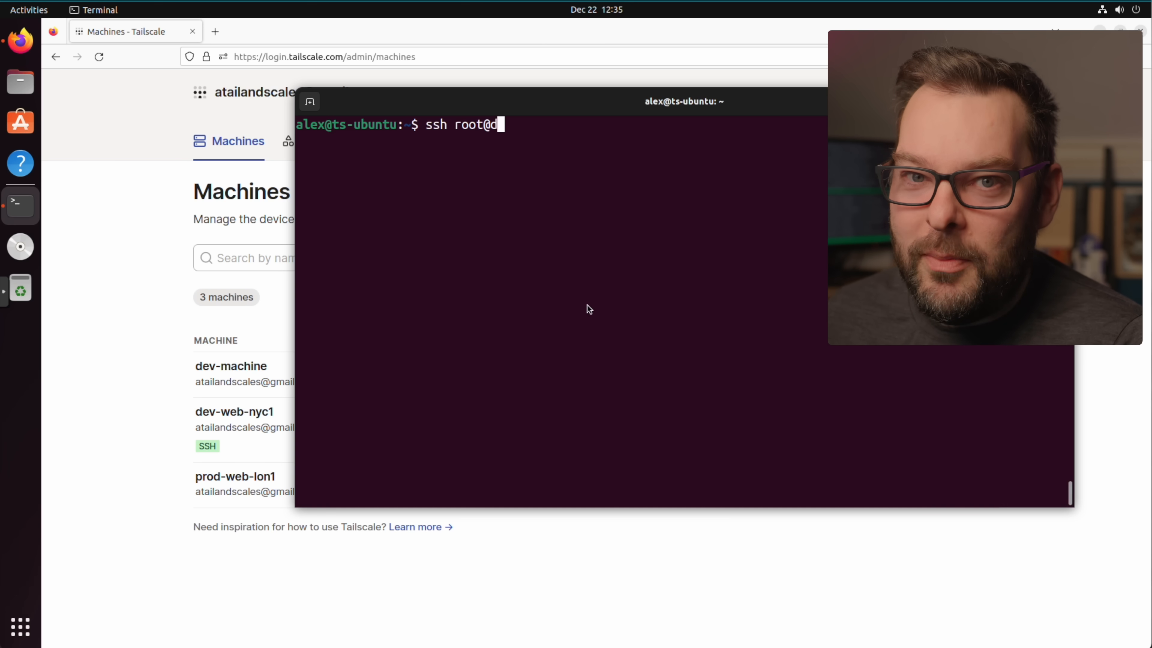
{"action": "type", "text": "ev-web"}
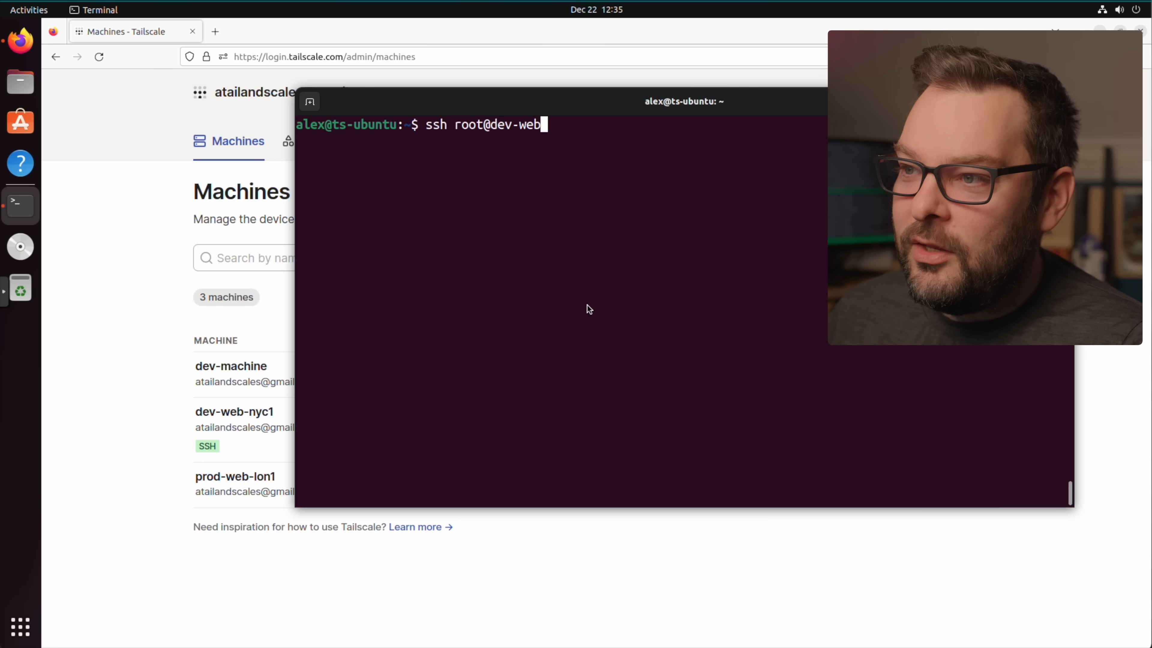
{"action": "type", "text": "nyc"}
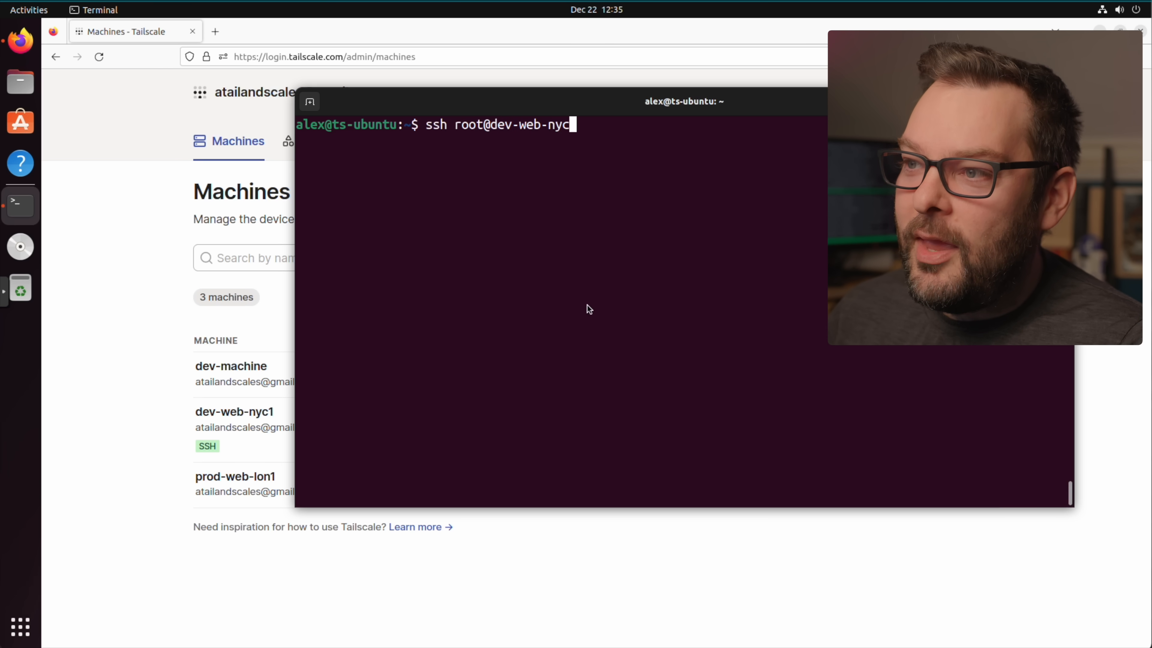
{"action": "type", "text": "1"}
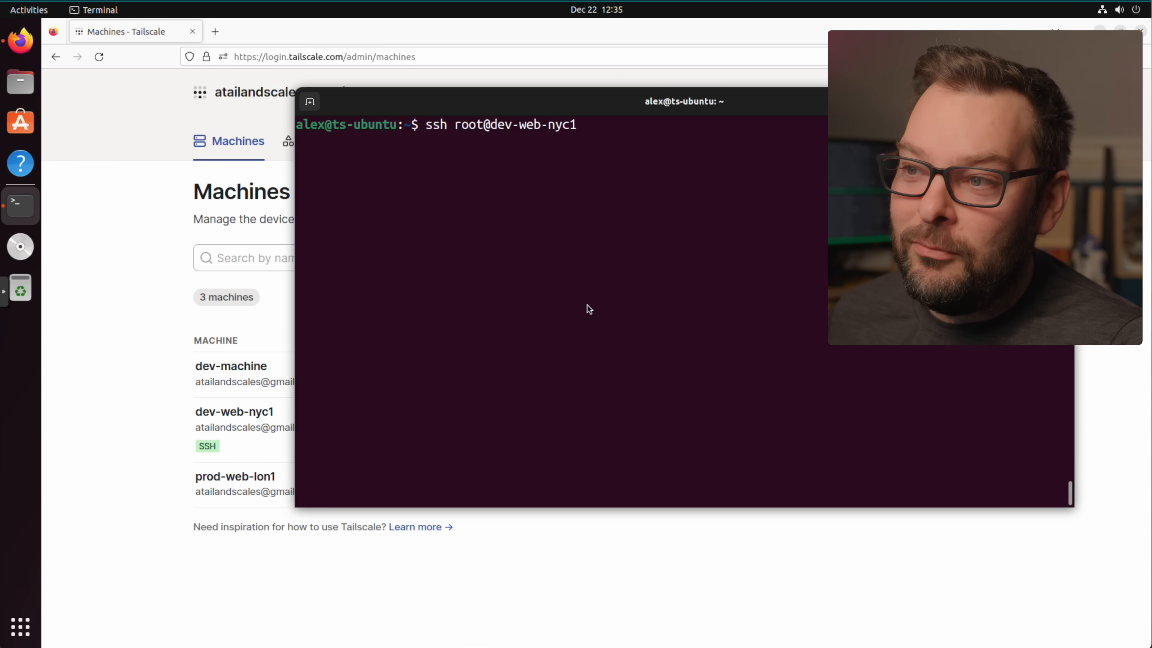
{"action": "key", "text": "Return"}
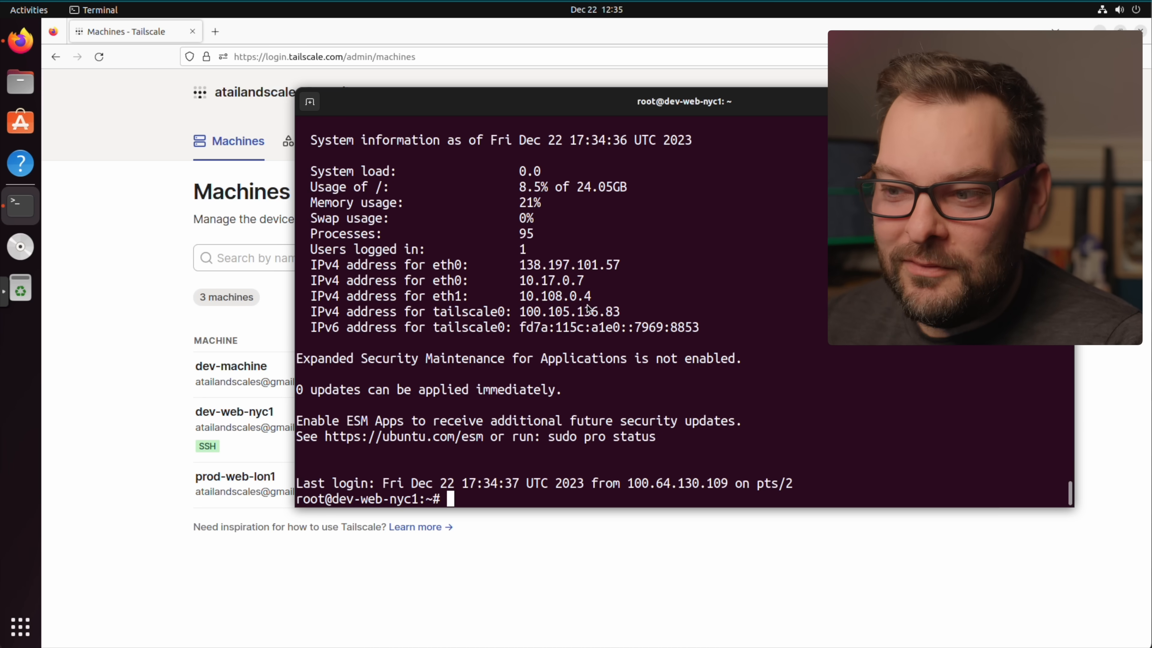
List the local .ssh folder to show only known_hosts, then re-enter 'ssh root@dev-web-nyc1'.
{"action": "type", "text": "ls .ssh/"}
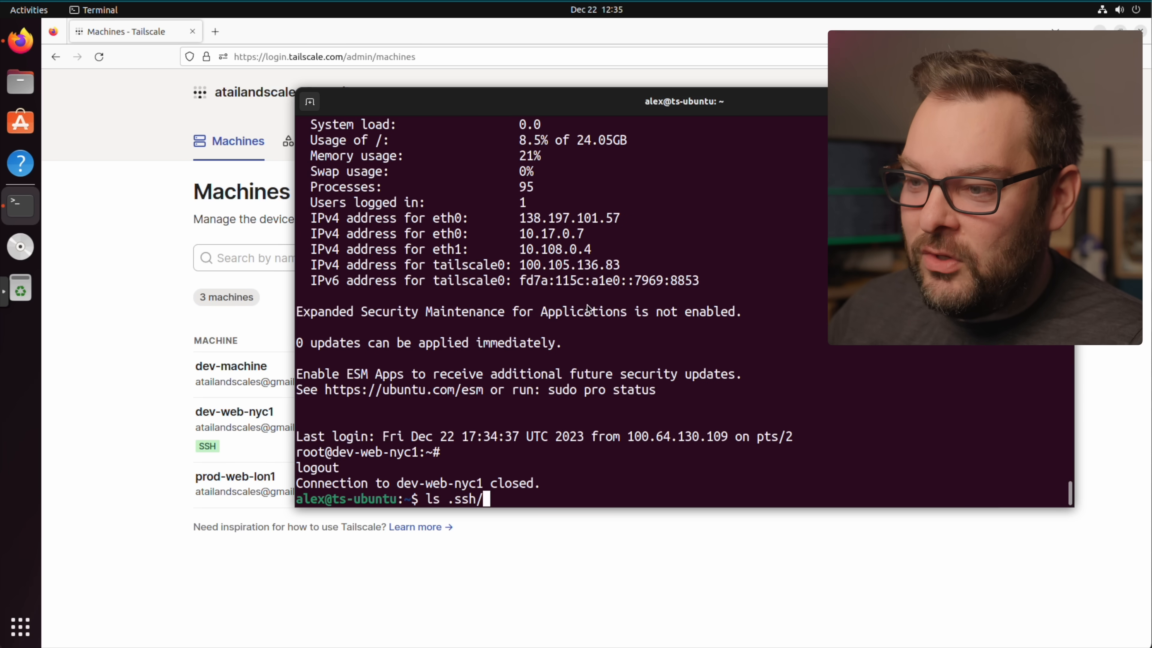
{"action": "key", "text": "Return"}
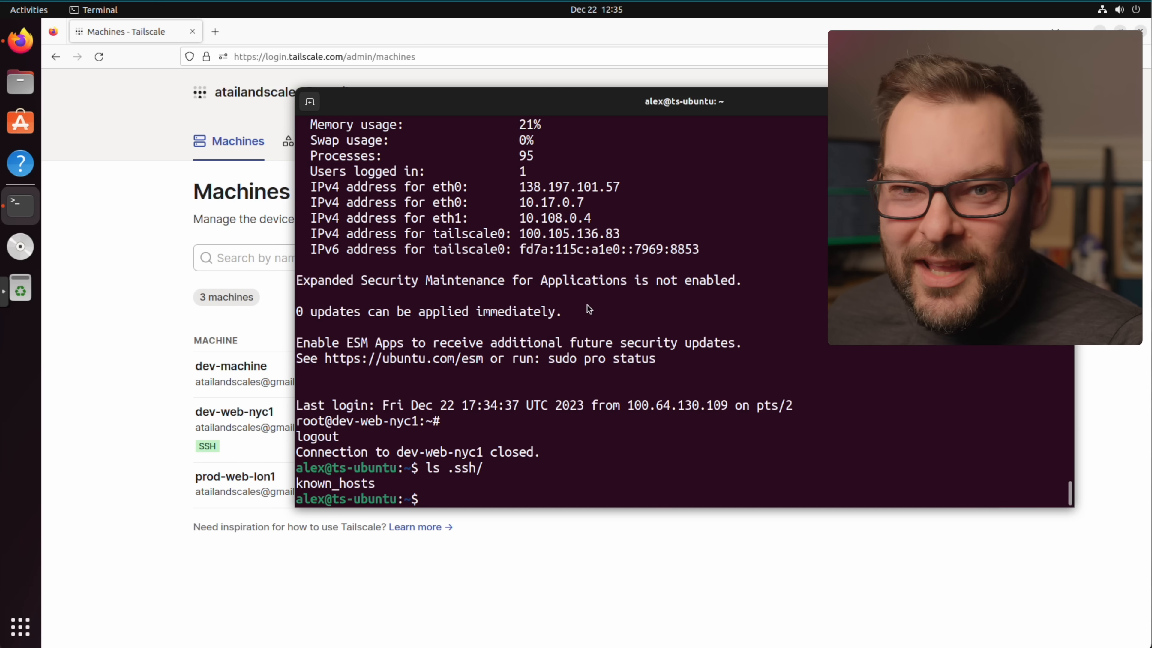
{"action": "type", "text": "ssh root@dev-web-nyc1"}
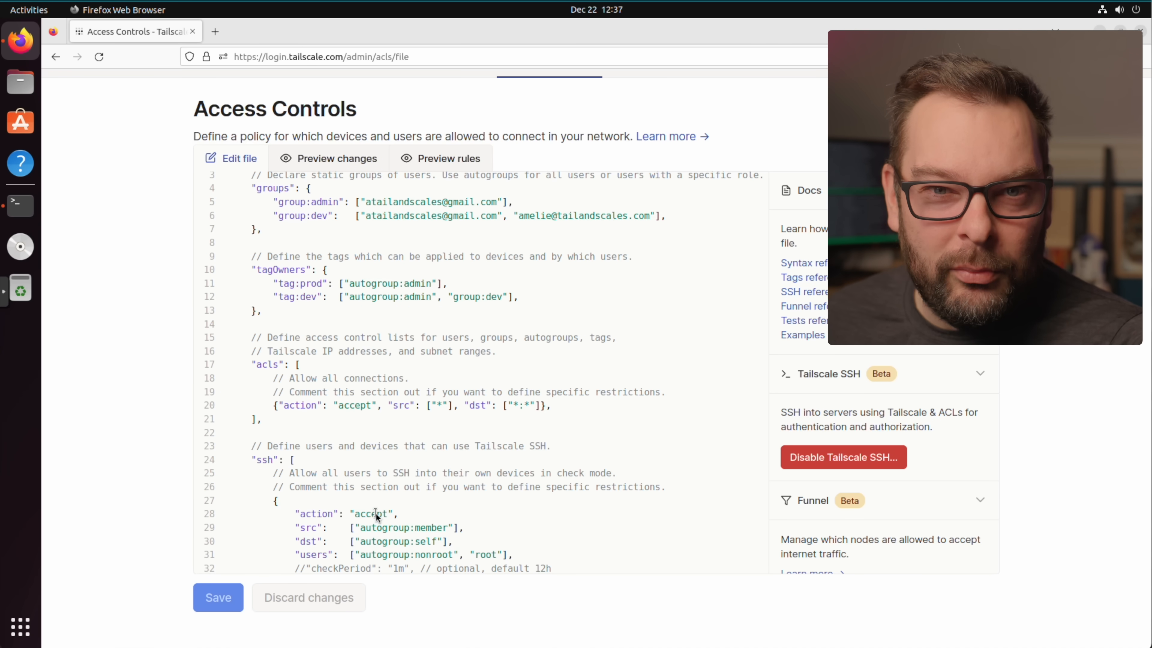
Replace the SSH rule's 'accept' action with 'check' using a 1m checkPeriod and save the policy file.
{"action": "double_click", "coordinate": [371, 513]}
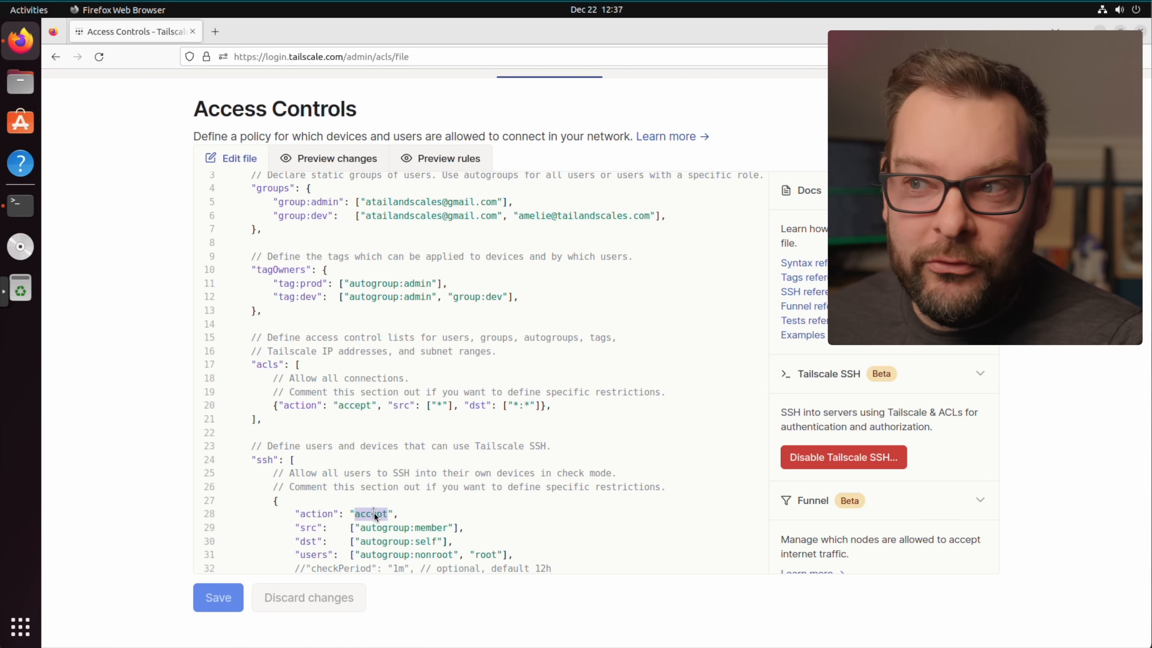
{"action": "scroll", "scroll_direction": "up", "scroll_amount": 3}
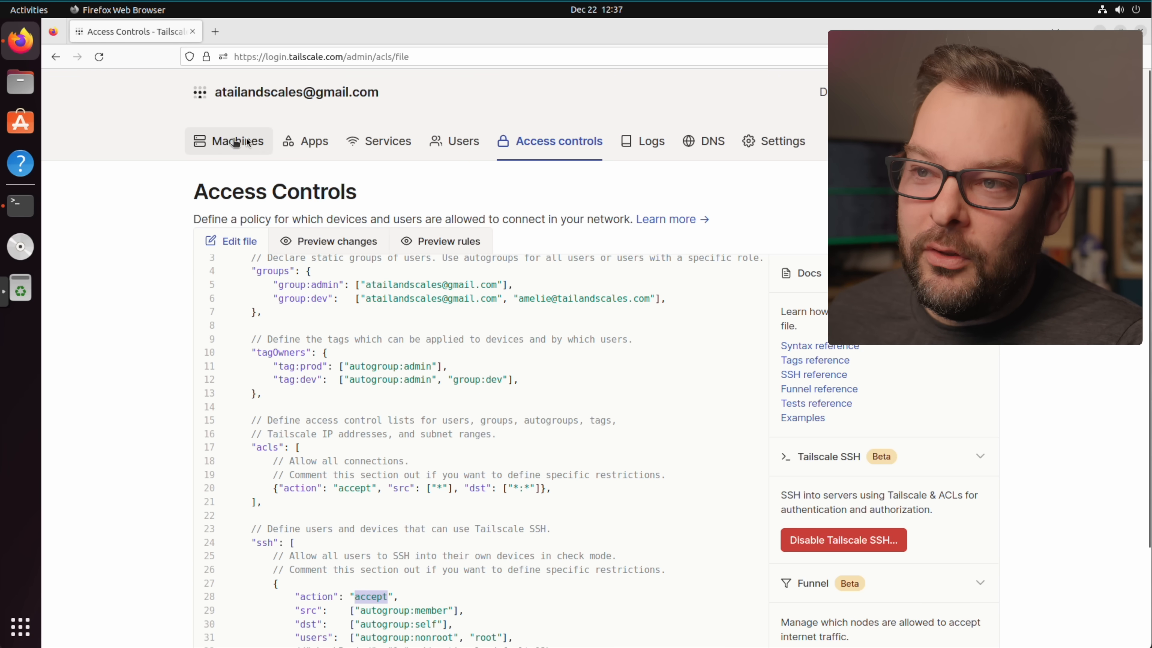
{"action": "mouse_move", "coordinate": [550, 140]}
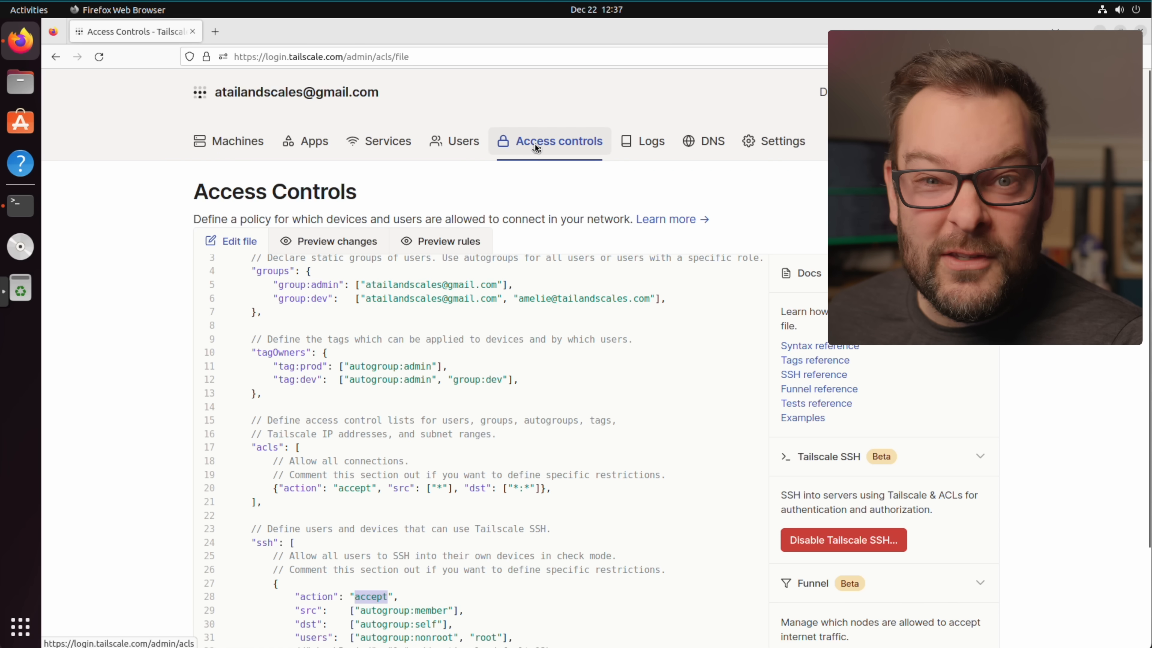
{"action": "scroll", "scroll_direction": "down", "scroll_amount": 3}
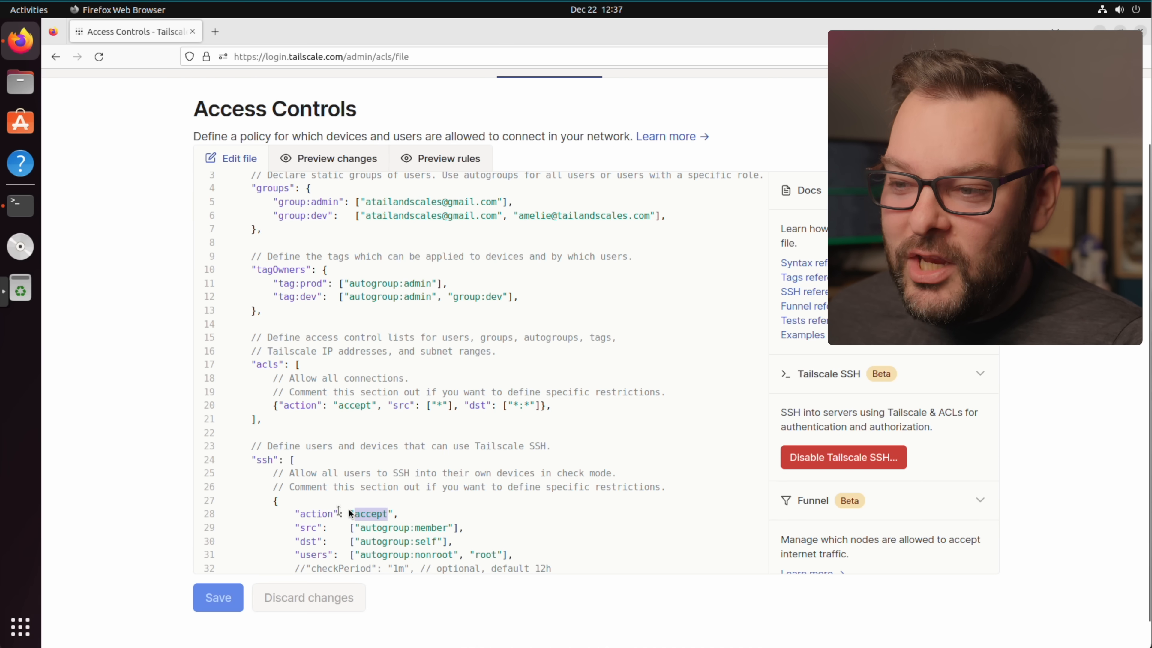
{"action": "type", "text": "ch"}
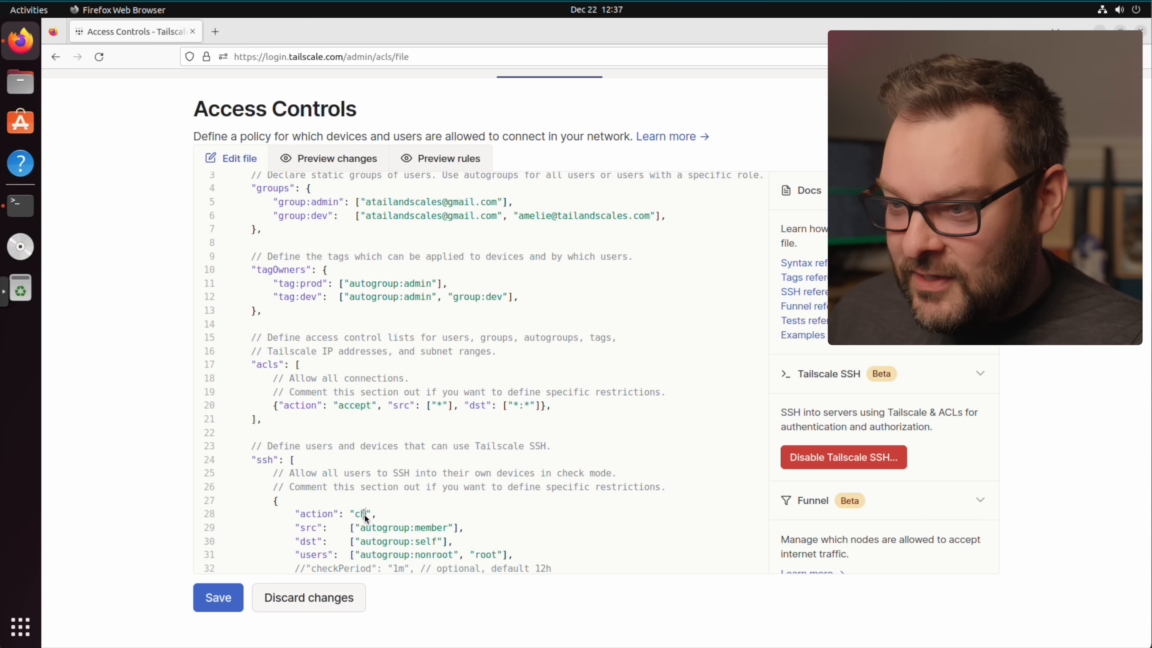
{"action": "type", "text": "eck"}
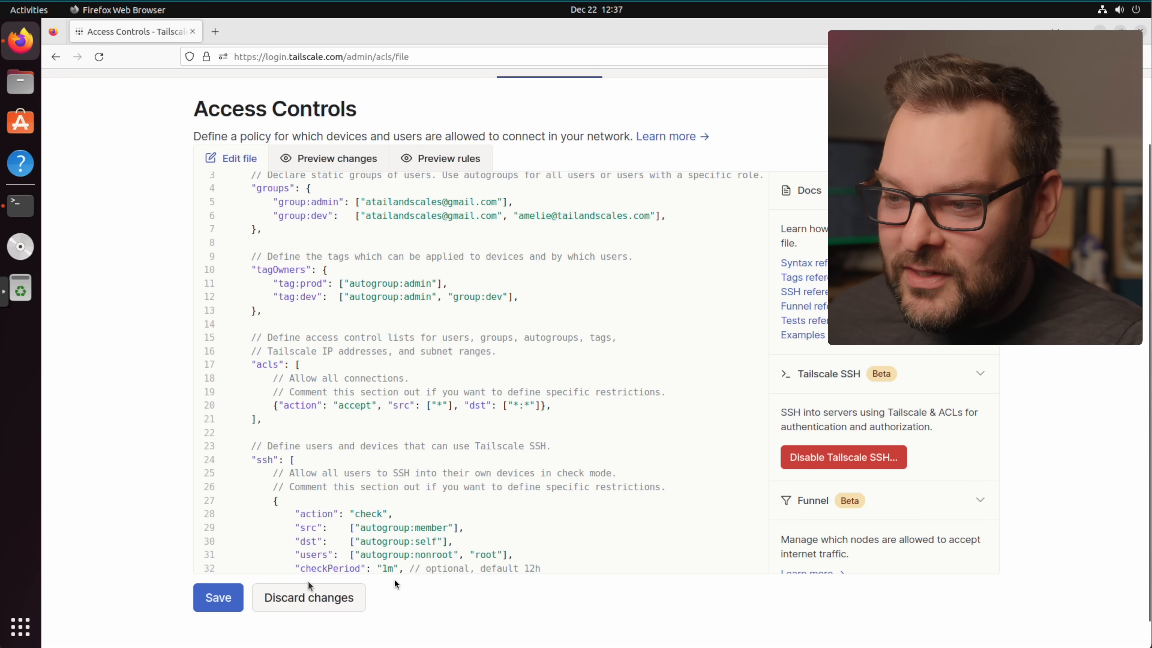
{"action": "left_click", "coordinate": [217, 598]}
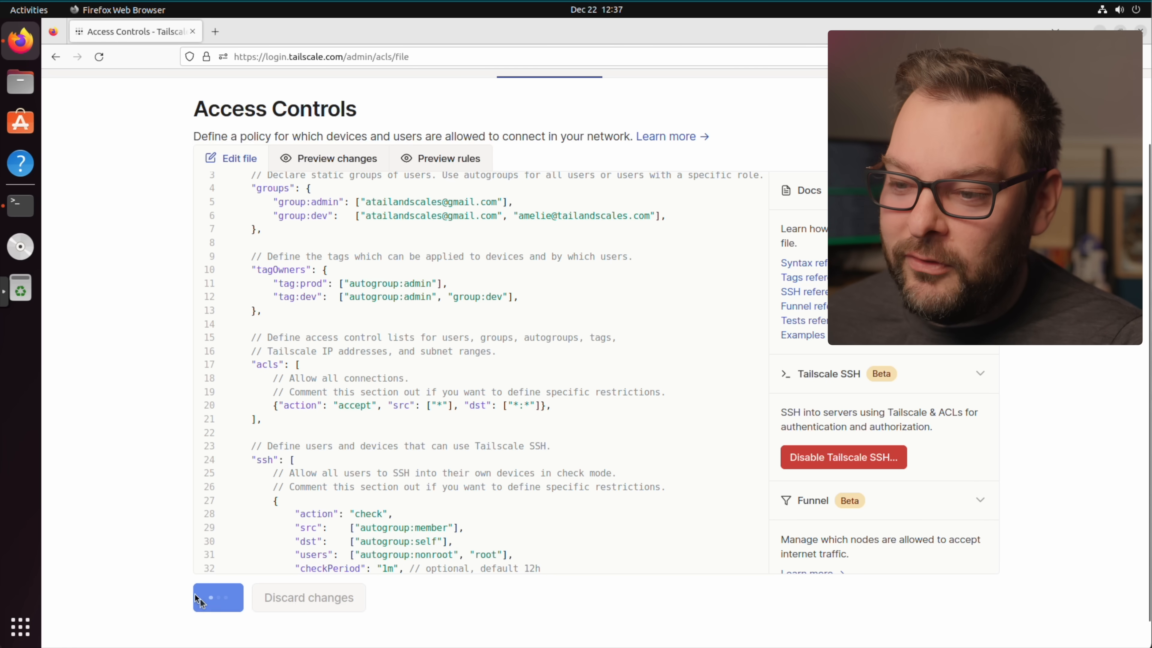
{"action": "left_click", "coordinate": [218, 598]}
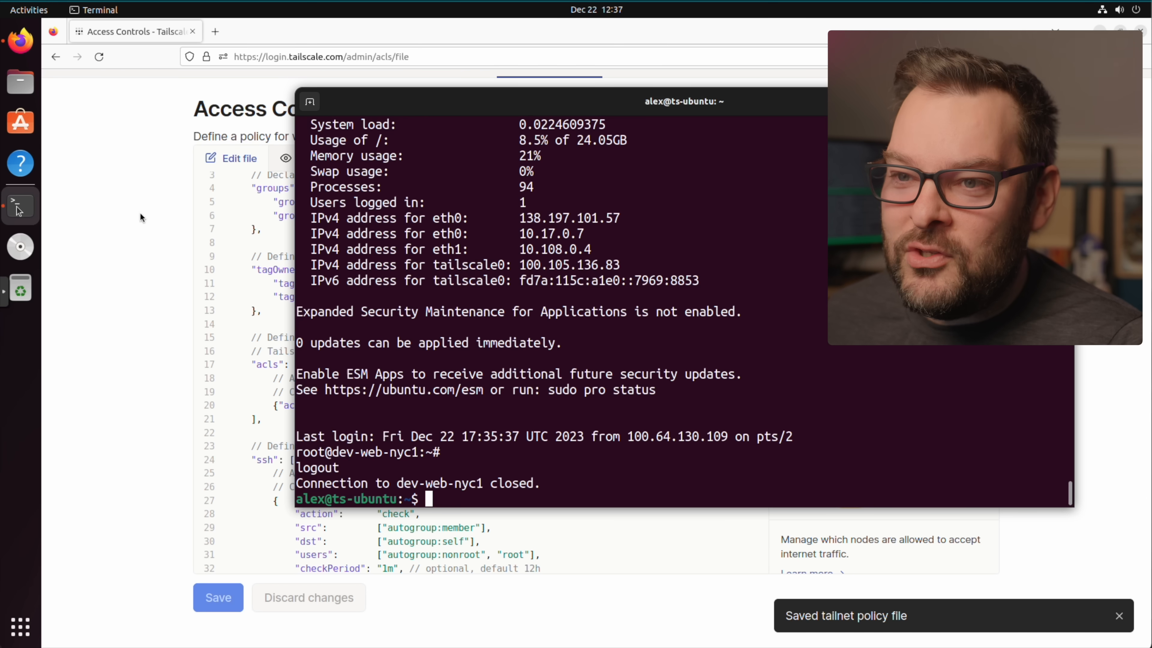
Retry 'ssh root@dev-web-nyc1' and follow the printed authentication link to the Tailscale login page.
{"action": "type", "text": "ssh root@dev-web-nyc1"}
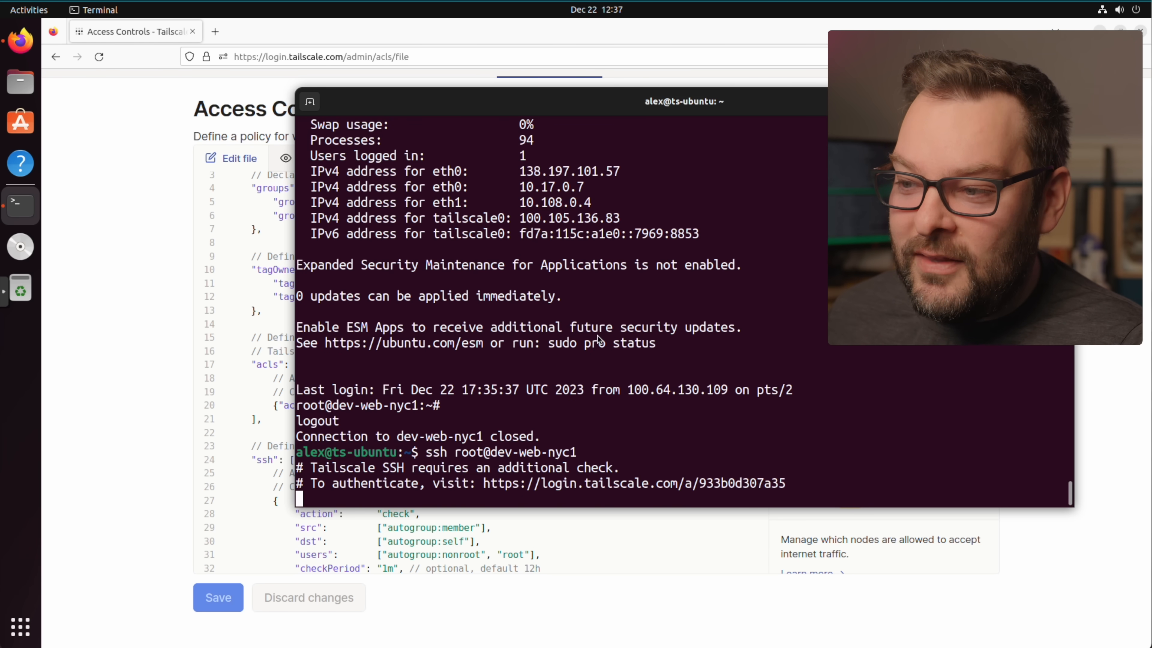
{"action": "mouse_move", "coordinate": [615, 417]}
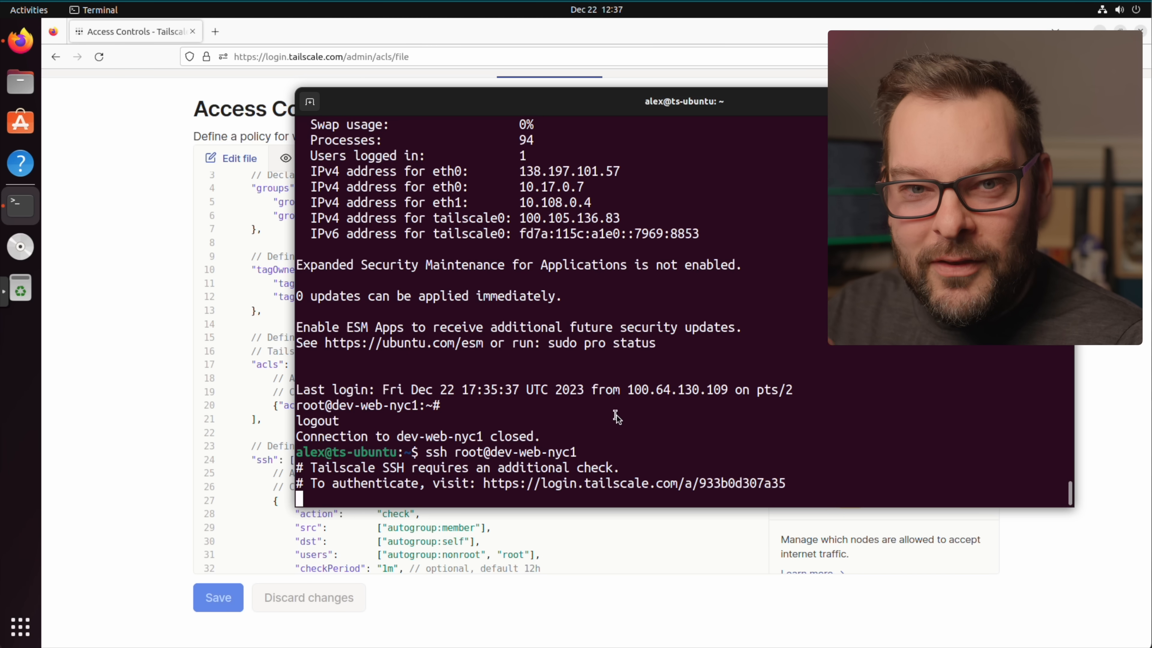
{"action": "mouse_move", "coordinate": [773, 499]}
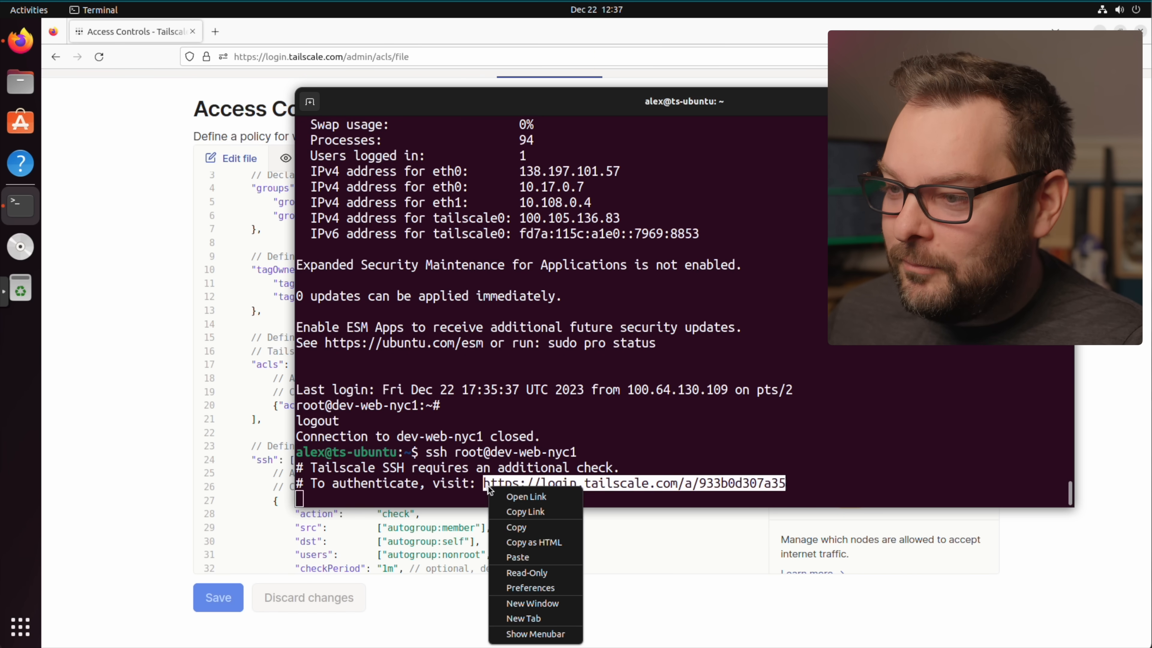
{"action": "left_click", "coordinate": [526, 496]}
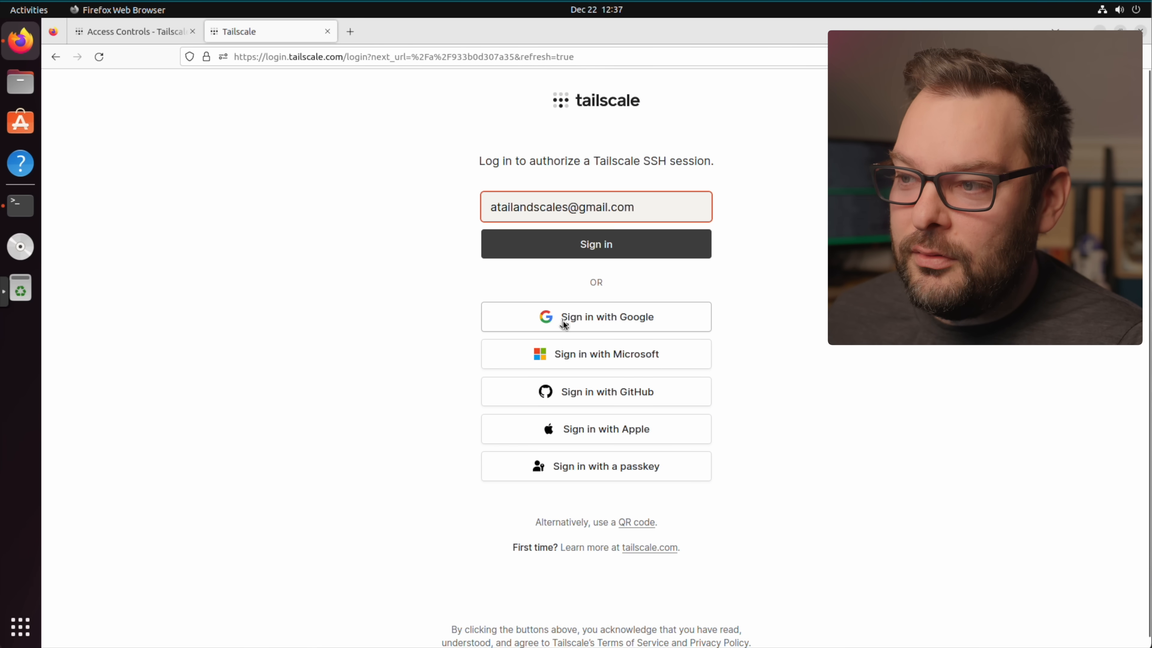
Sign in with Google and pick the account to authorize the SSH session to dev-web-nyc1.
{"action": "left_click", "coordinate": [596, 317]}
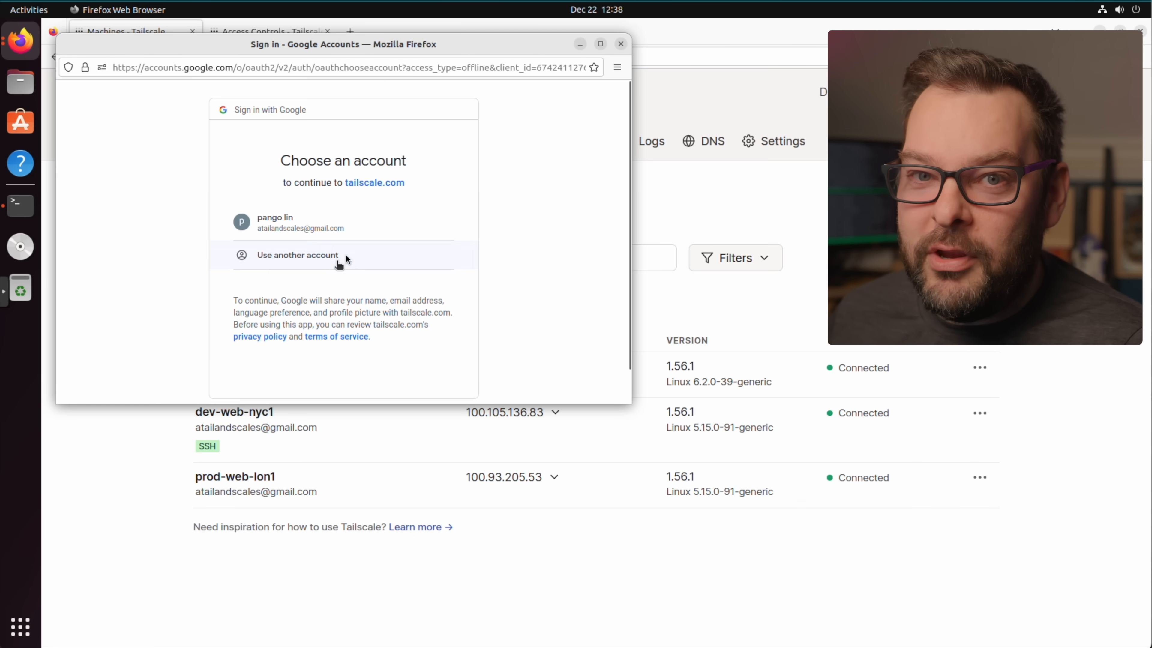
{"action": "left_click", "coordinate": [300, 222]}
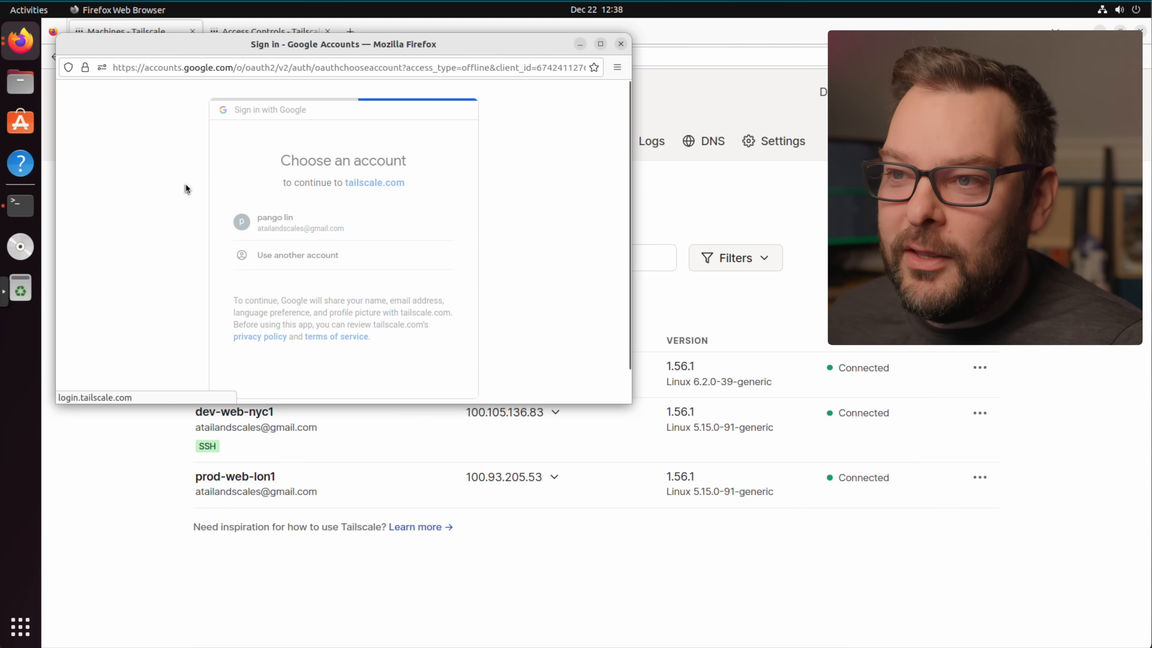
{"action": "left_click", "coordinate": [300, 222]}
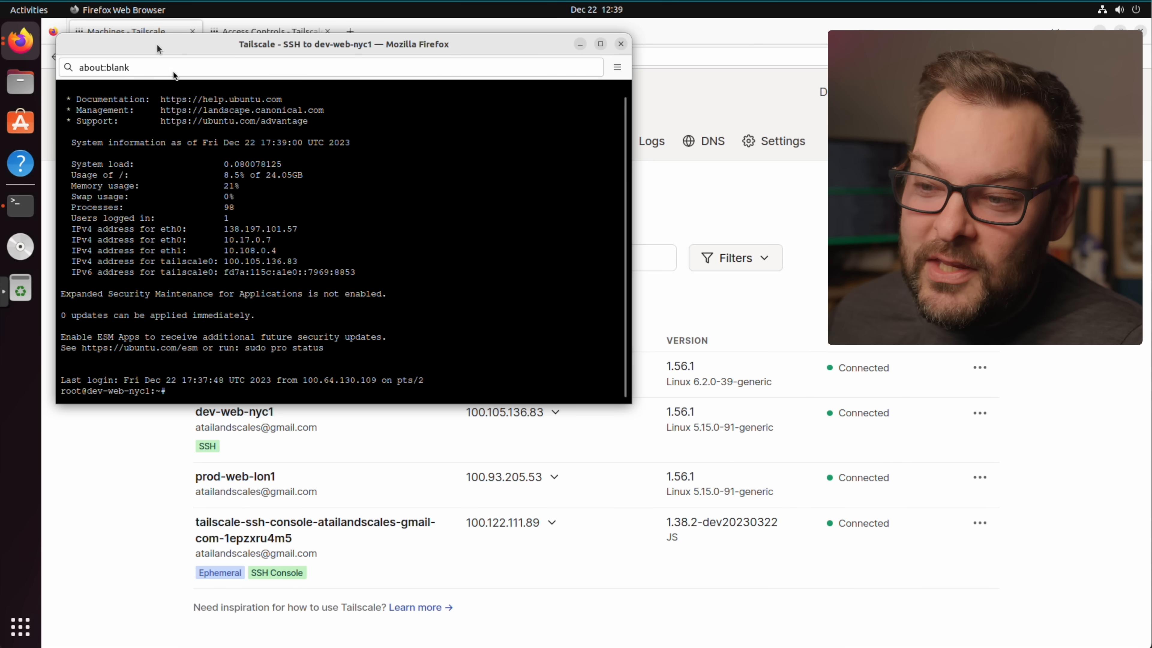
{"action": "mouse_move", "coordinate": [277, 572]}
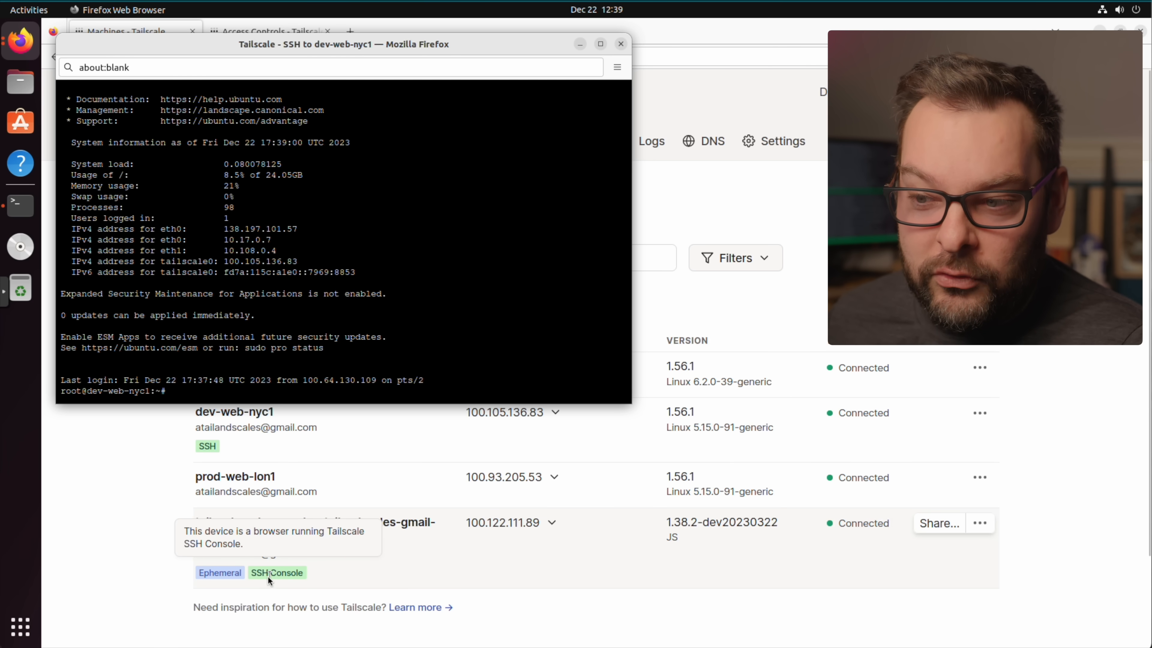
{"action": "mouse_move", "coordinate": [294, 354]}
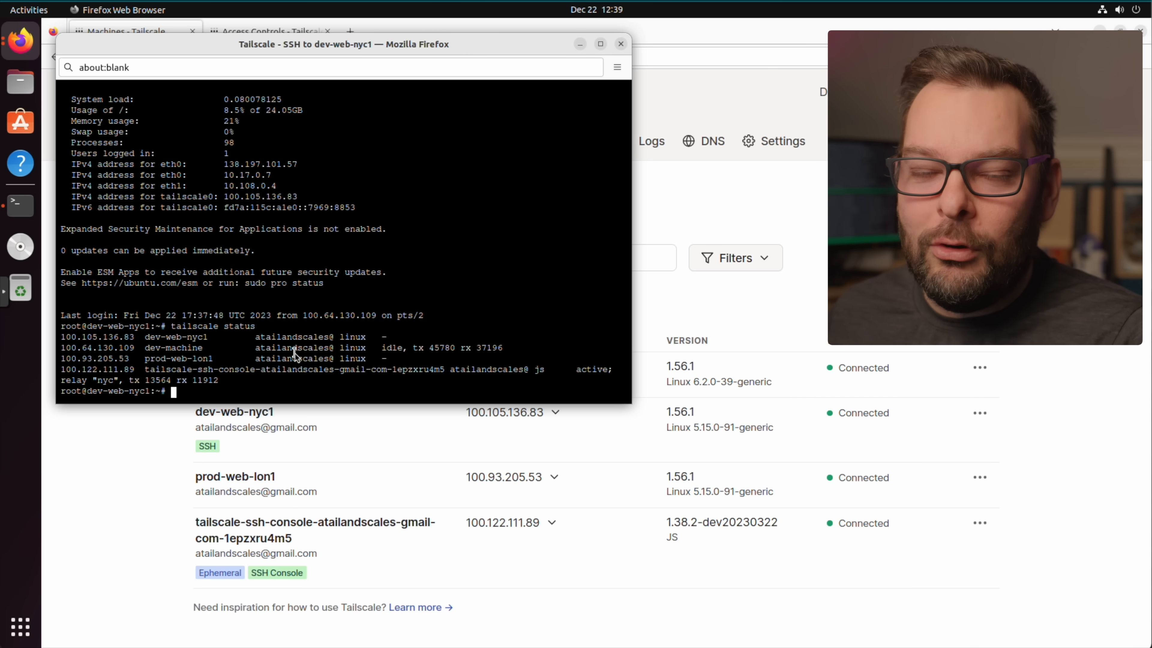
{"action": "mouse_move", "coordinate": [155, 466]}
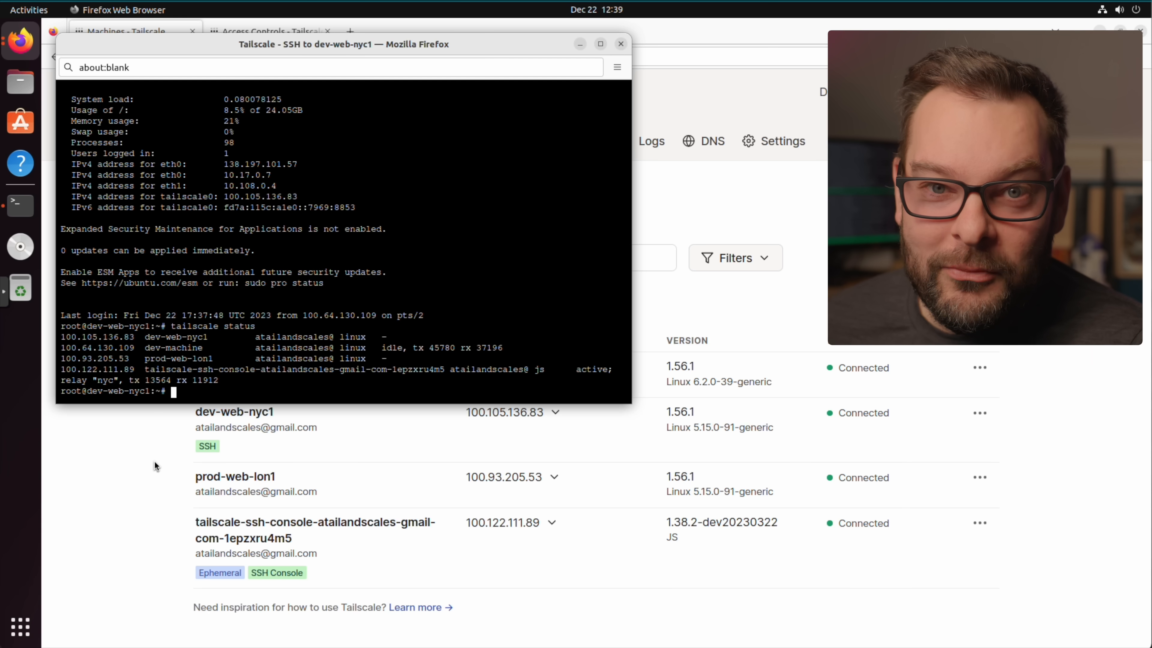
Run 'tailscale set --ssh=false --accept-risk=lose-ssh' in the browser console to disable Tailscale SSH on dev-web-nyc1.
{"action": "type", "text": "tailscale"}
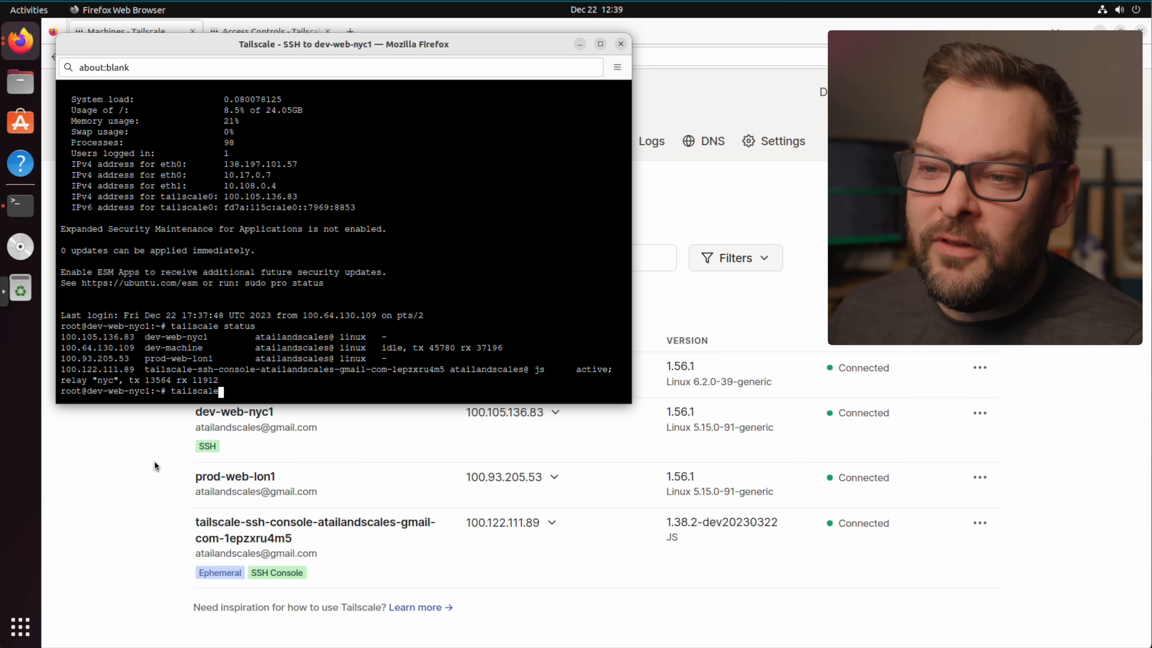
{"action": "type", "text": "set --"}
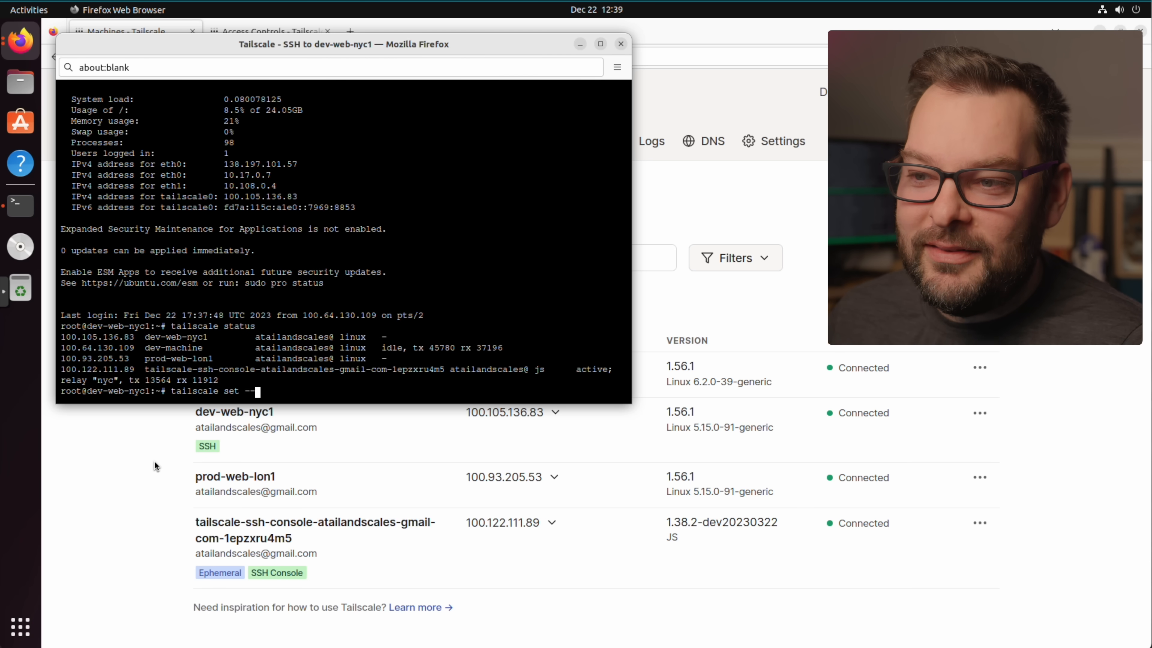
{"action": "type", "text": "--ssh-fal"}
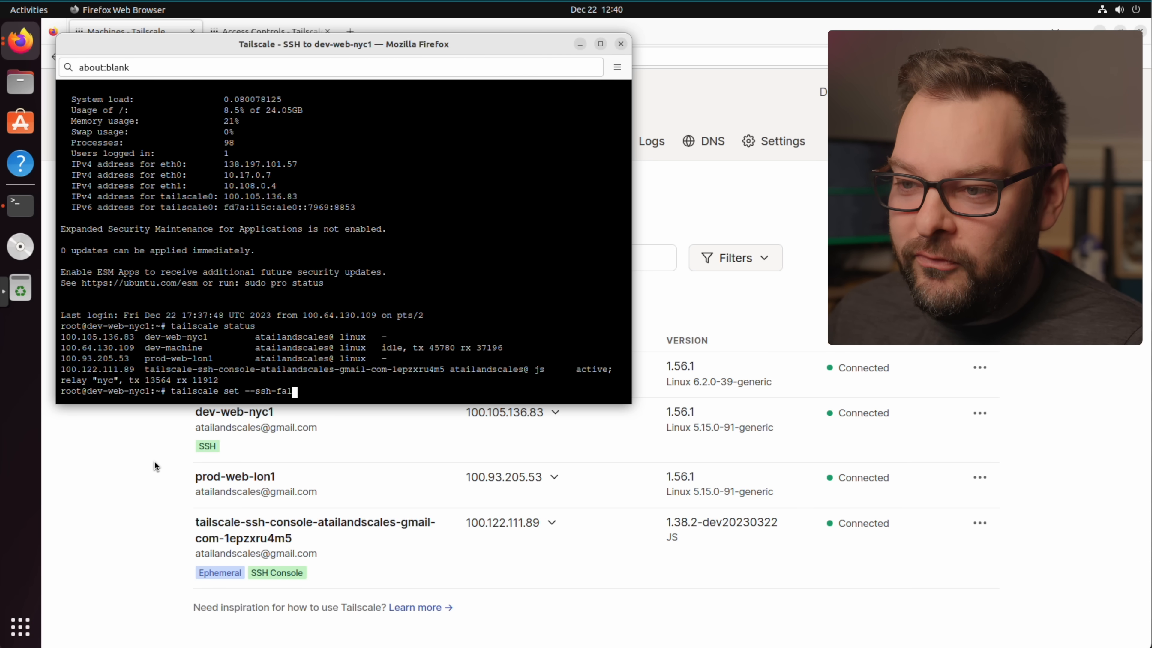
{"action": "key", "text": "Return"}
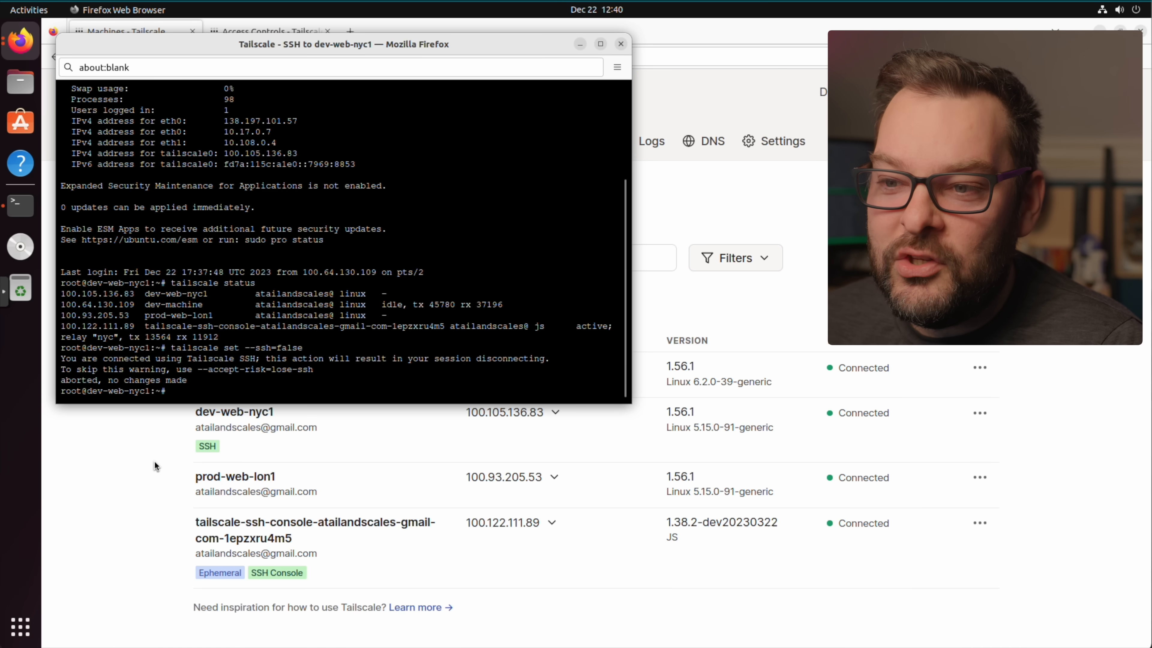
{"action": "type", "text": "tailscale set --ssh=false"}
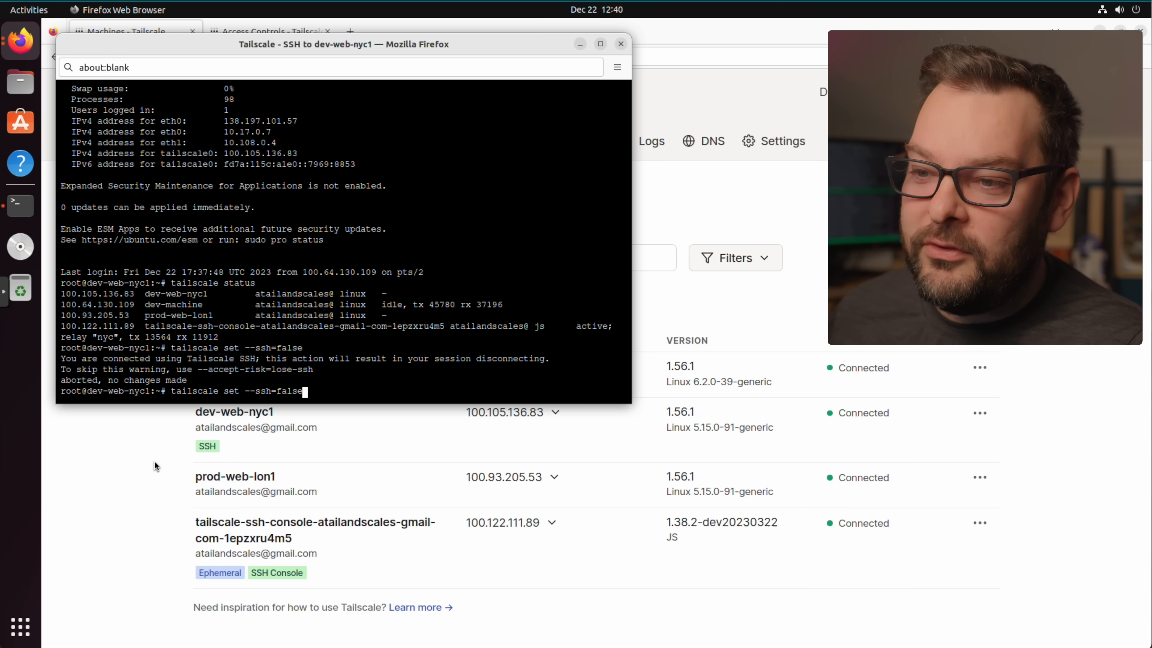
{"action": "type", "text": "--accept-risk-"}
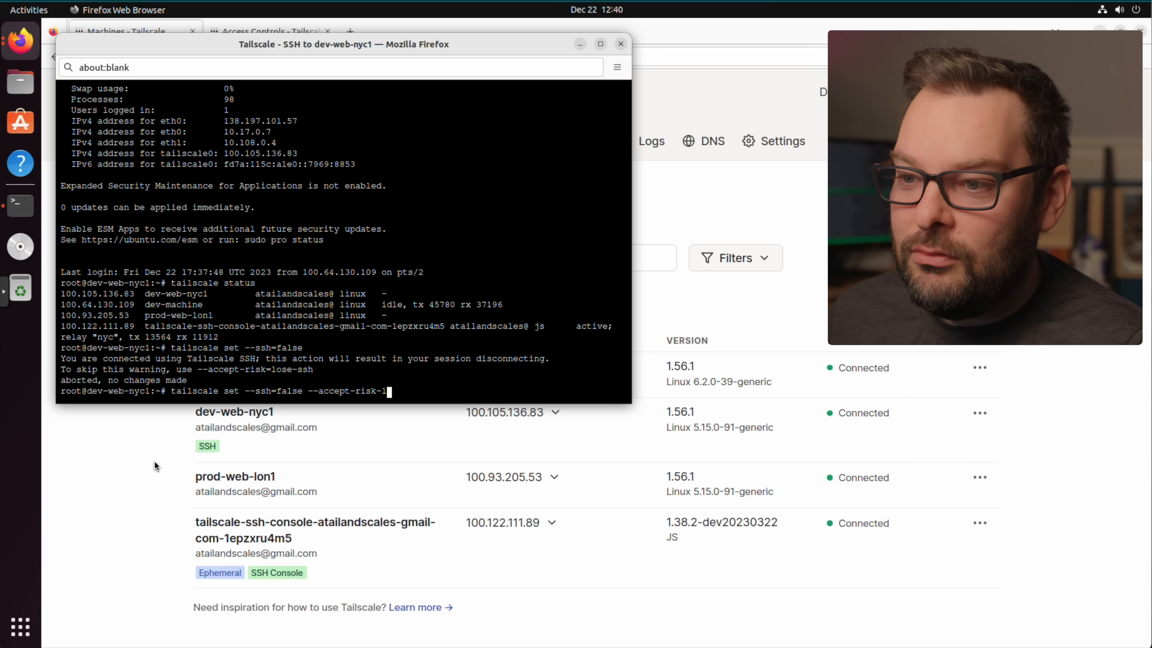
{"action": "type", "text": "lose-"}
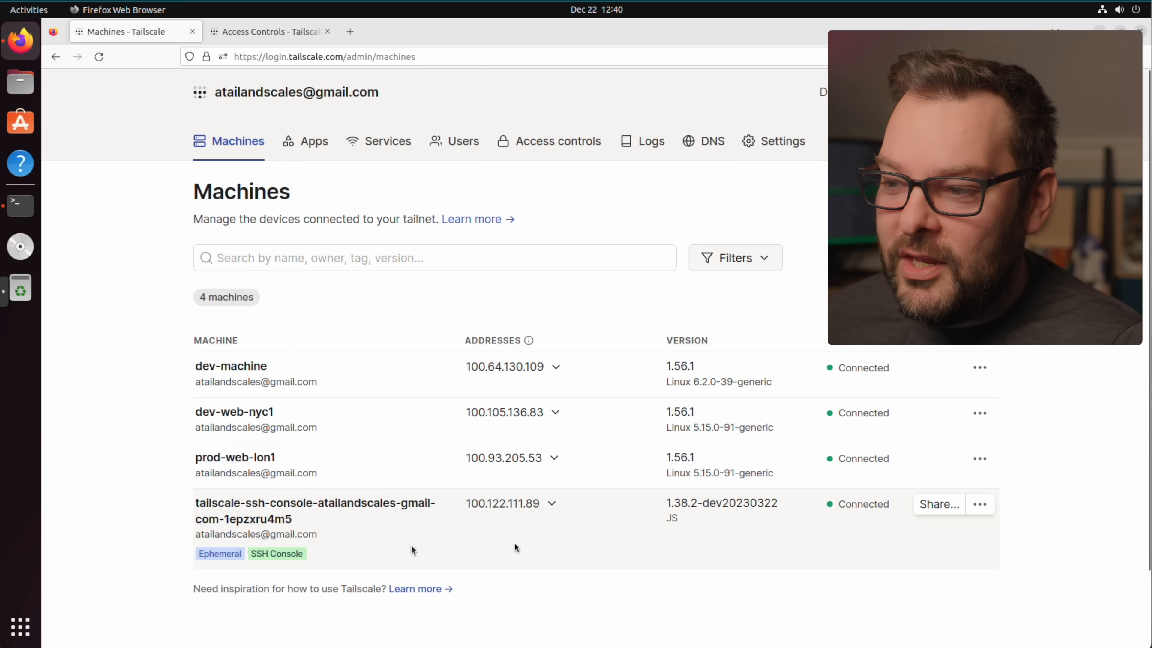
{"action": "mouse_move", "coordinate": [137, 547]}
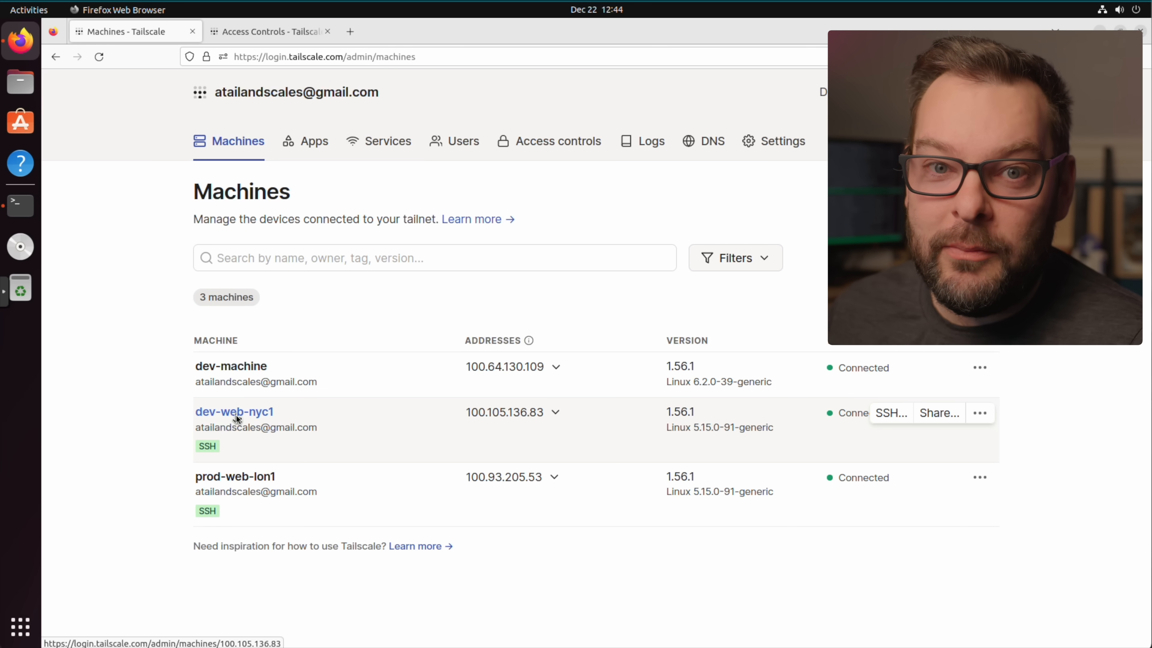
{"action": "mouse_move", "coordinate": [232, 367]}
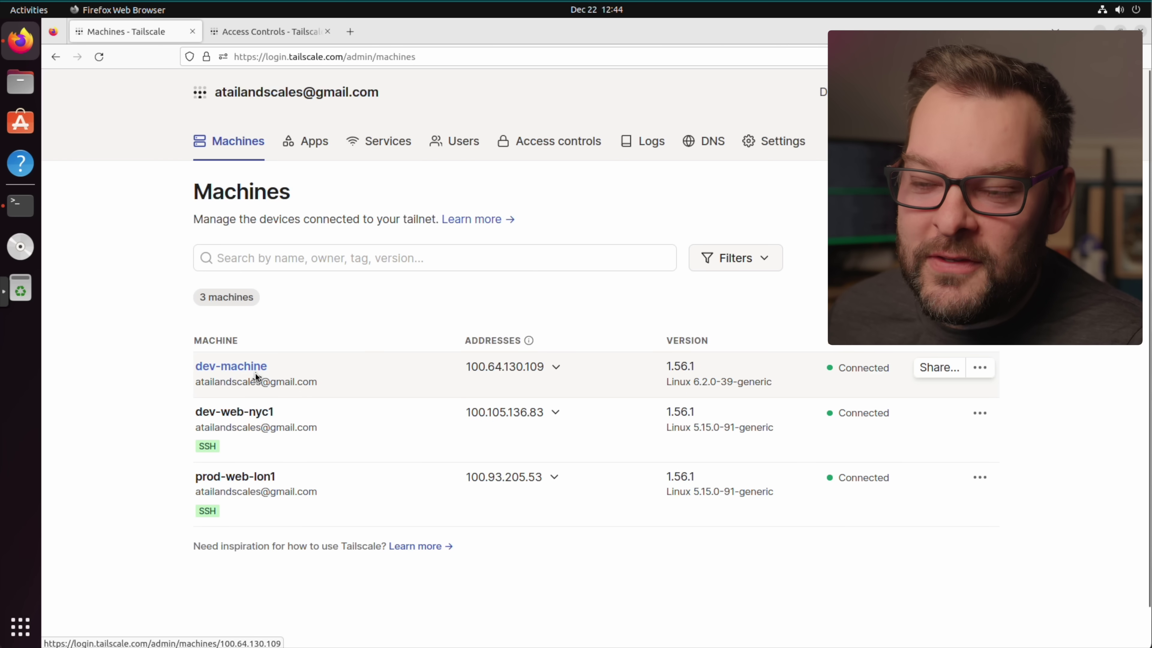
{"action": "mouse_move", "coordinate": [246, 371]}
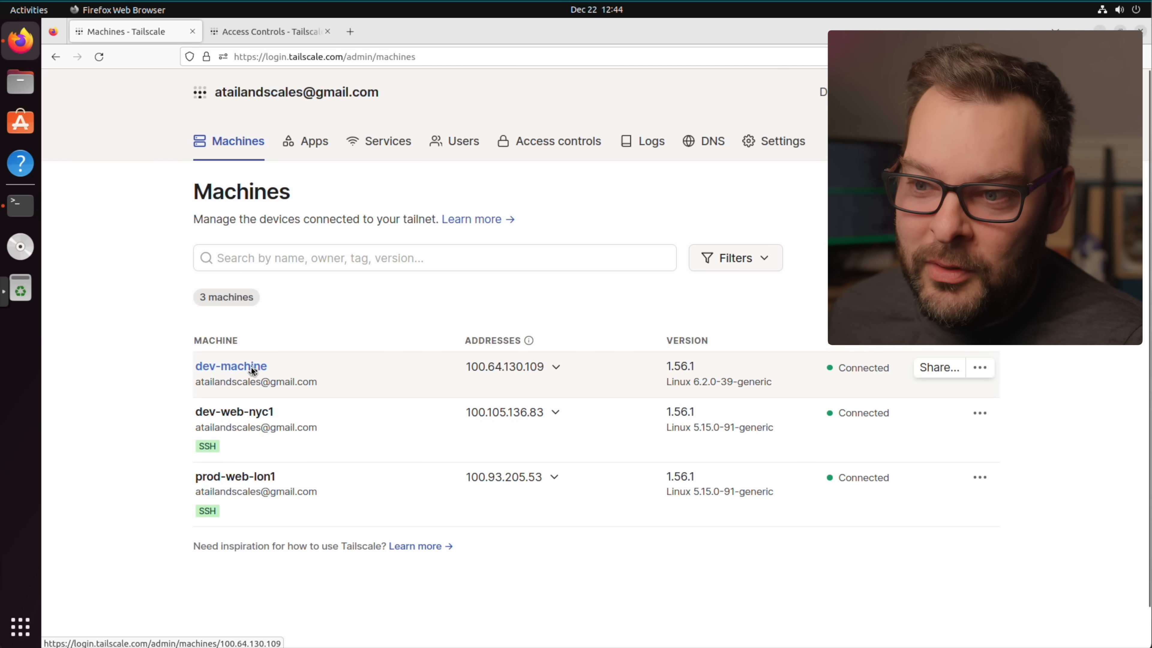
{"action": "mouse_move", "coordinate": [15, 333]}
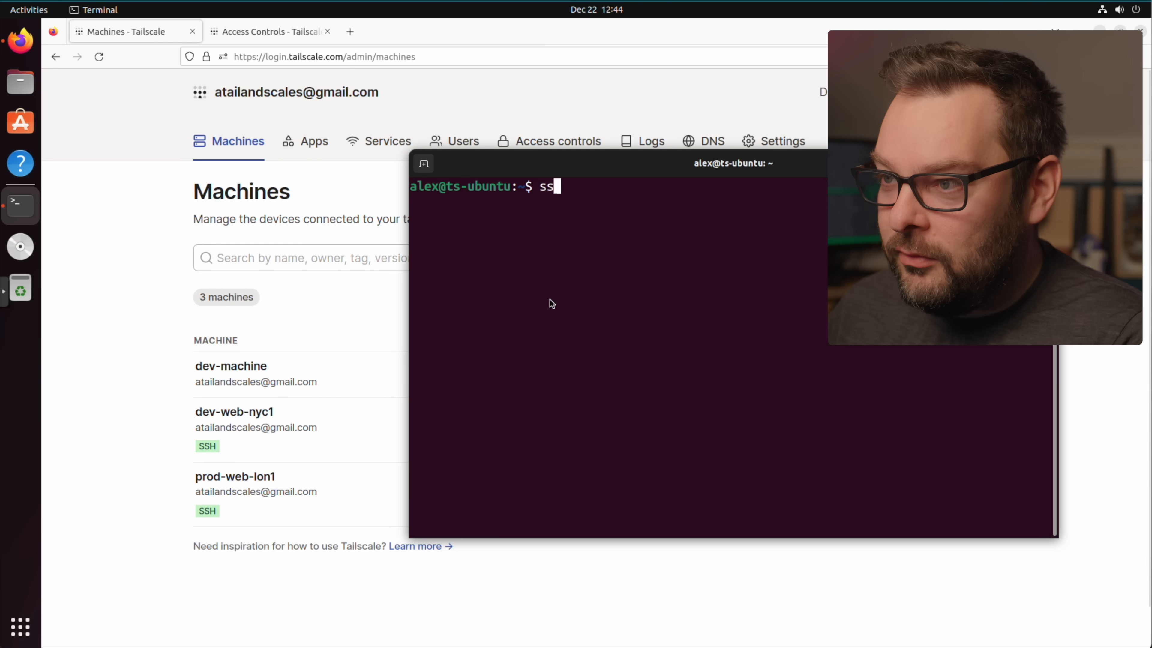
Connect to dev-web-nyc1 as root with 'ssh dev-web-nyc1 -l root'.
{"action": "type", "text": "h dev-we"}
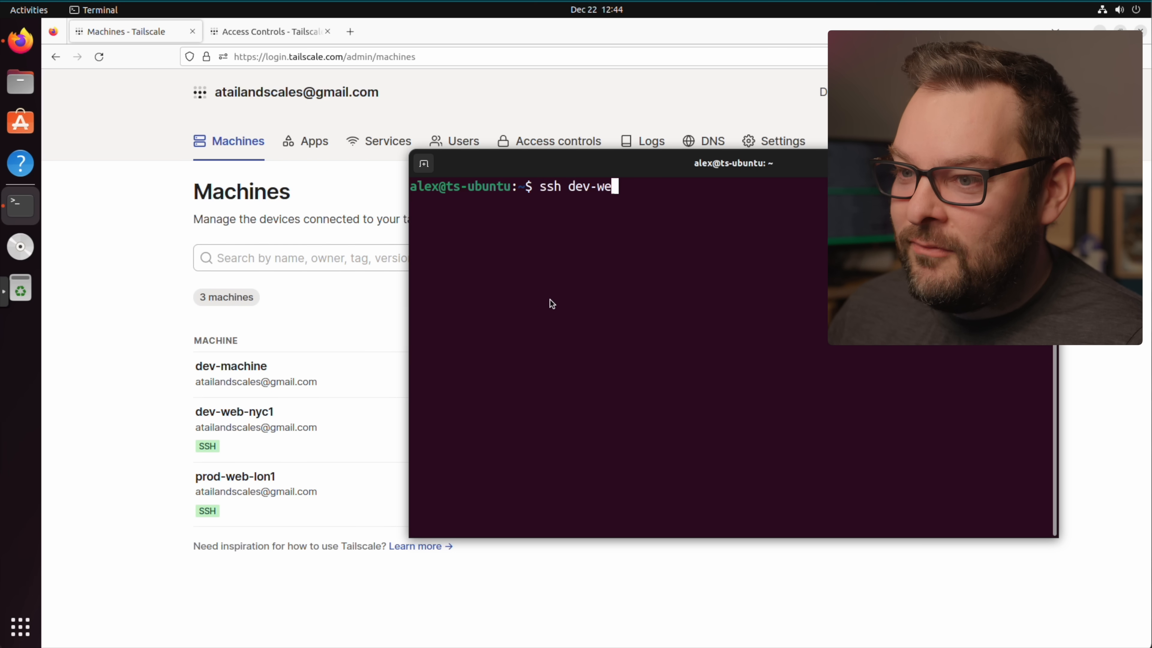
{"action": "type", "text": "b-nyc1 -l"}
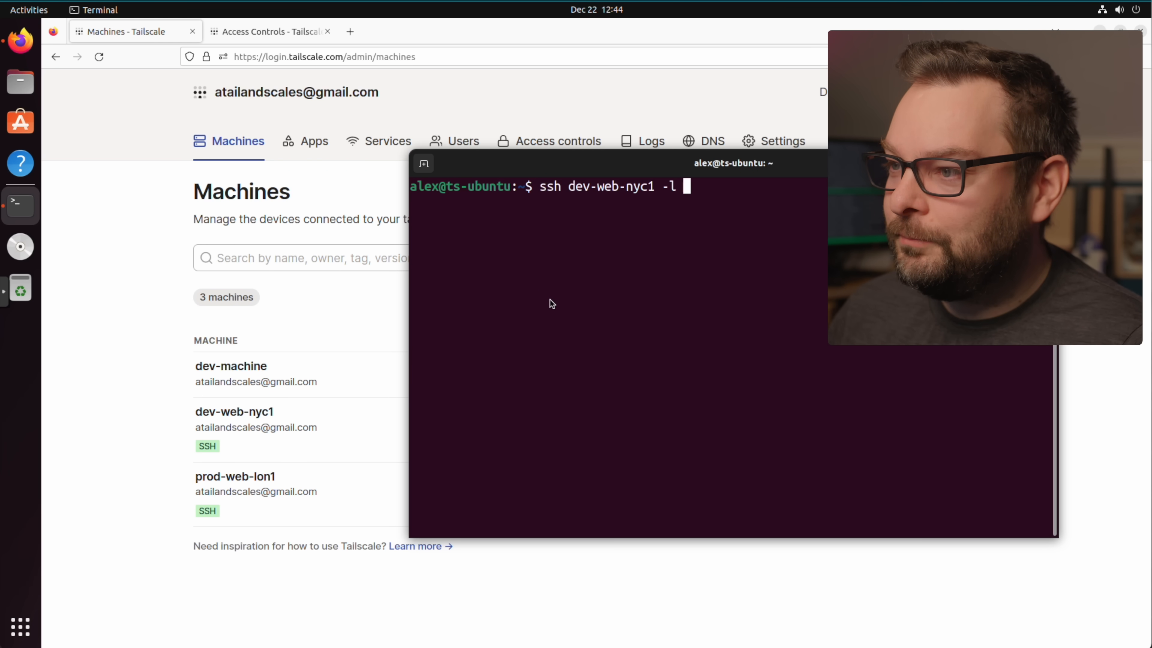
{"action": "key", "text": "Return"}
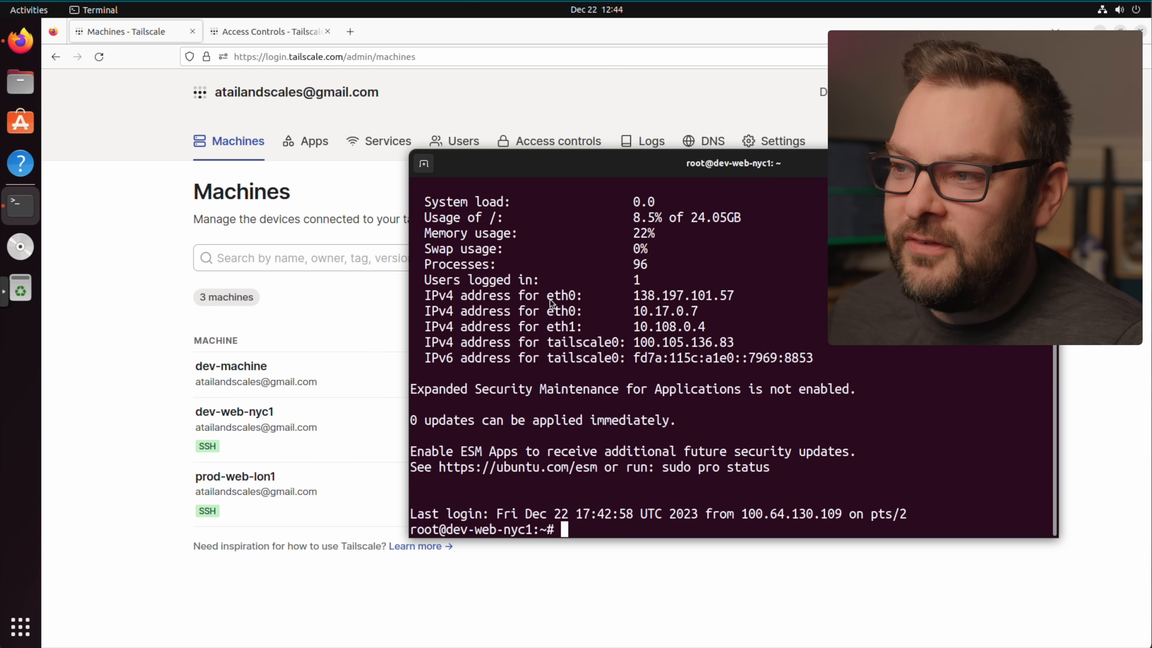
Connect to prod-web-lon1 as root with 'ssh root@prod-web-lon1'.
{"action": "type", "text": "ssh r"}
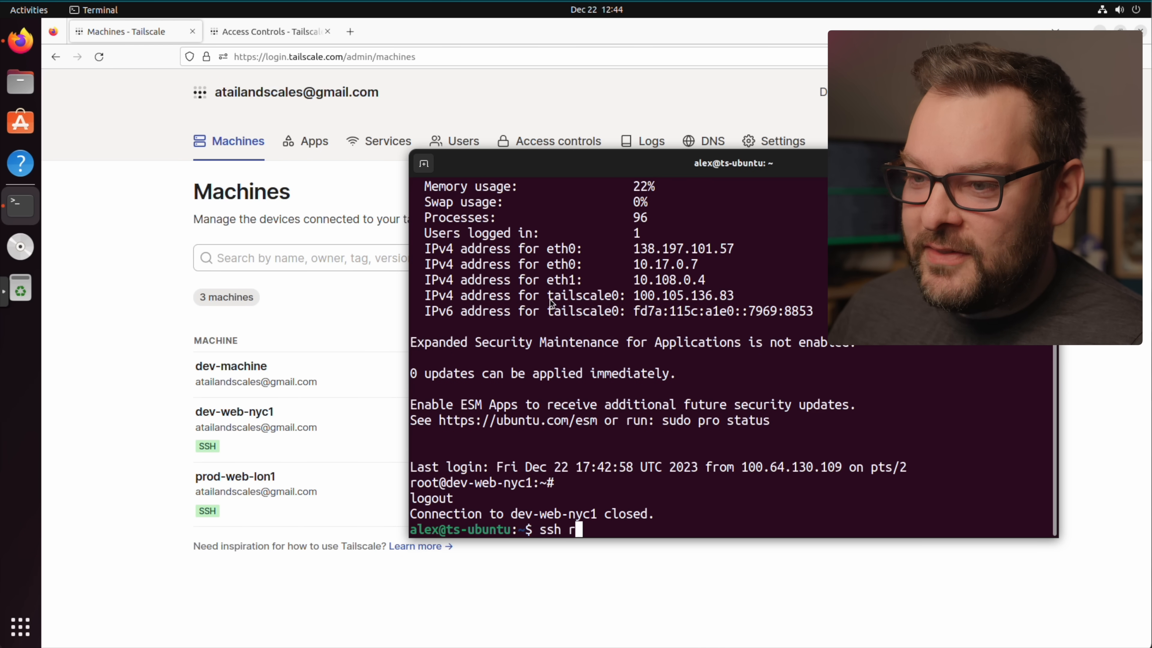
{"action": "type", "text": "oot@prod-"}
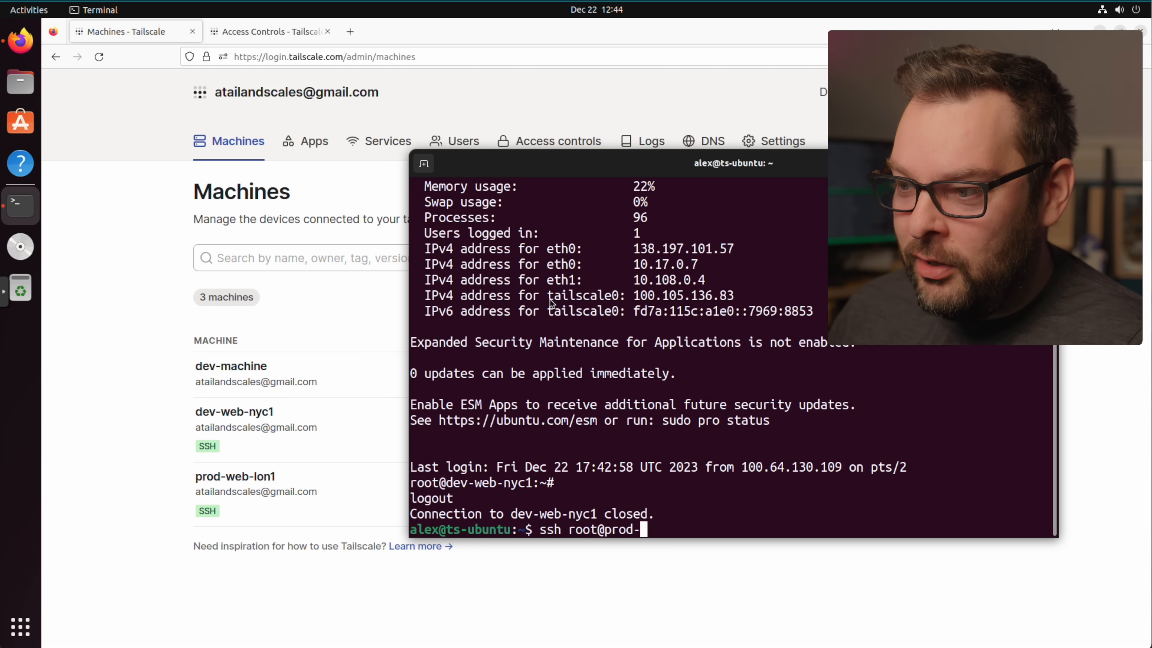
{"action": "type", "text": "web-lon1"}
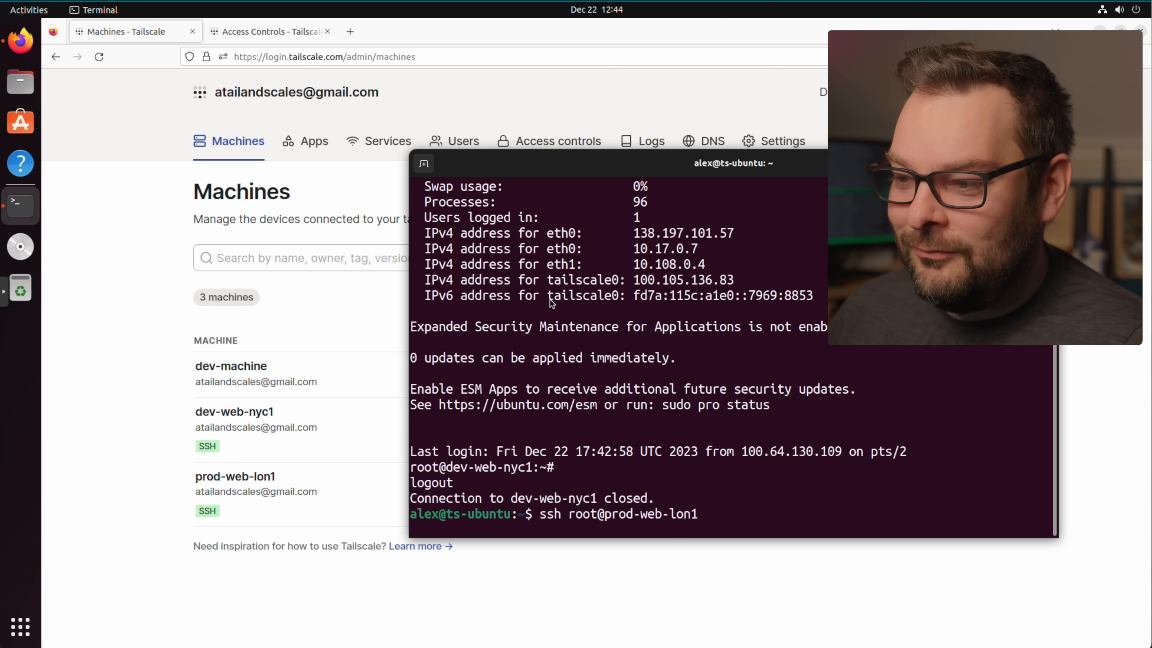
{"action": "key", "text": "Return"}
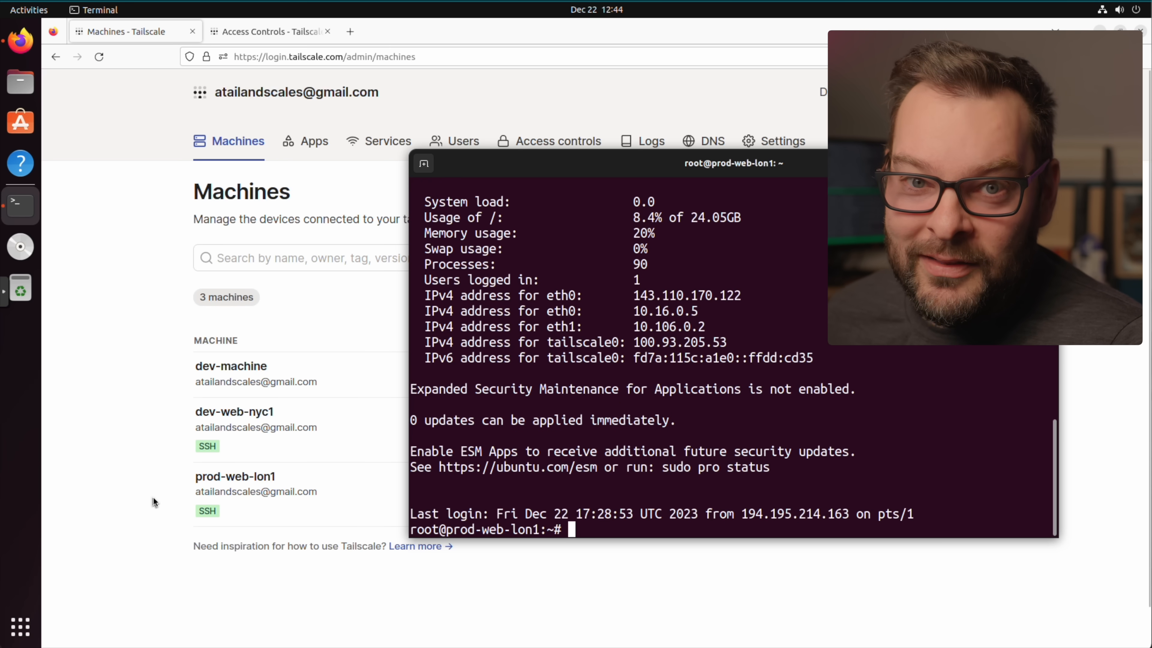
{"action": "mouse_move", "coordinate": [236, 476]}
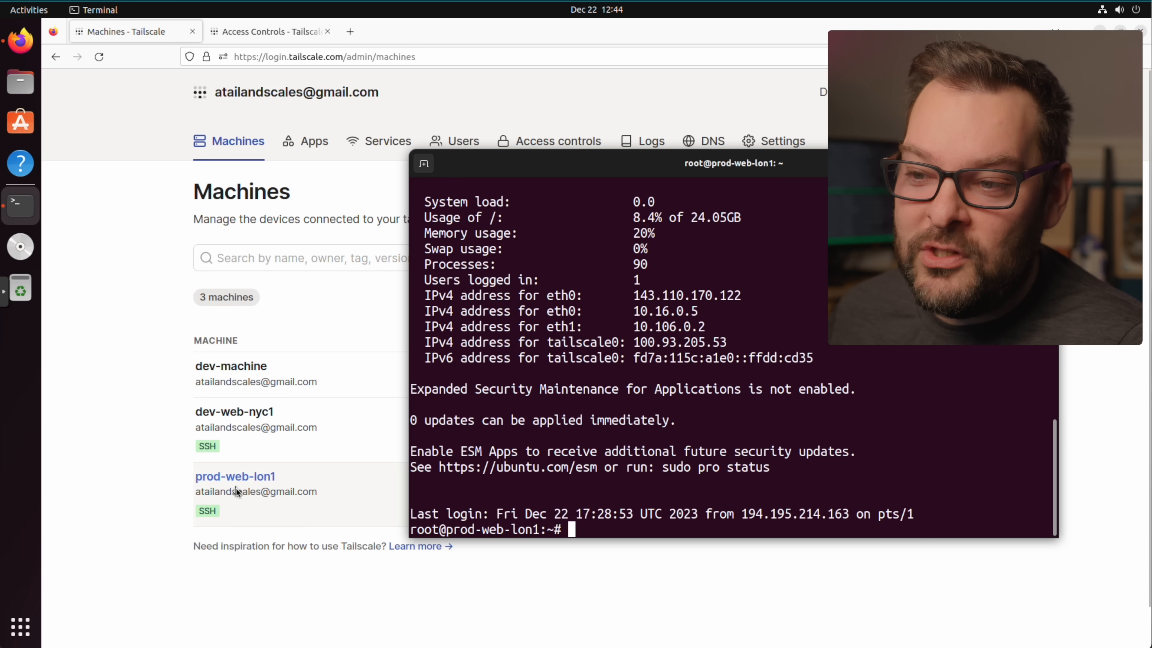
{"action": "mouse_move", "coordinate": [177, 489]}
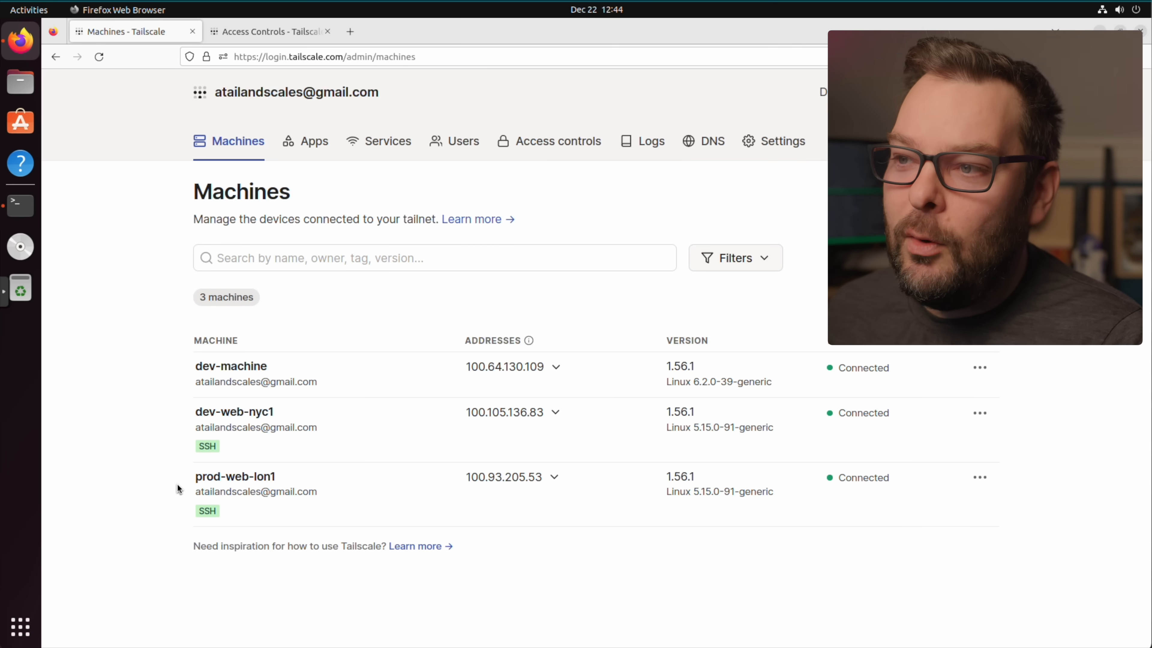
Review the admin/dev groups, tagOwners and group:dev→tag:dev SSH rule in the ACL editor.
{"action": "left_click", "coordinate": [558, 140]}
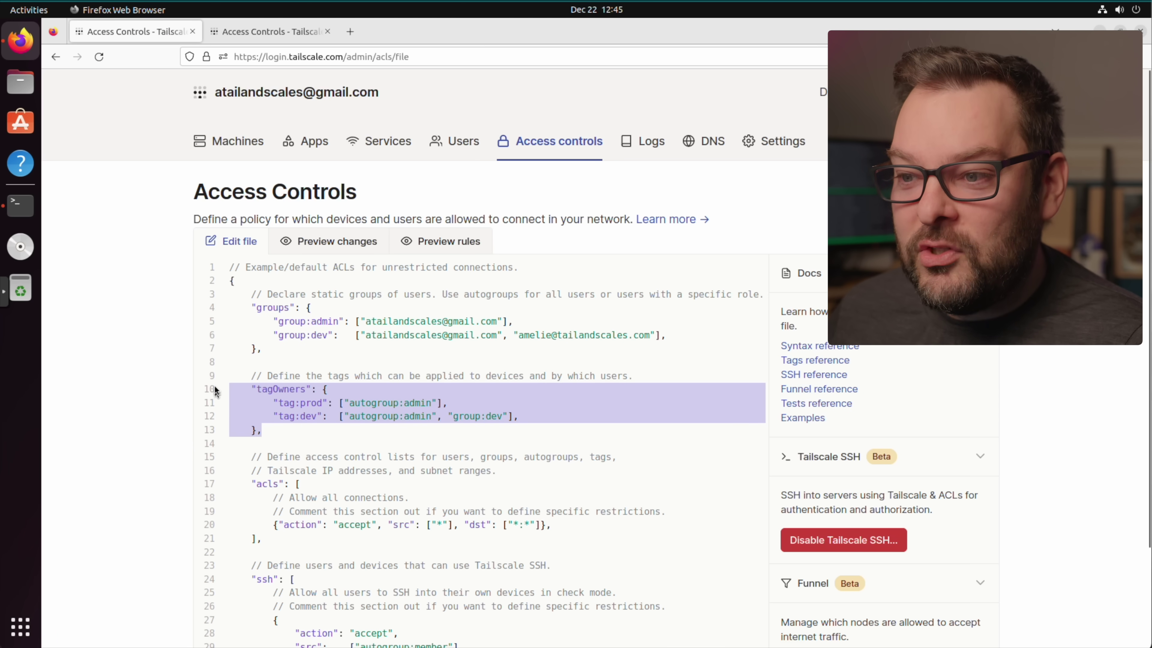
{"action": "mouse_move", "coordinate": [301, 403]}
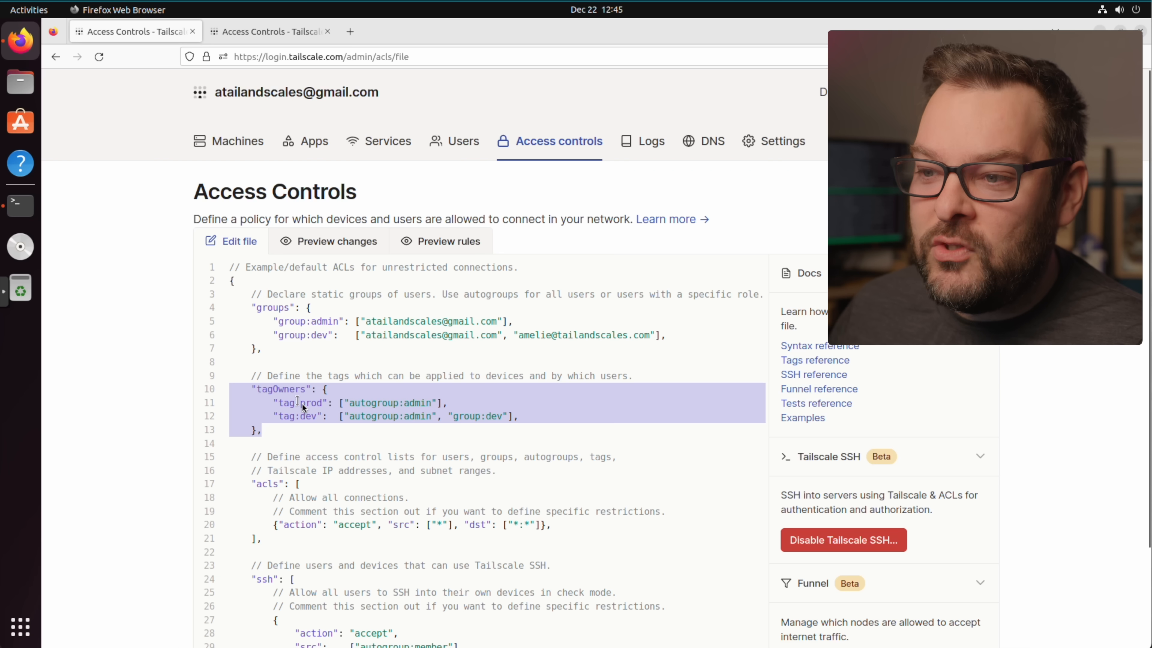
{"action": "left_click", "coordinate": [309, 416]}
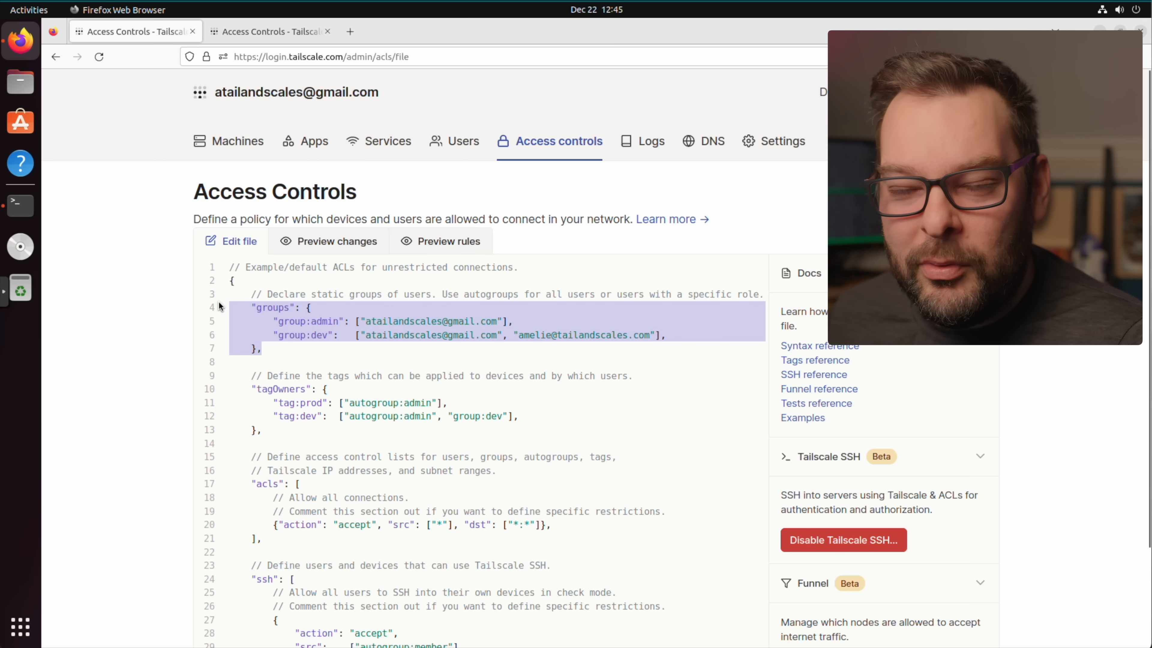
{"action": "mouse_move", "coordinate": [325, 324]}
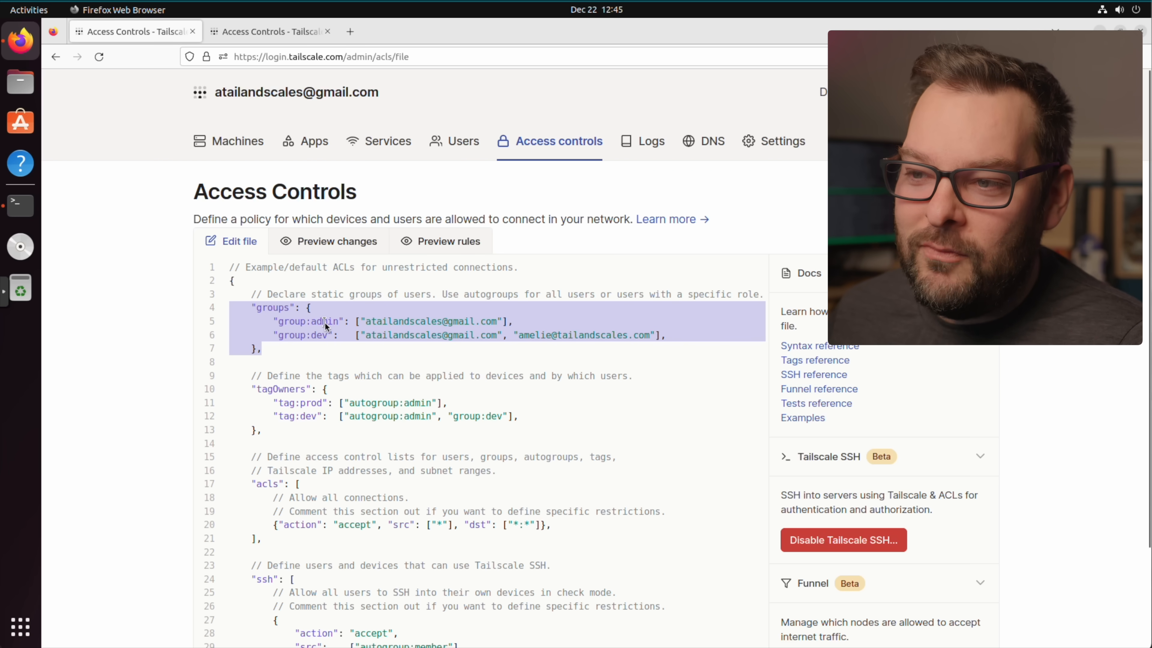
{"action": "left_click", "coordinate": [441, 325]}
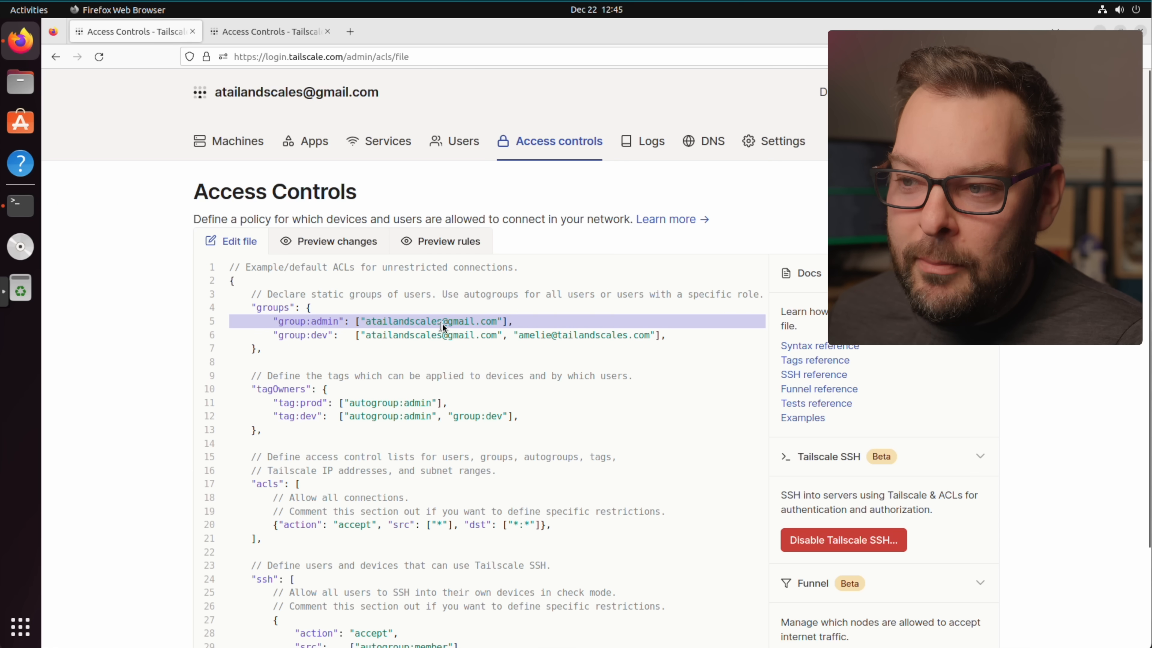
{"action": "left_click", "coordinate": [404, 321]}
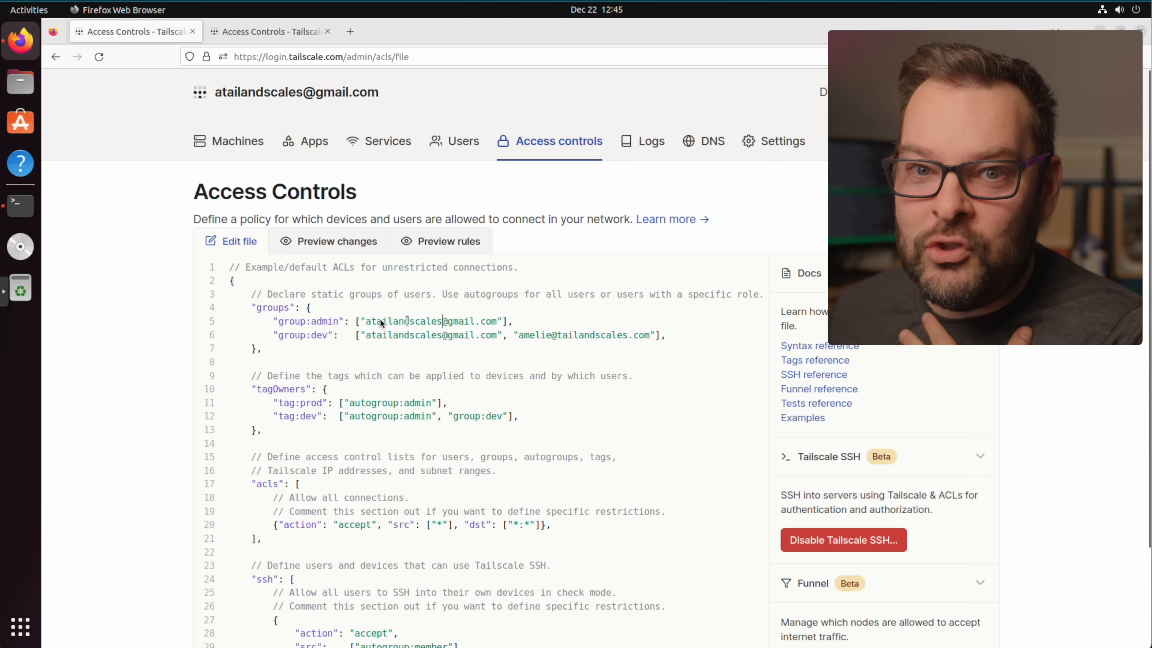
{"action": "mouse_move", "coordinate": [316, 335]}
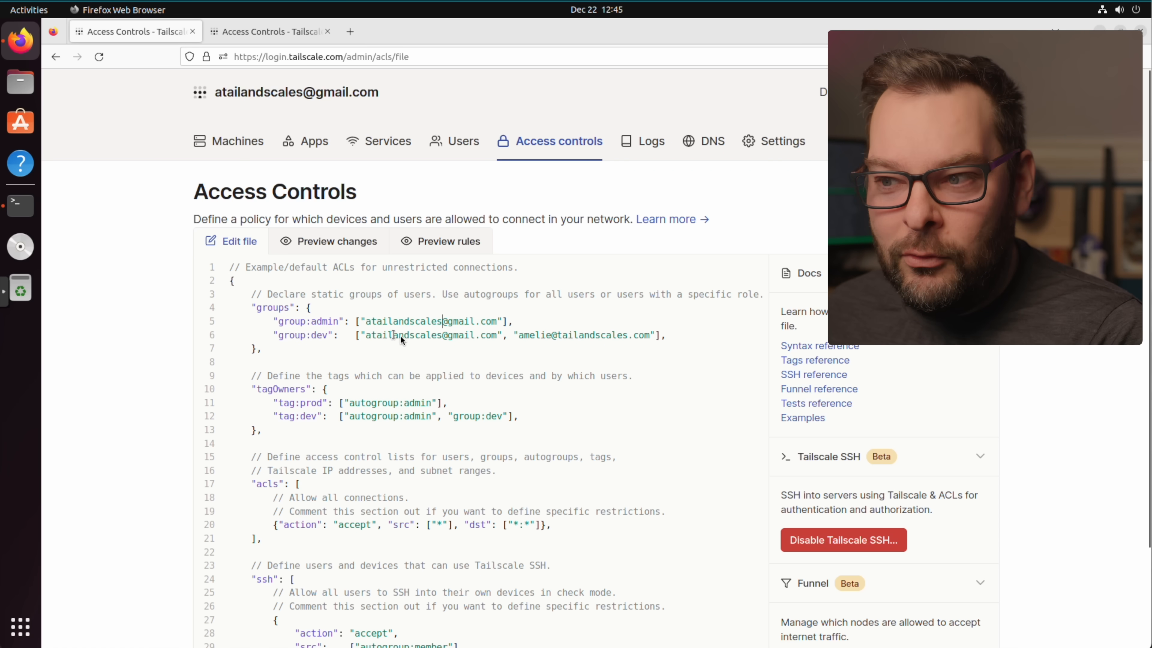
{"action": "mouse_move", "coordinate": [540, 339]}
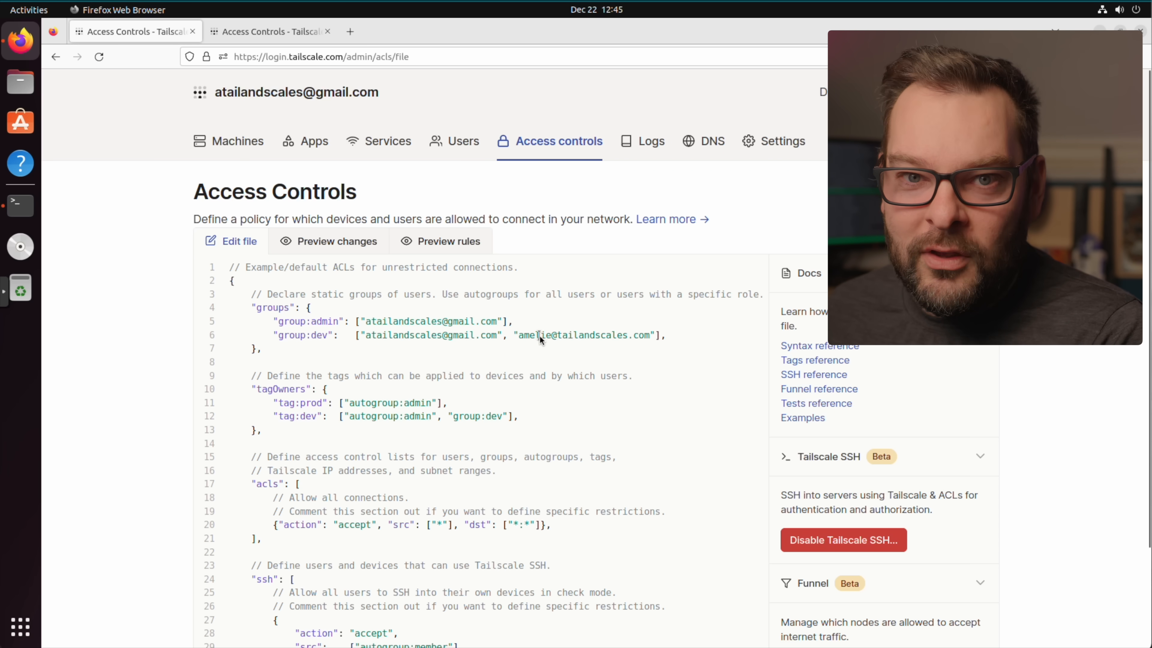
{"action": "mouse_move", "coordinate": [482, 406]}
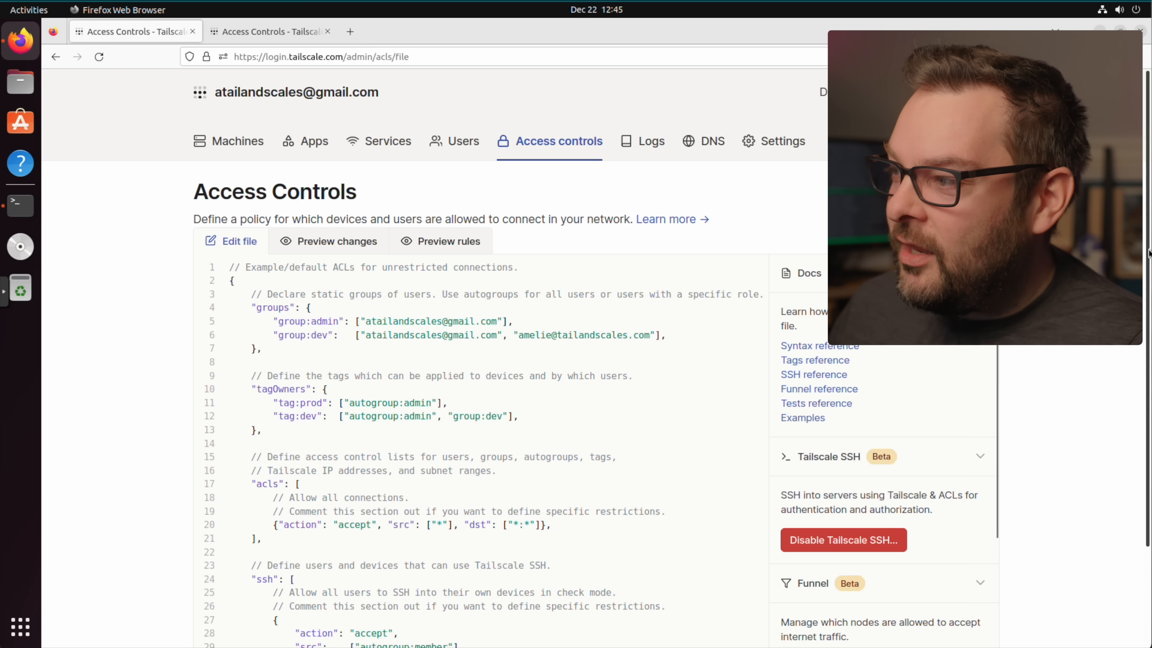
{"action": "scroll", "scroll_direction": "down", "scroll_amount": 3}
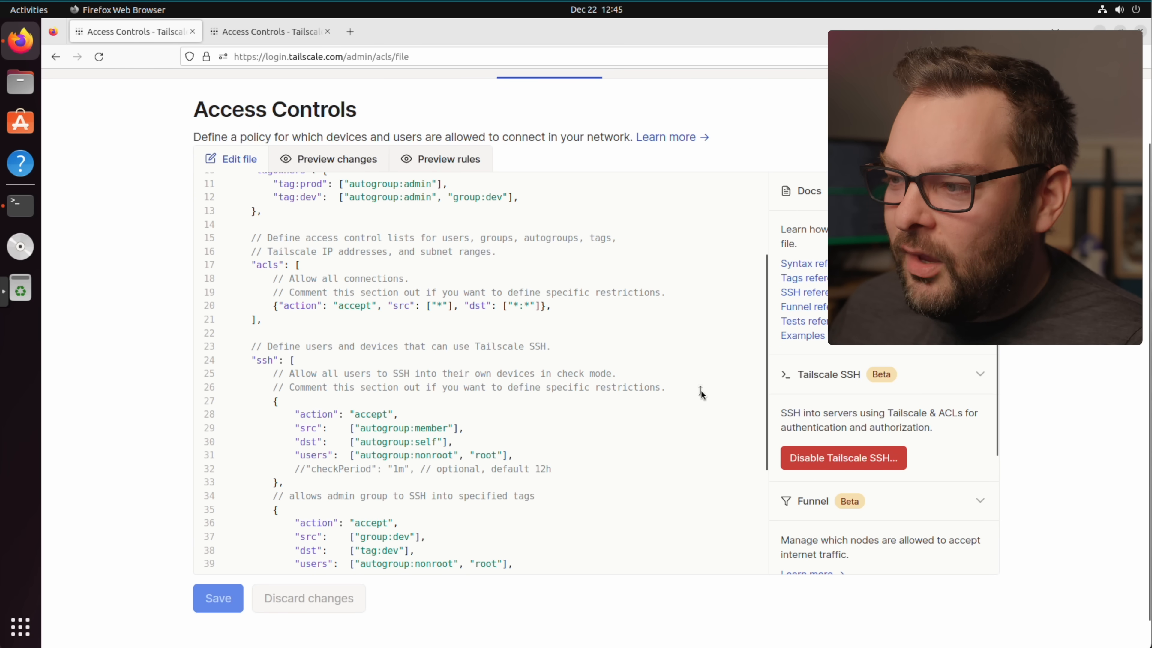
{"action": "scroll", "scroll_direction": "down", "scroll_amount": 3}
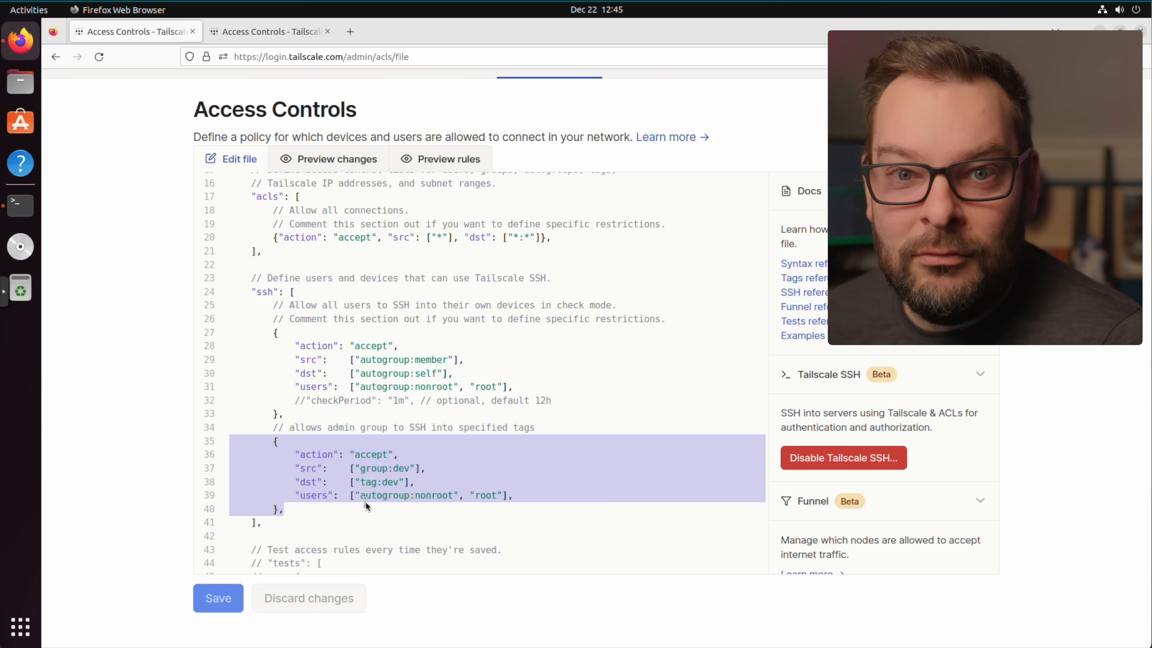
{"action": "mouse_move", "coordinate": [193, 390]}
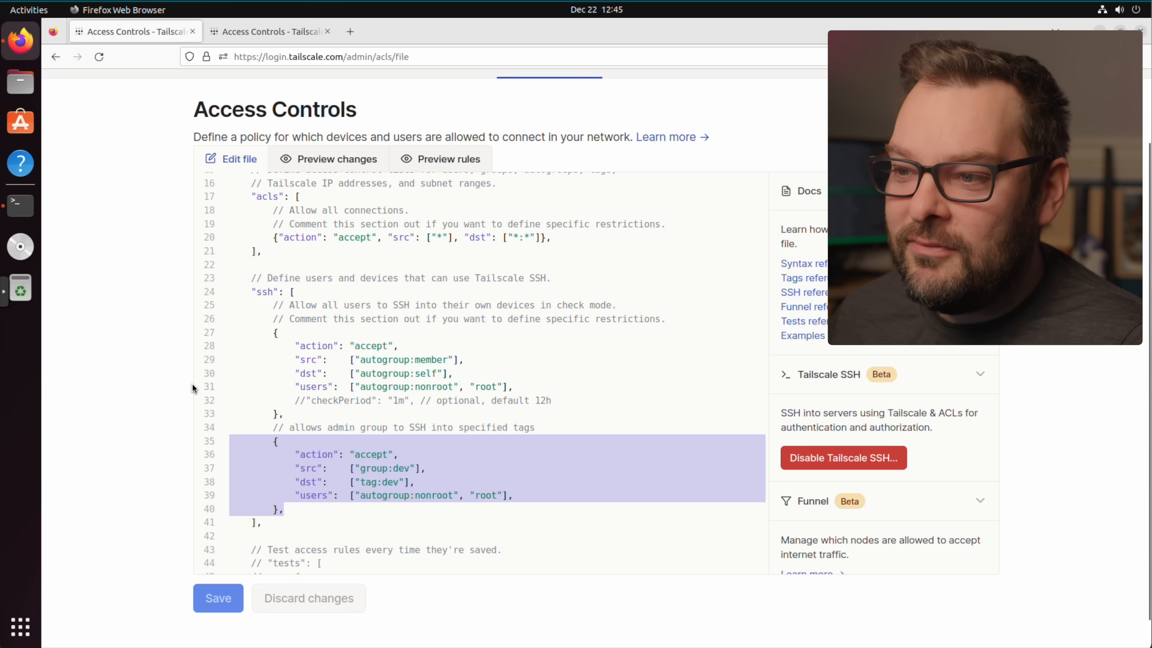
{"action": "scroll", "scroll_direction": "up", "scroll_amount": 3}
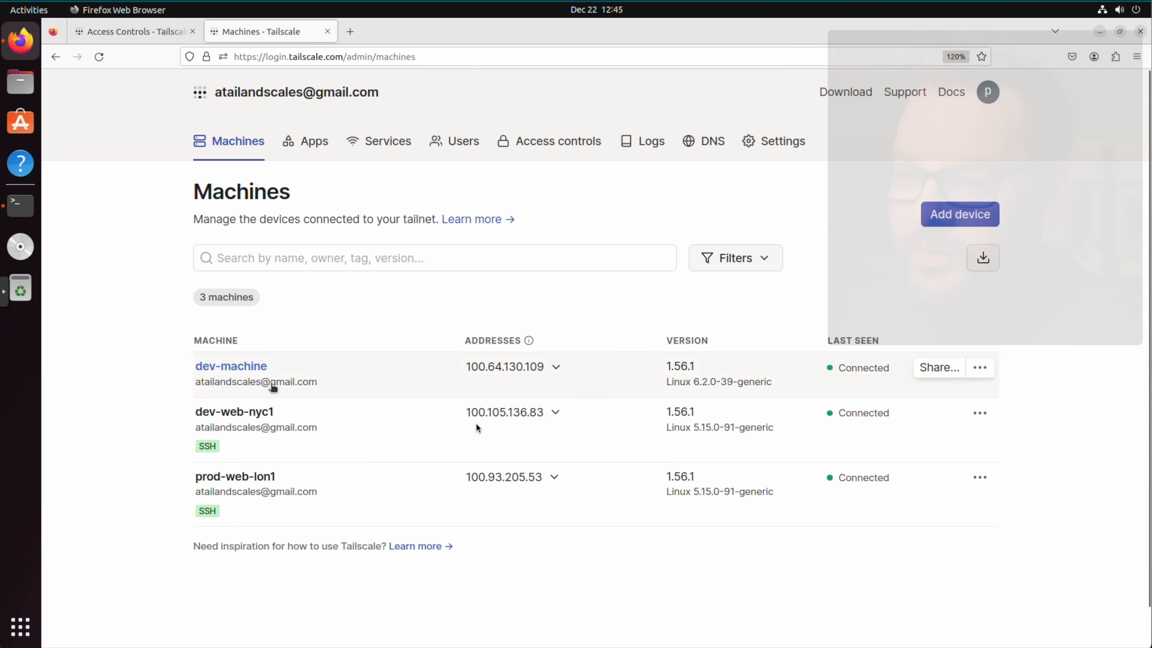
Edit dev-web-nyc1's ACL tags to assign tag:dev and save, then move to prod-web-lon1's actions.
{"action": "left_click", "coordinate": [979, 413]}
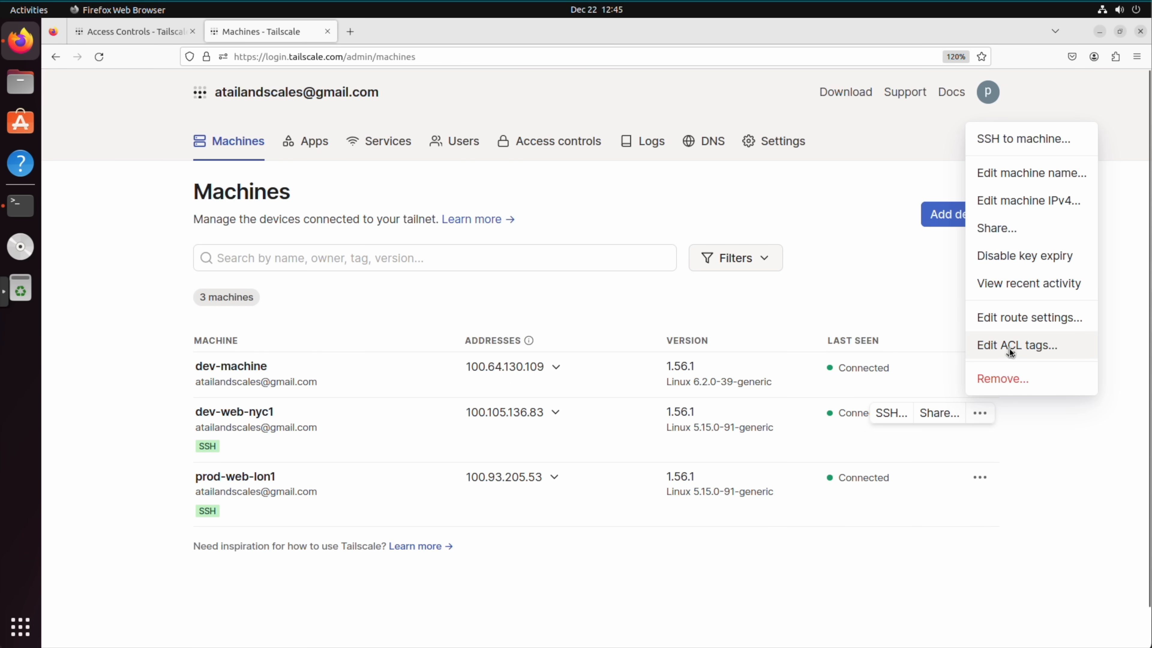
{"action": "left_click", "coordinate": [1018, 346]}
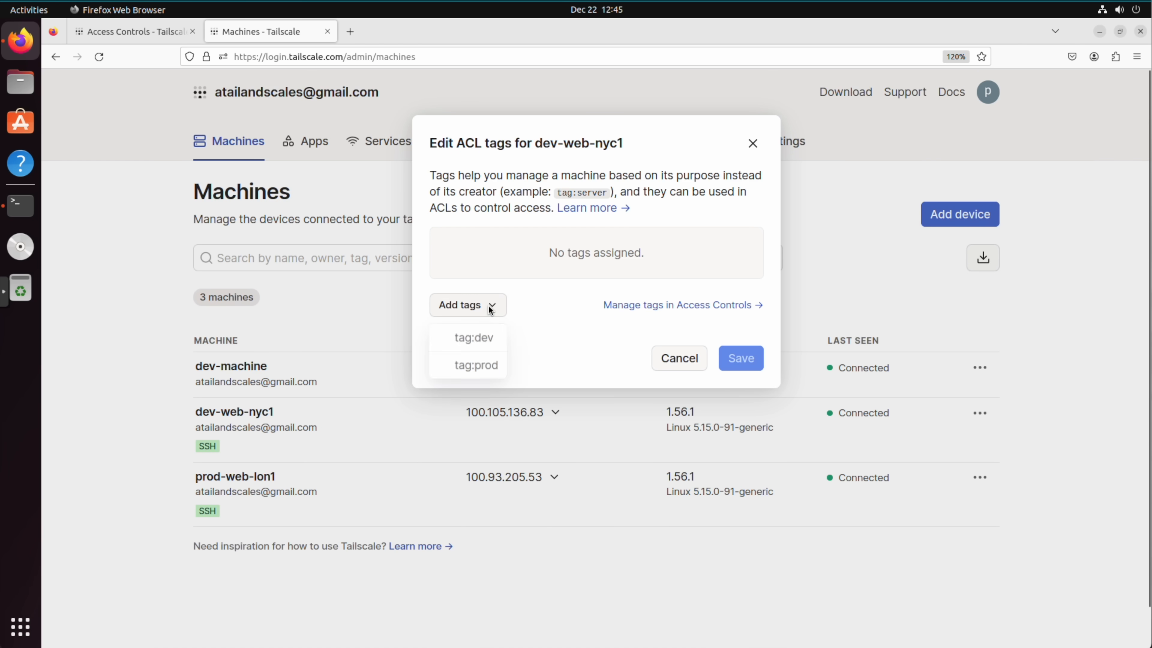
{"action": "left_click", "coordinate": [474, 337]}
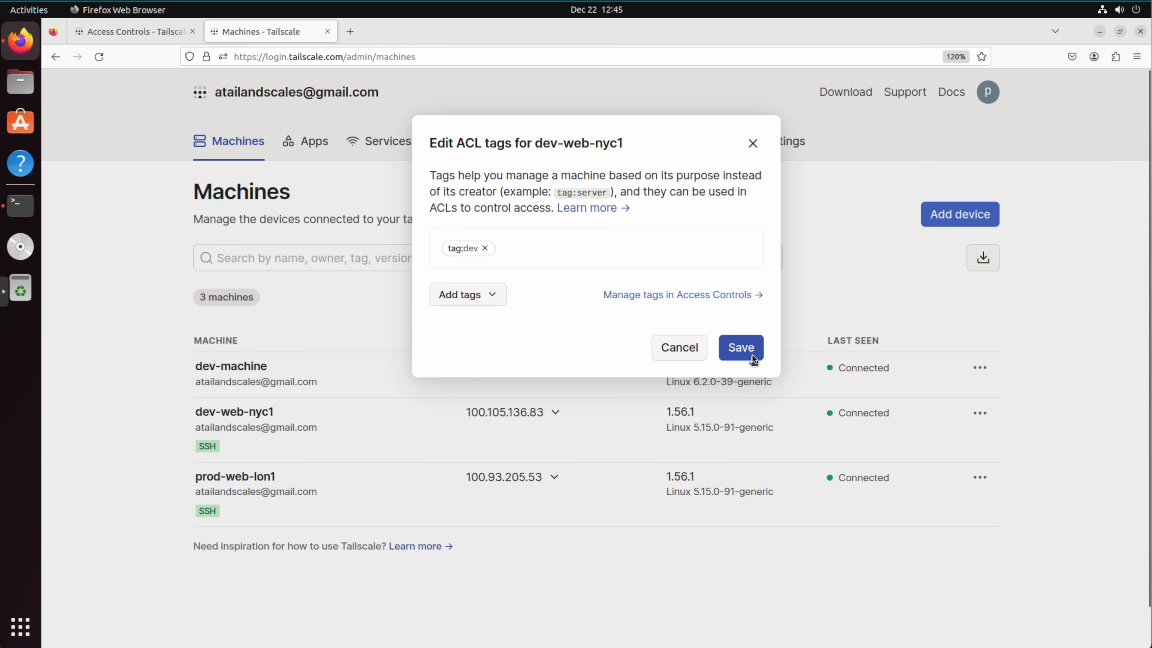
{"action": "left_click", "coordinate": [740, 347]}
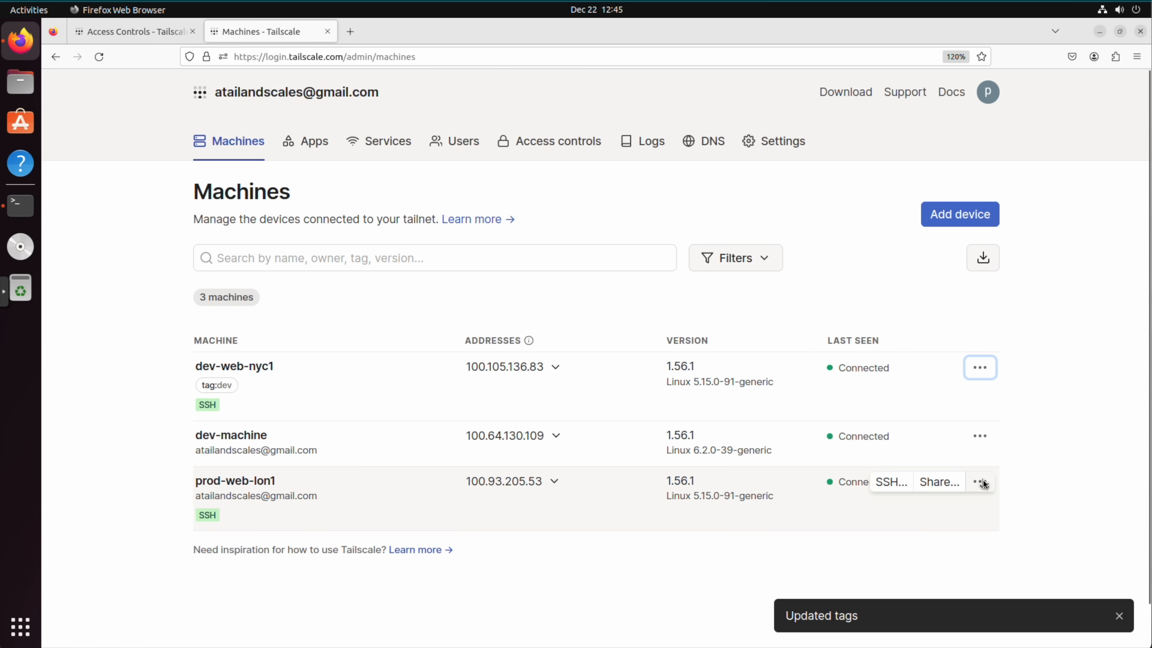
{"action": "mouse_move", "coordinate": [974, 490]}
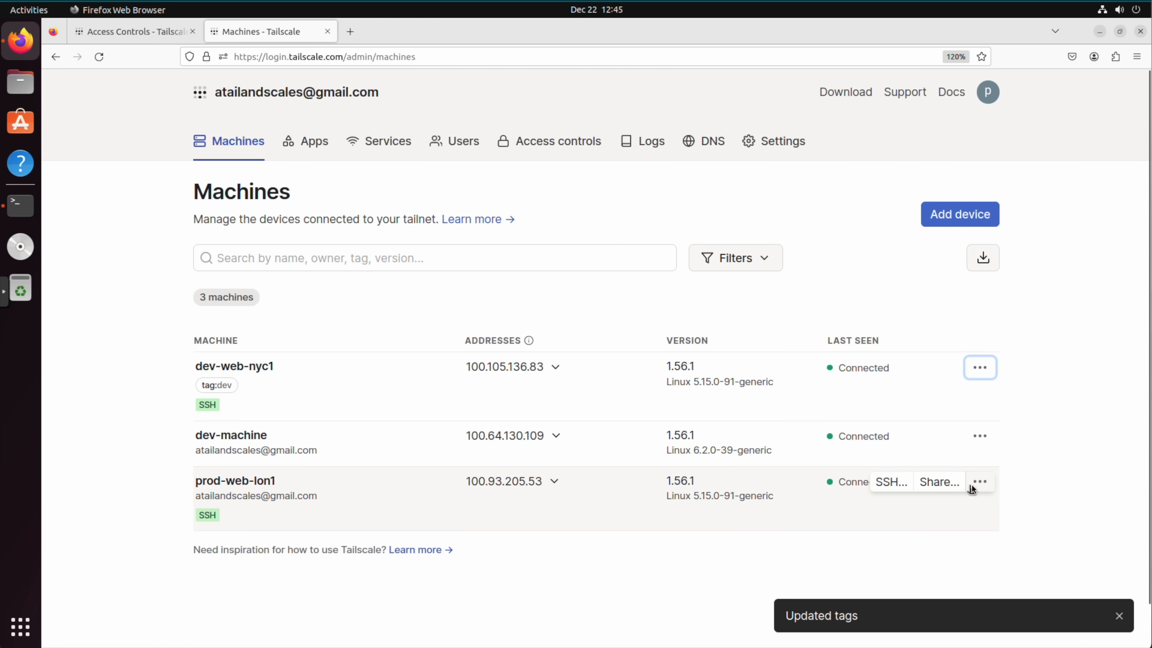
{"action": "left_click", "coordinate": [980, 482]}
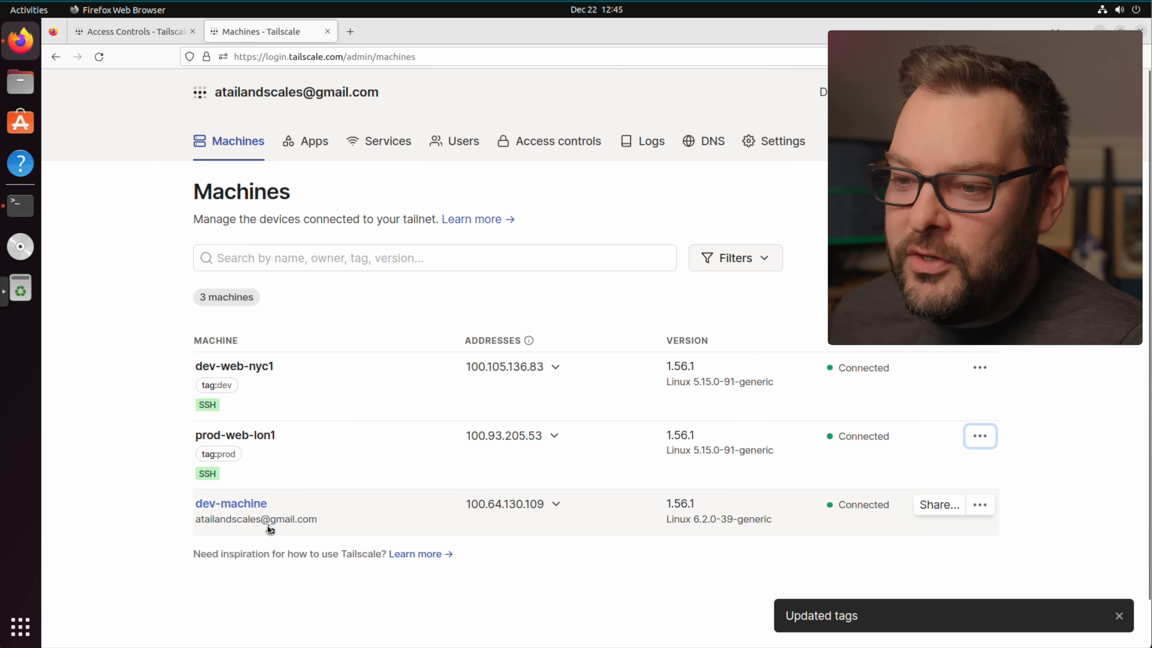
{"action": "mouse_move", "coordinate": [263, 524]}
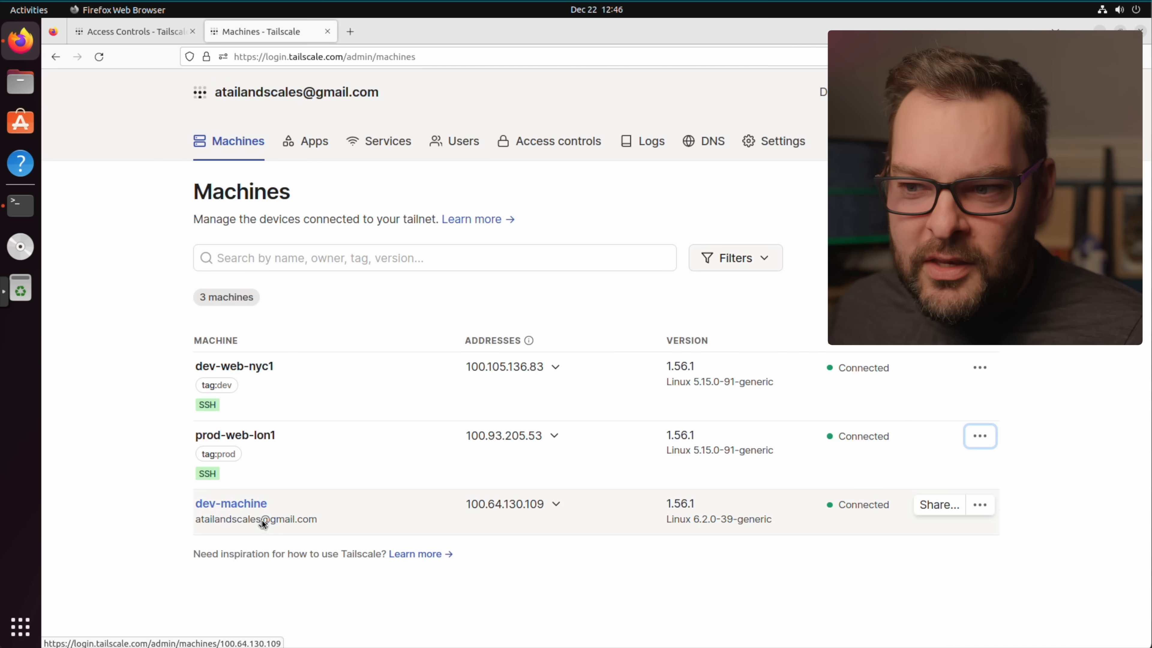
{"action": "mouse_move", "coordinate": [235, 435]}
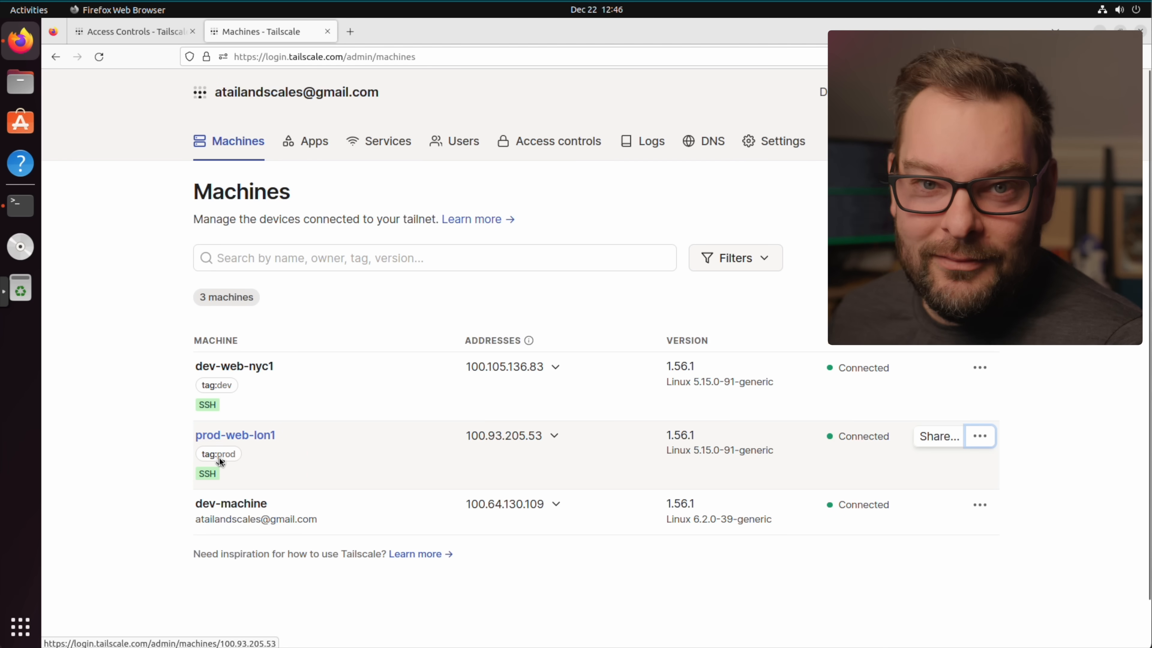
{"action": "mouse_move", "coordinate": [53, 330]}
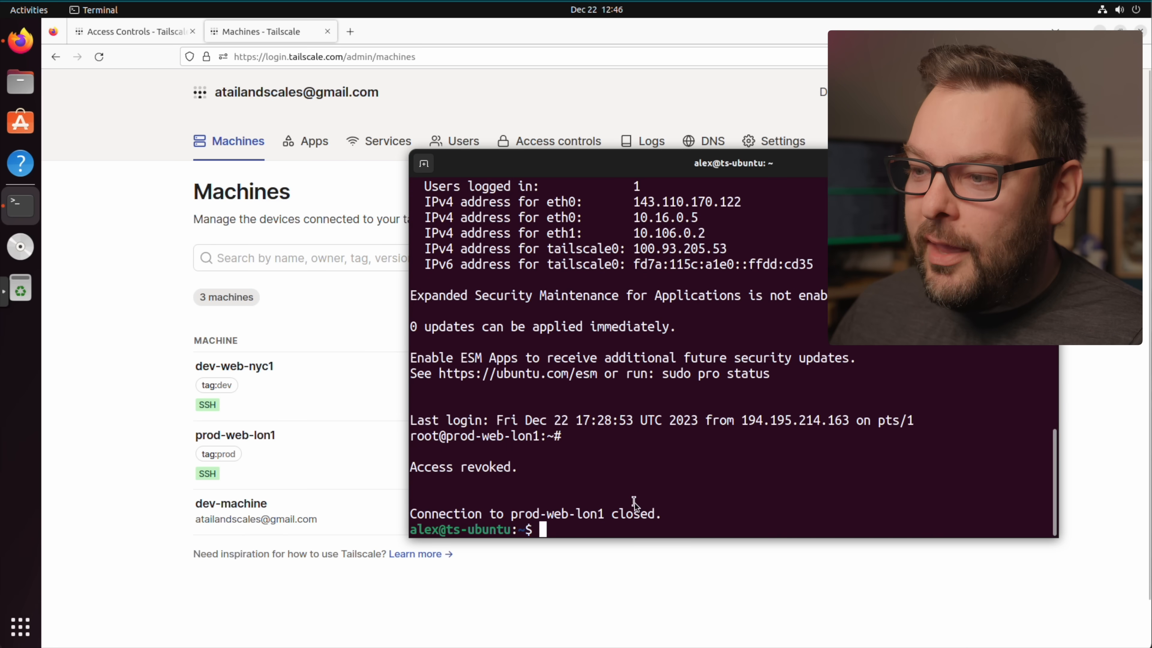
{"action": "mouse_move", "coordinate": [564, 531]}
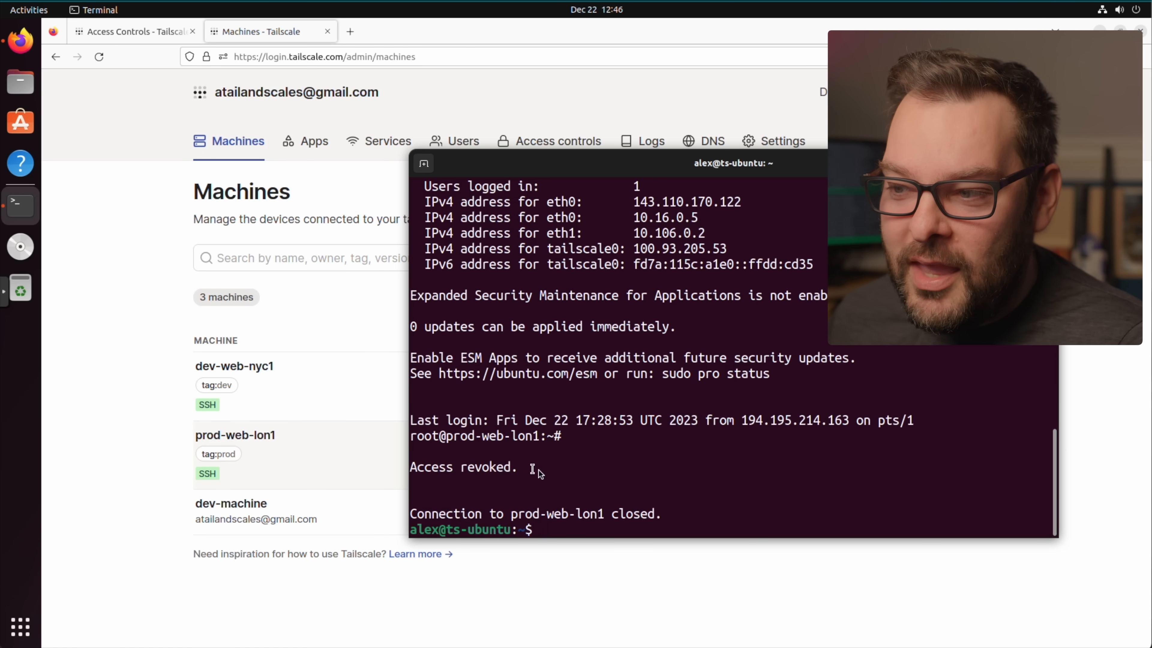
{"action": "mouse_move", "coordinate": [660, 460]}
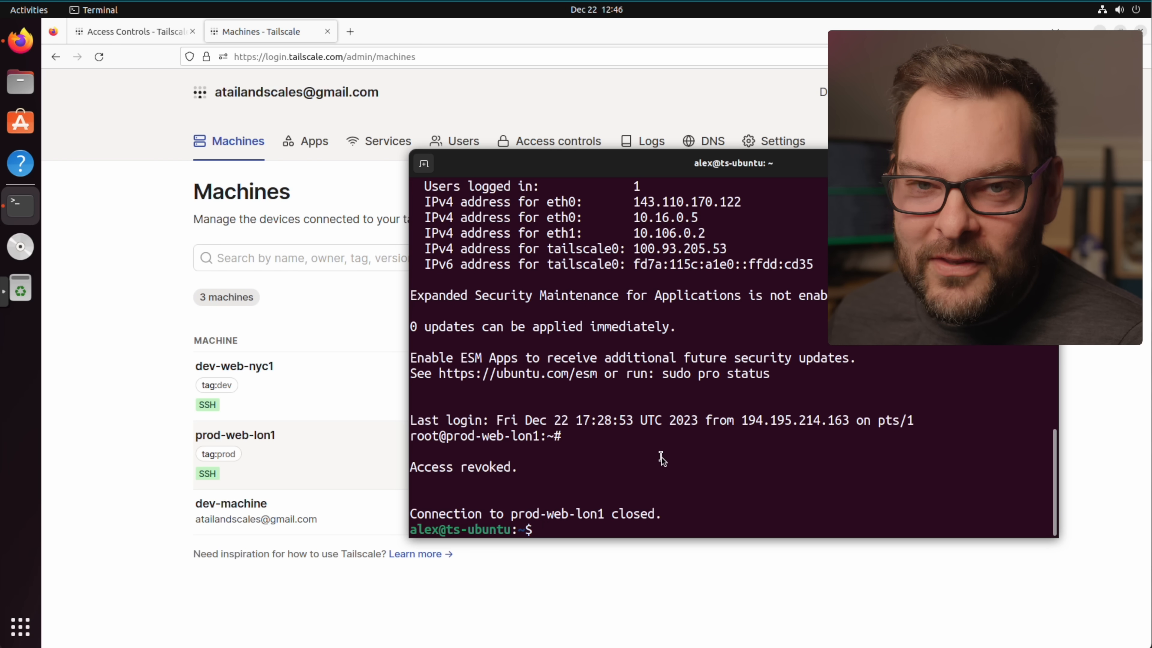
Attempt 'ssh root@prod-web-lon1' (now denied), then connect with 'ssh dev-web-nyc1 -l root'.
{"action": "type", "text": "ssh root@prod-web-lon1"}
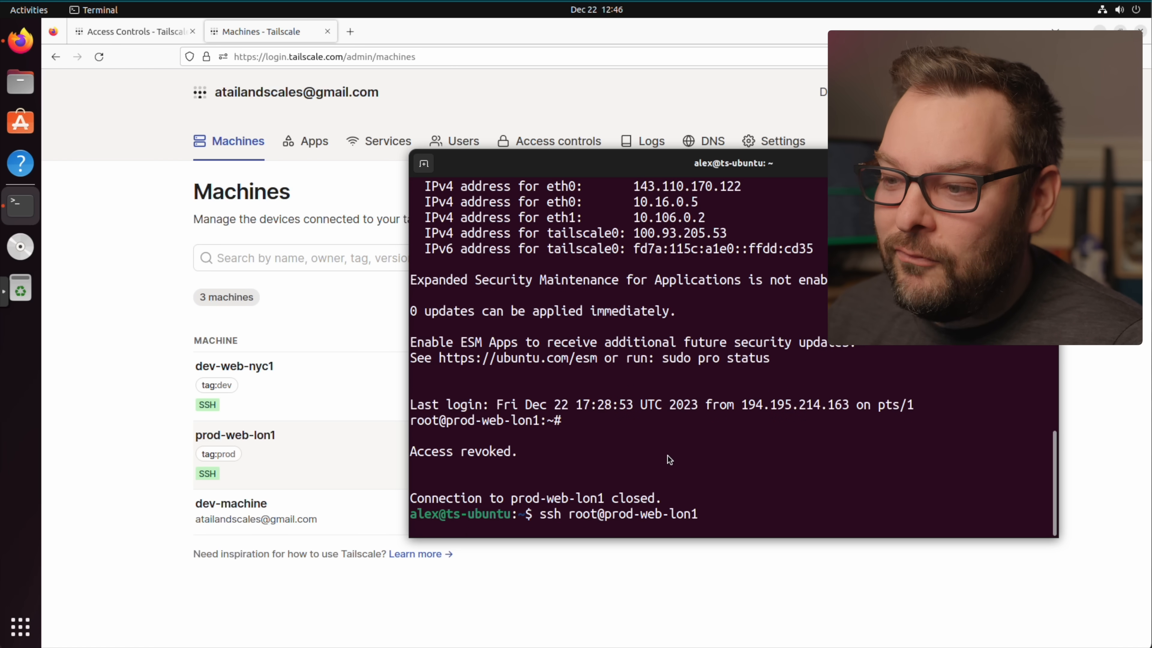
{"action": "key", "text": "Return"}
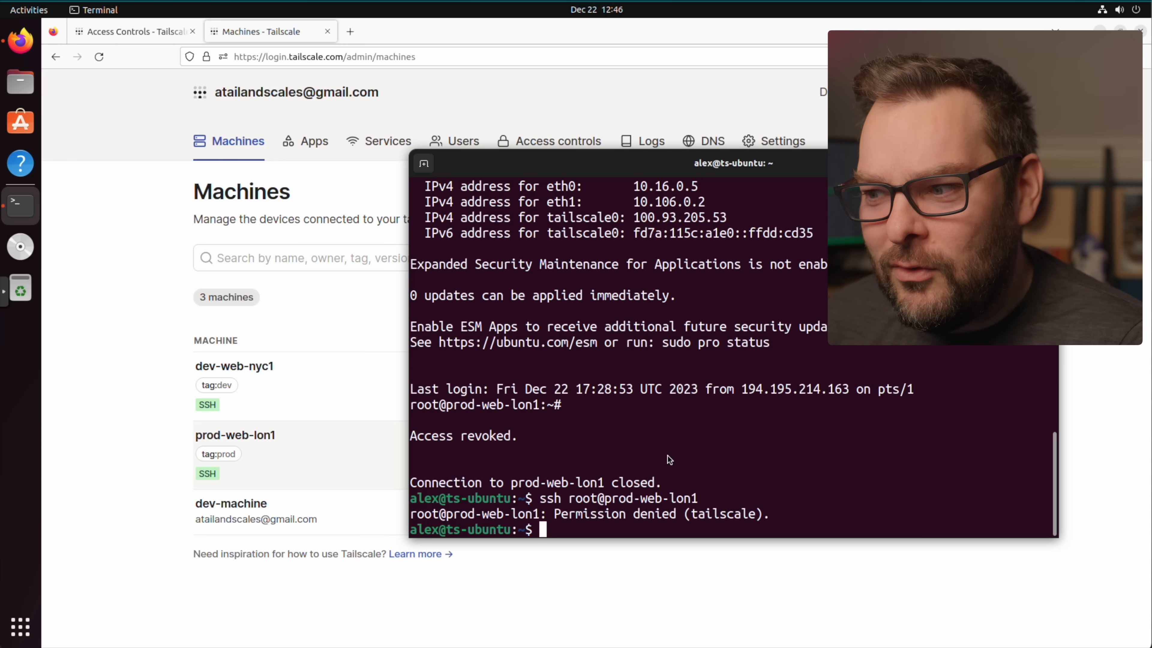
{"action": "type", "text": "ssh dev-web-nyc1 -l root"}
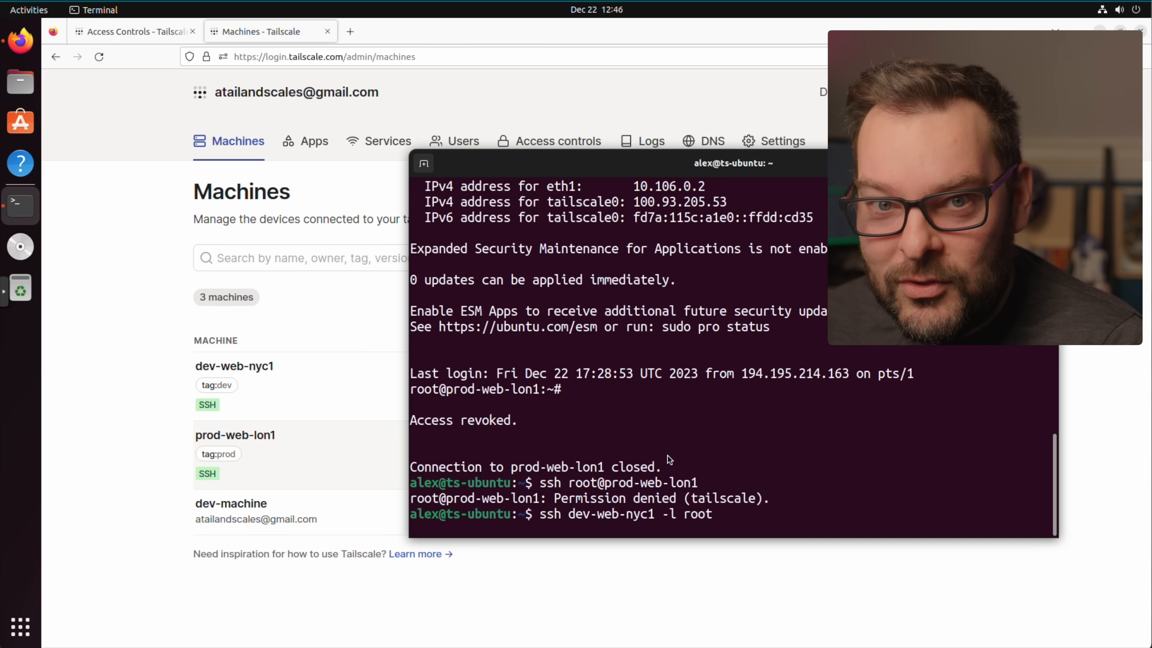
{"action": "key", "text": "Return"}
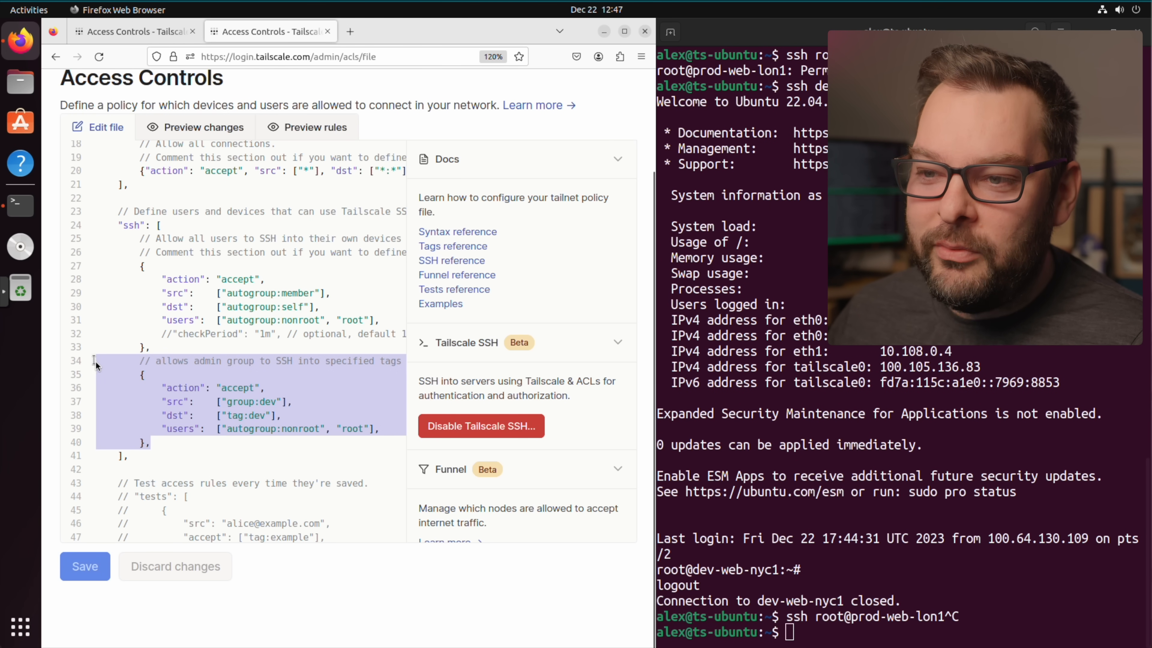
{"action": "mouse_move", "coordinate": [162, 454]}
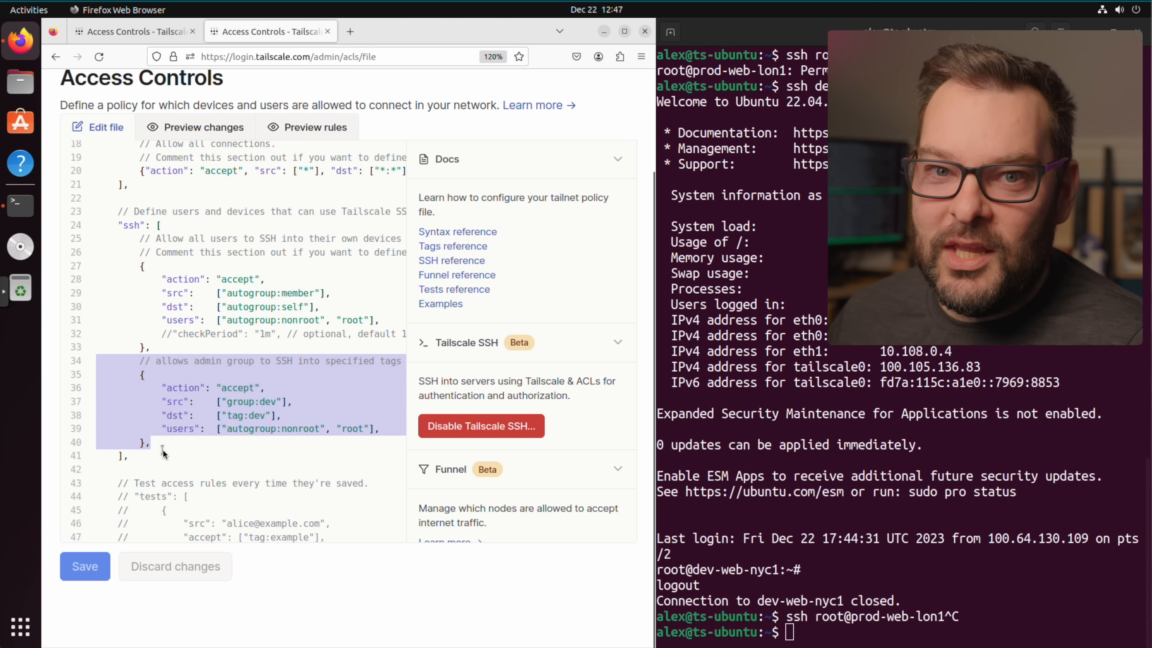
Add "tag:prod" to the group:dev SSH rule's dst list and save the policy.
{"action": "left_click", "coordinate": [204, 402]}
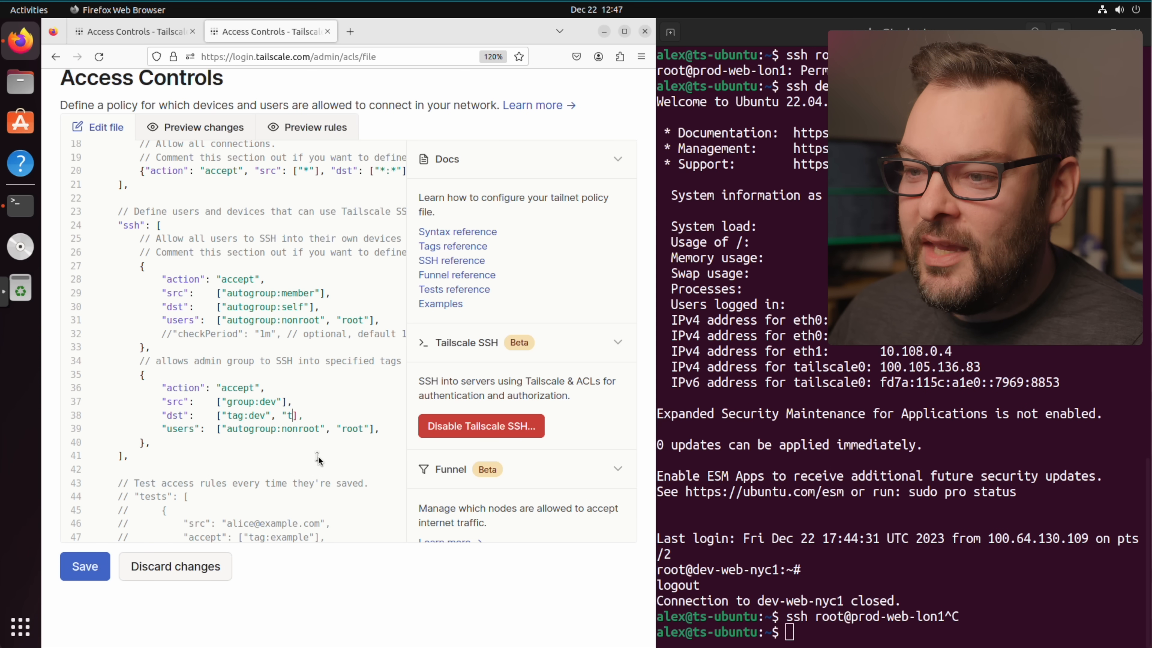
{"action": "type", "text": "tag:prod\""}
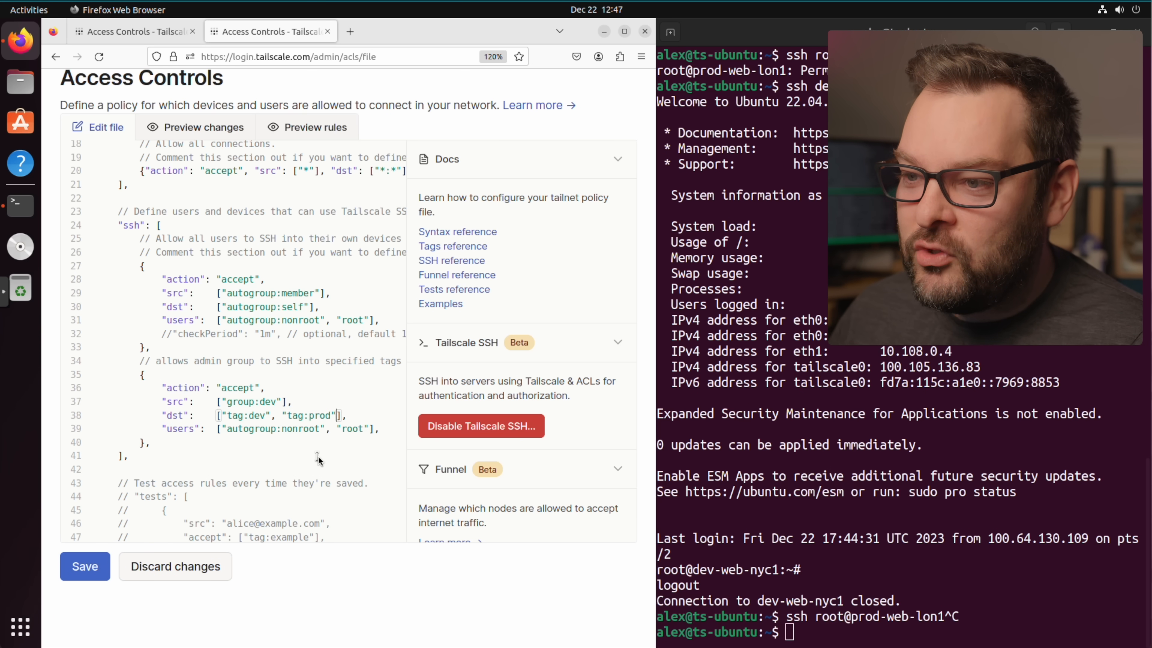
{"action": "scroll", "scroll_direction": "up", "scroll_amount": 3}
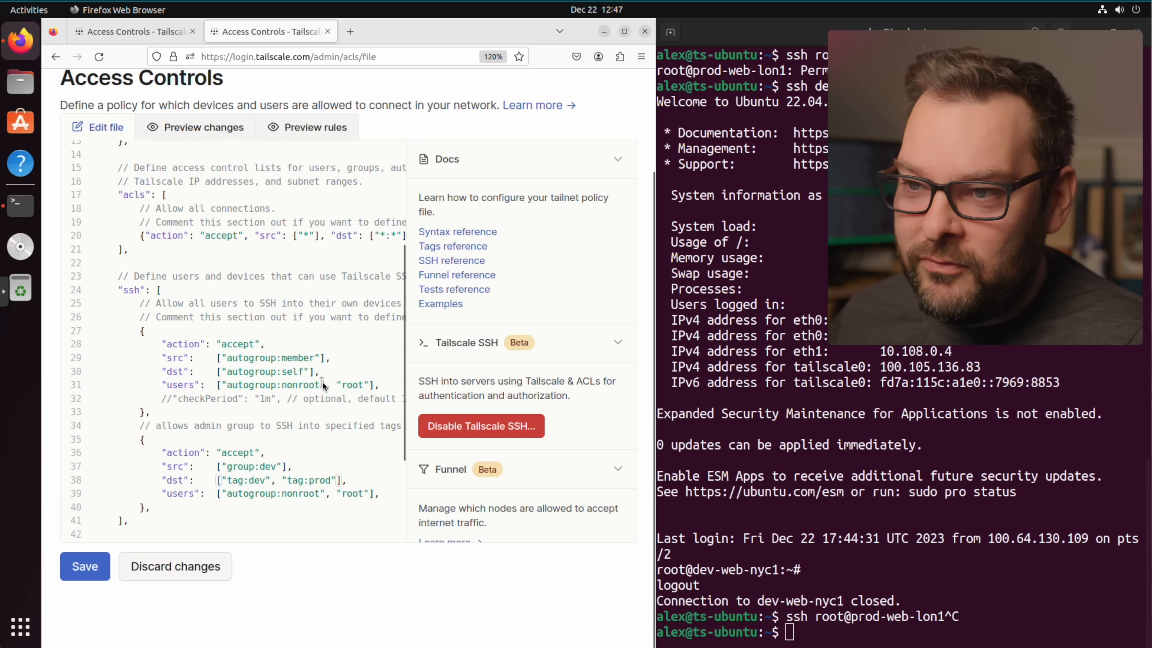
{"action": "scroll", "scroll_direction": "up", "scroll_amount": 3}
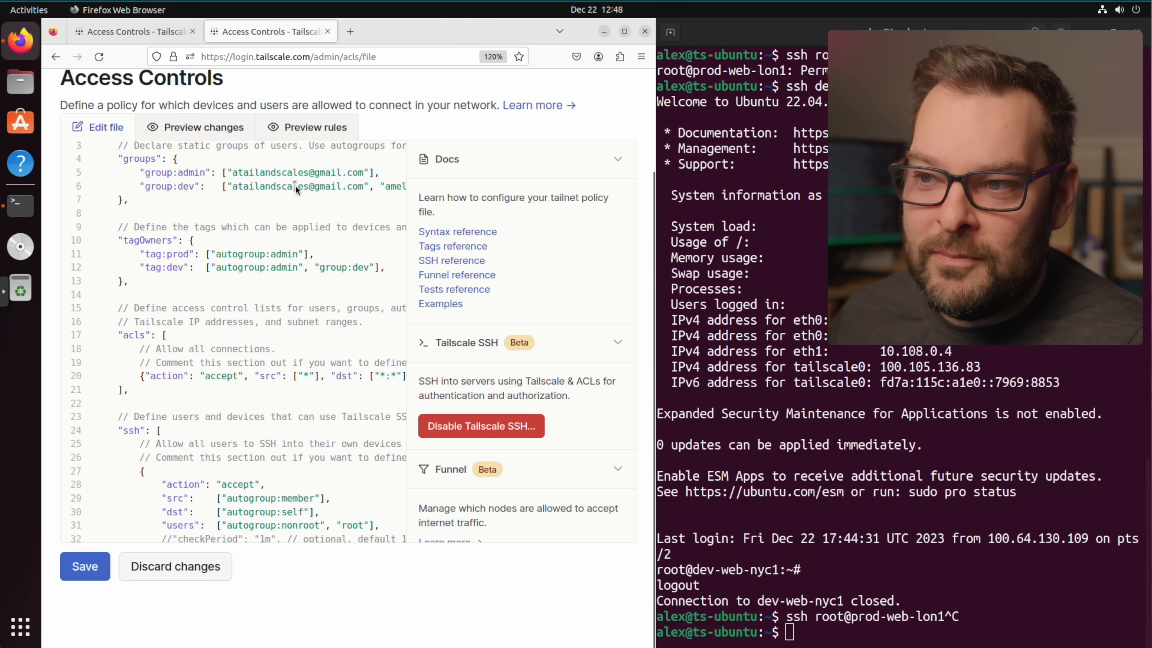
{"action": "scroll", "scroll_direction": "down", "scroll_amount": 3}
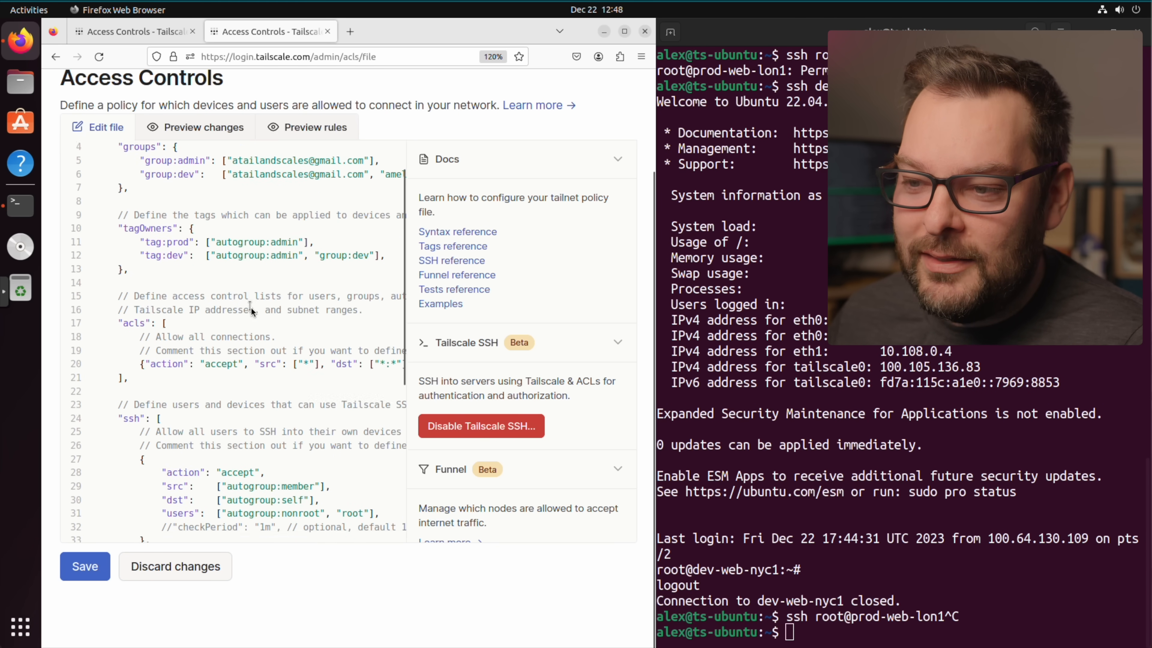
{"action": "scroll", "scroll_direction": "down", "scroll_amount": 3}
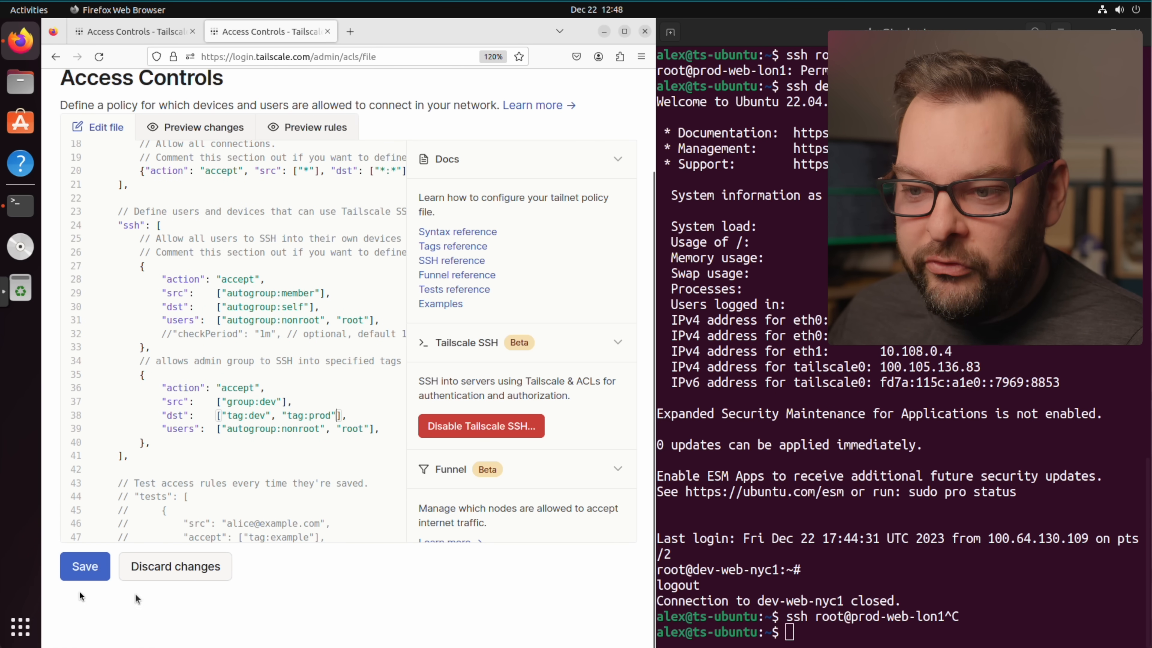
{"action": "left_click", "coordinate": [85, 566]}
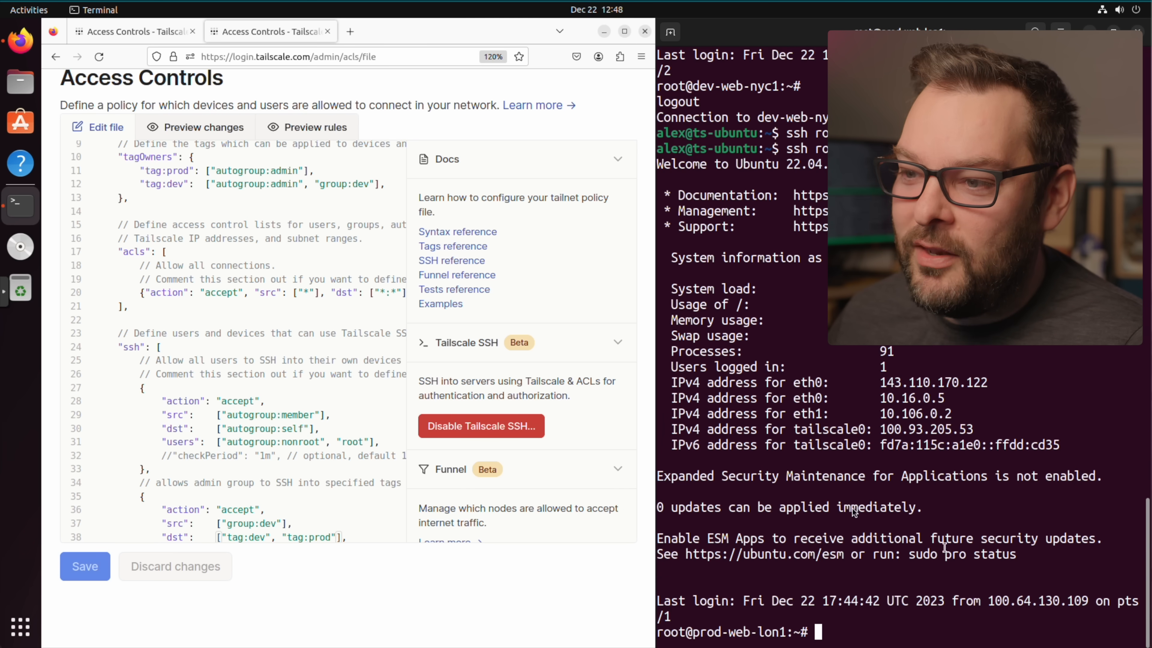
{"action": "mouse_move", "coordinate": [312, 438]}
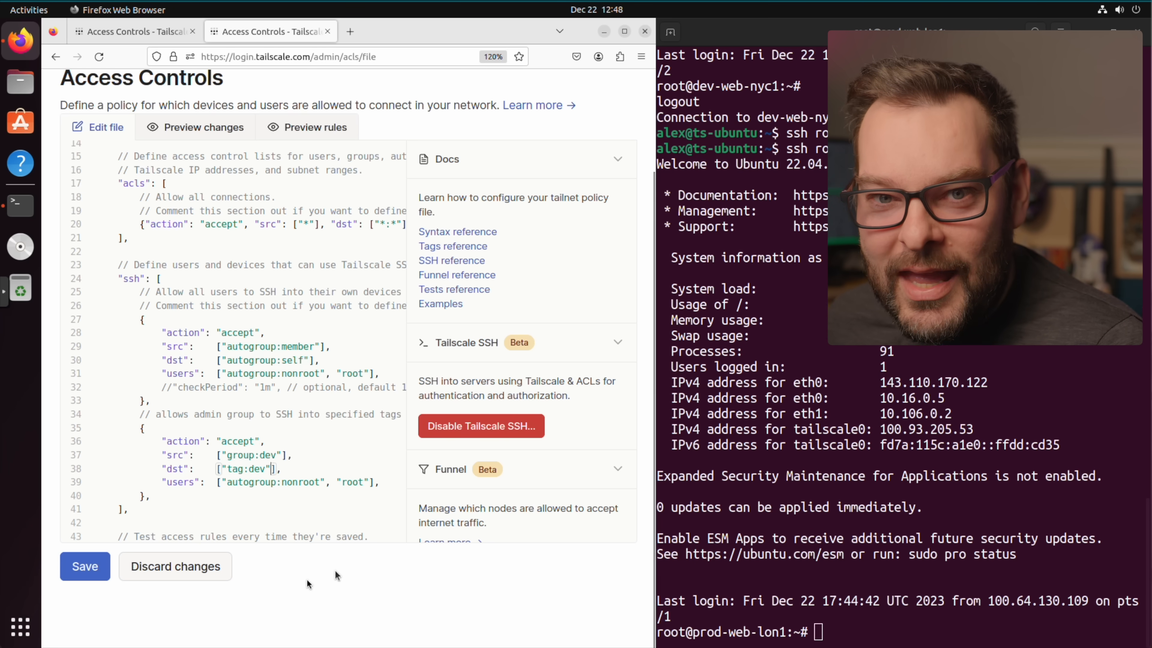
Save the policy with tag:prod removed from the group:dev SSH destinations.
{"action": "left_click", "coordinate": [84, 566]}
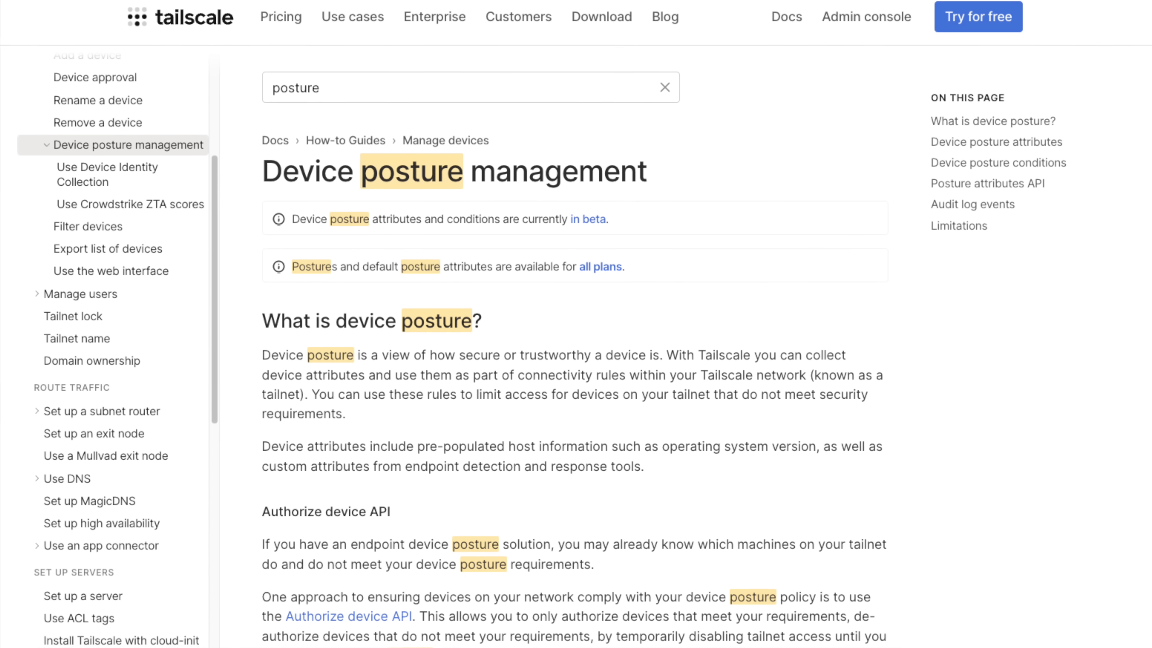
Scroll the Device posture management page down to the Postures section.
{"action": "scroll", "scroll_direction": "down", "scroll_amount": 3}
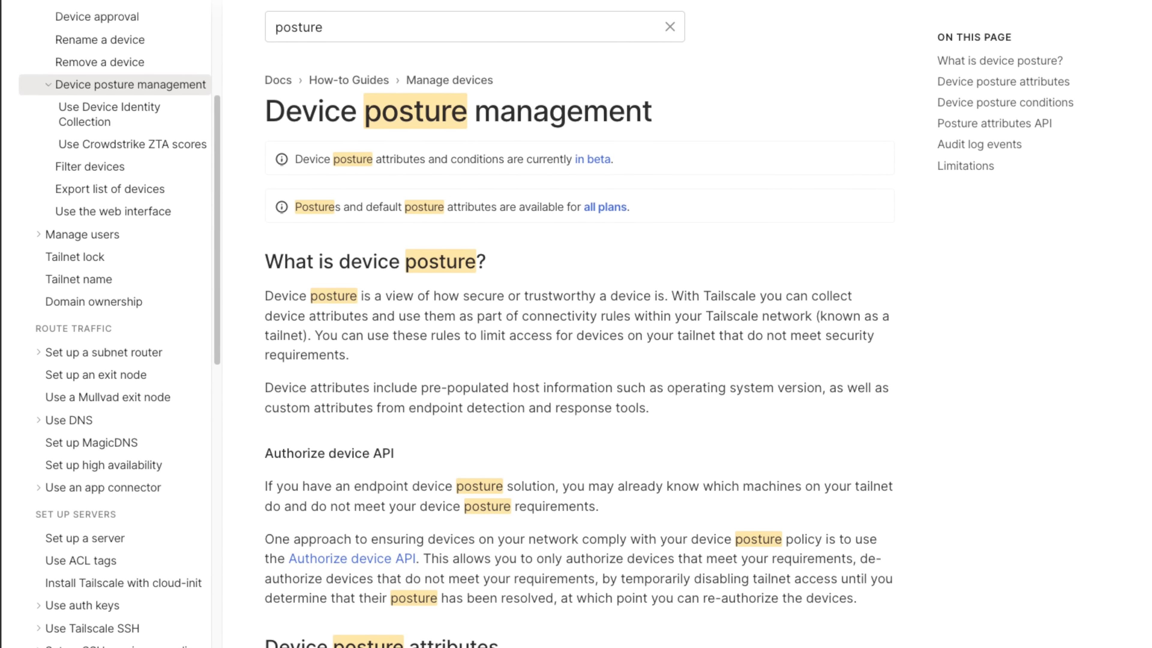
{"action": "scroll", "scroll_direction": "down", "scroll_amount": 3}
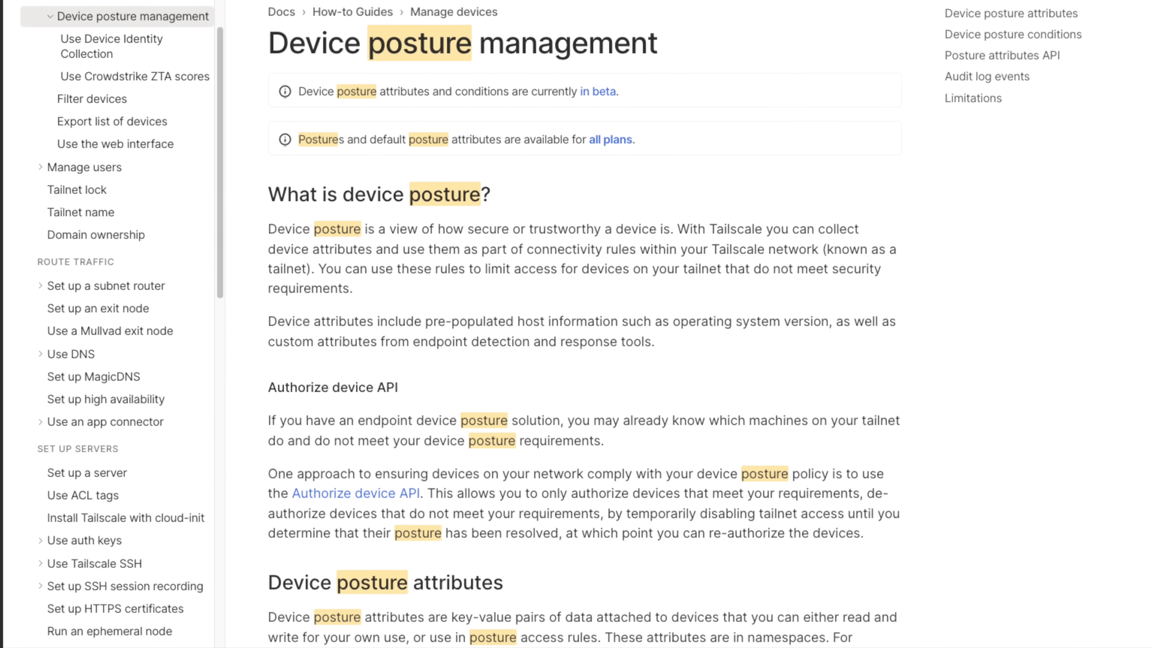
{"action": "scroll", "scroll_direction": "down", "scroll_amount": 3}
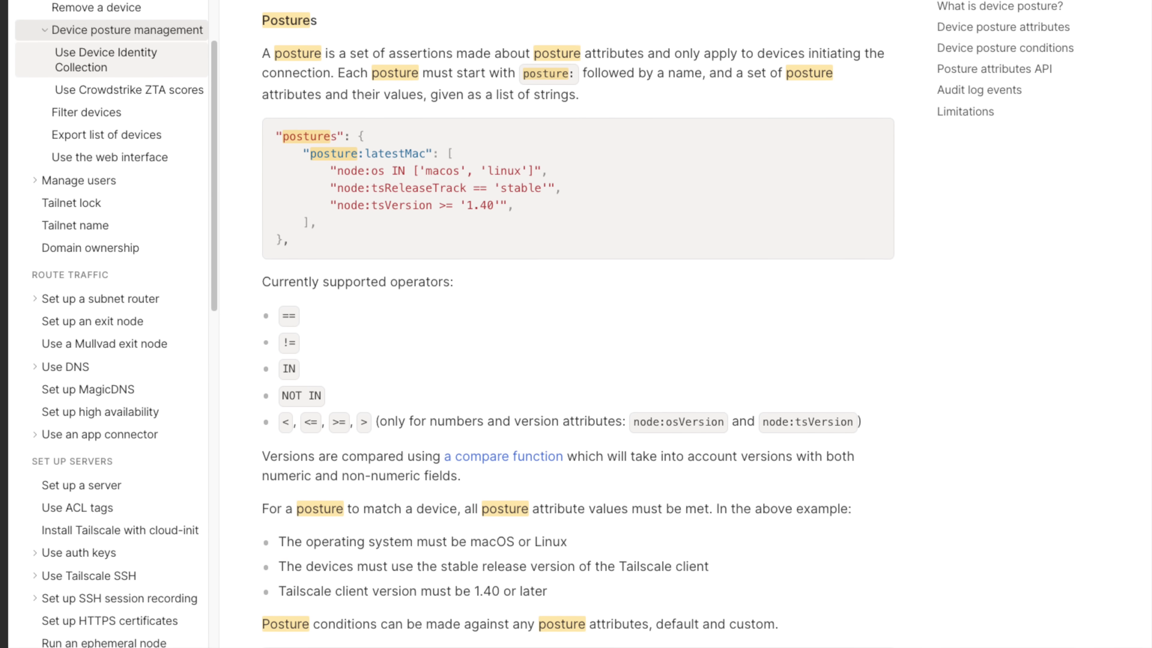
{"action": "scroll", "scroll_direction": "down", "scroll_amount": 3}
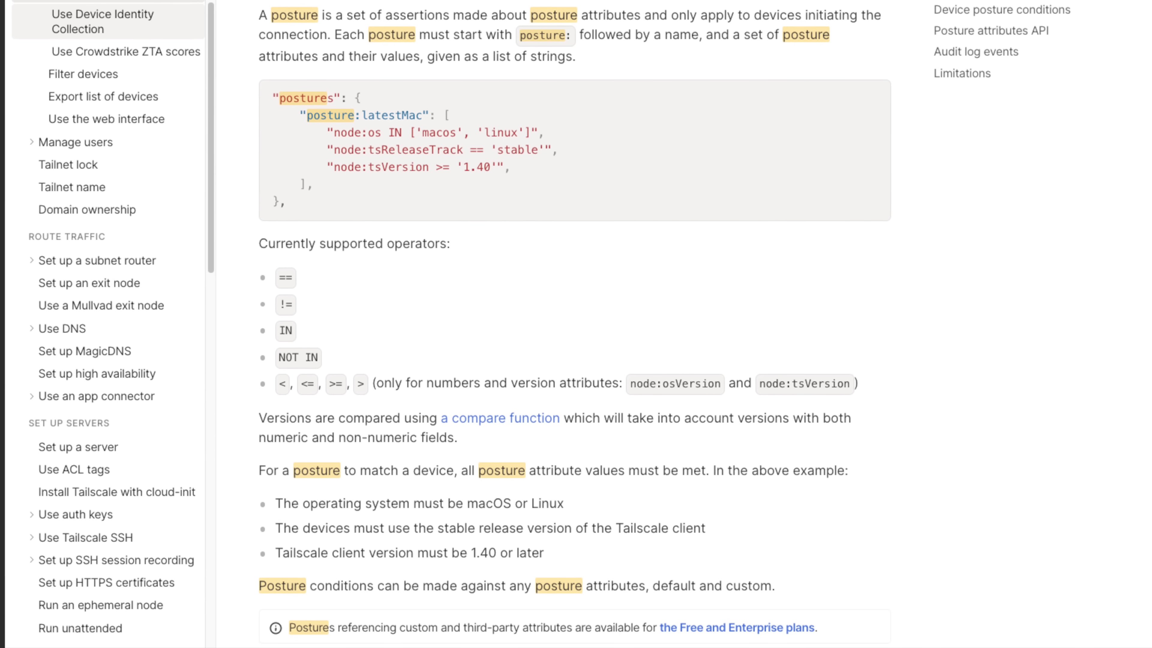
{"action": "scroll", "scroll_direction": "down", "scroll_amount": 3}
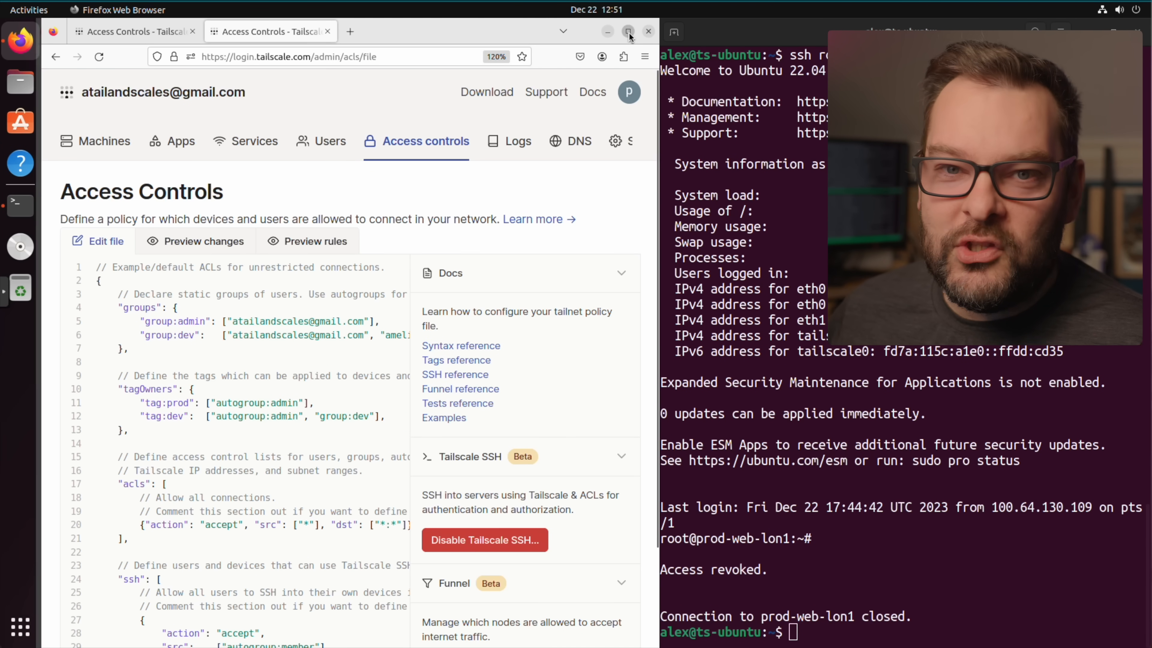
Maximize the browser and go to Settings > Keys for auth keys and API tokens.
{"action": "left_click", "coordinate": [629, 30]}
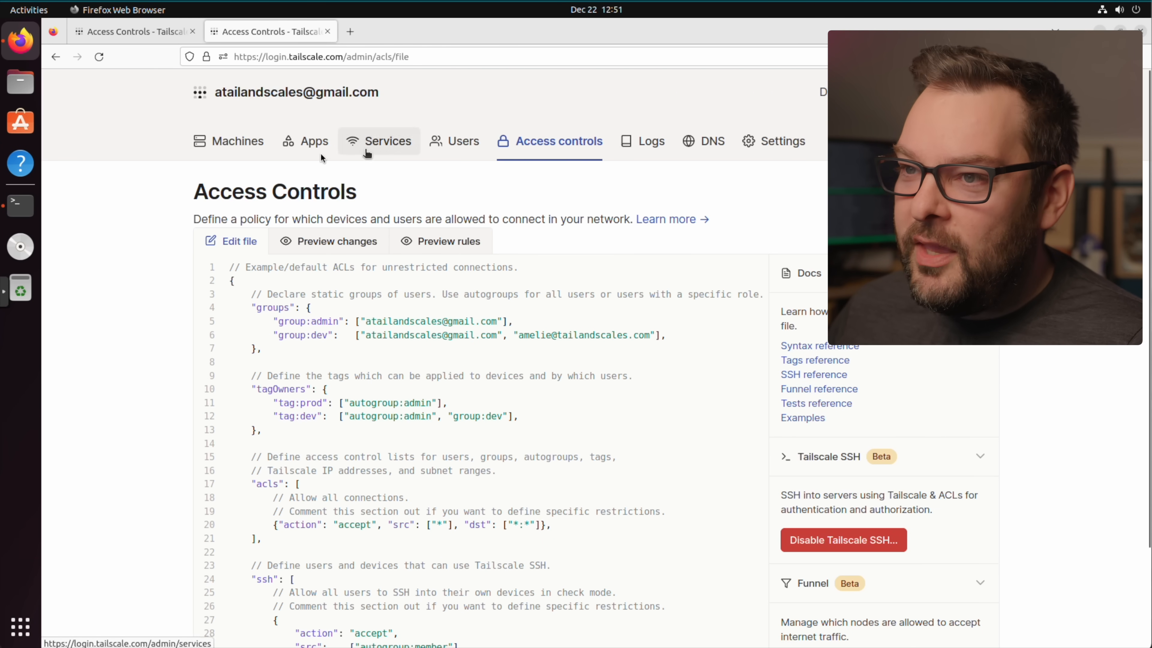
{"action": "left_click", "coordinate": [774, 141]}
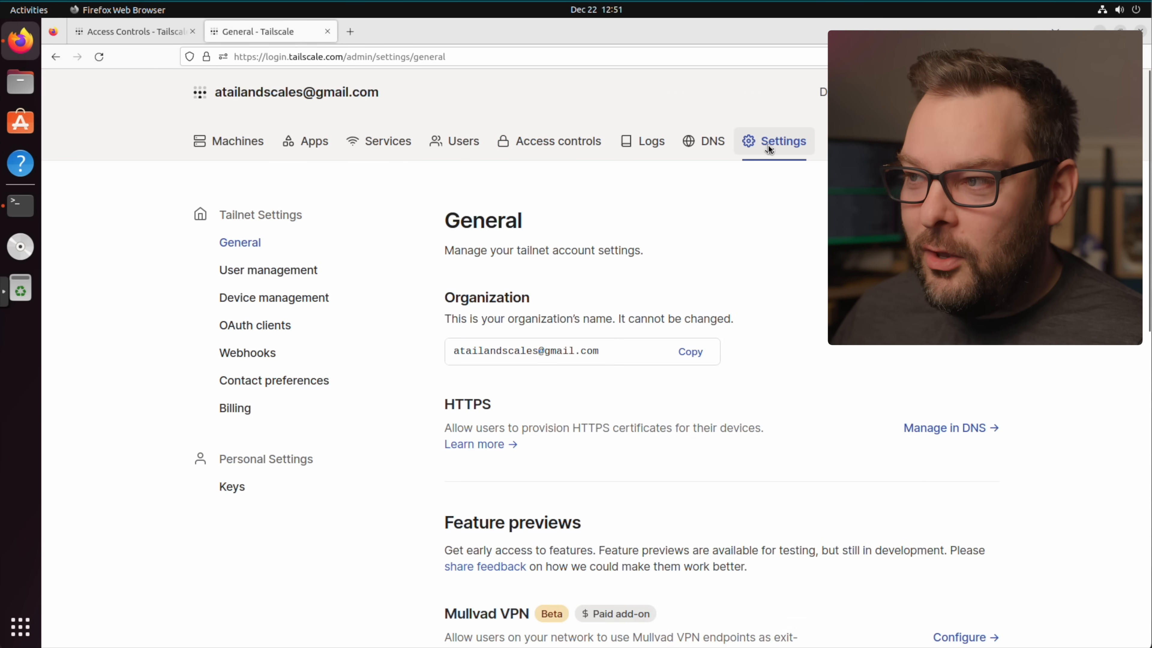
{"action": "left_click", "coordinate": [232, 486]}
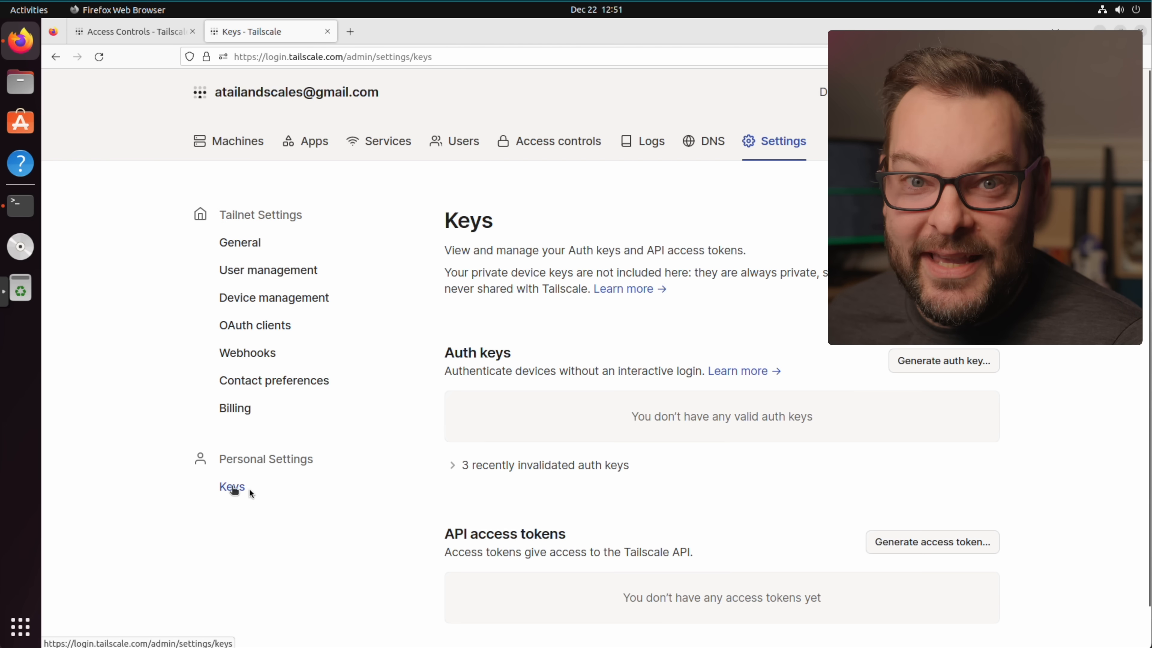
{"action": "mouse_move", "coordinate": [943, 361]}
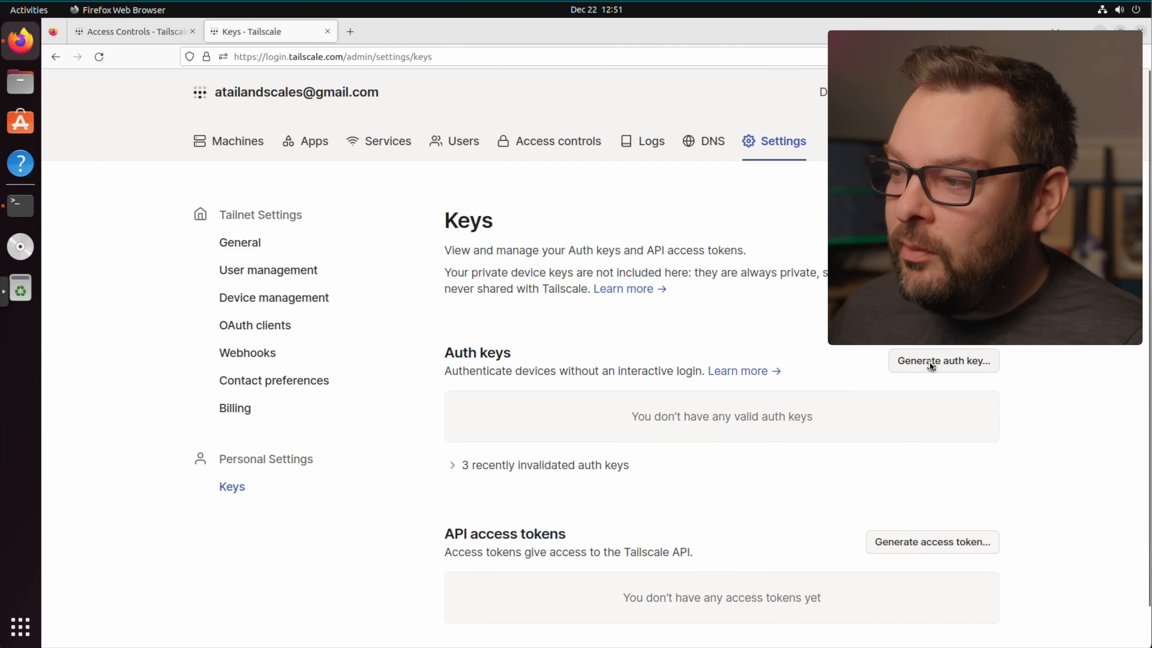
Start a new auth key described "demo" with tags enabled and tag:dev assigned.
{"action": "left_click", "coordinate": [943, 360]}
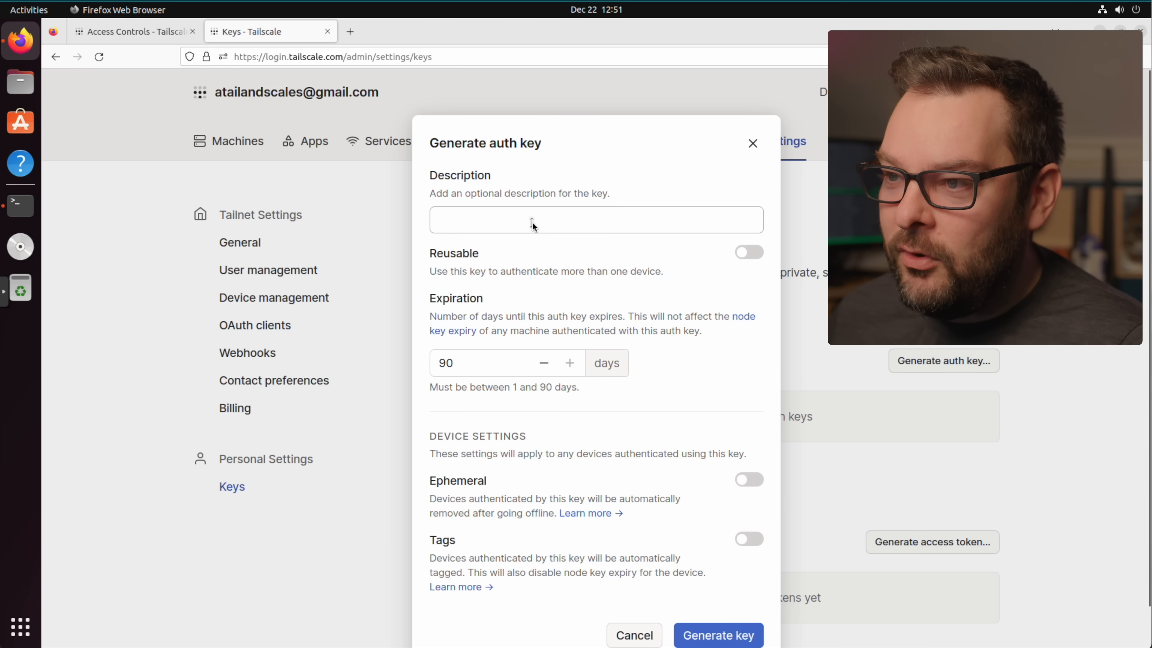
{"action": "type", "text": "demo"}
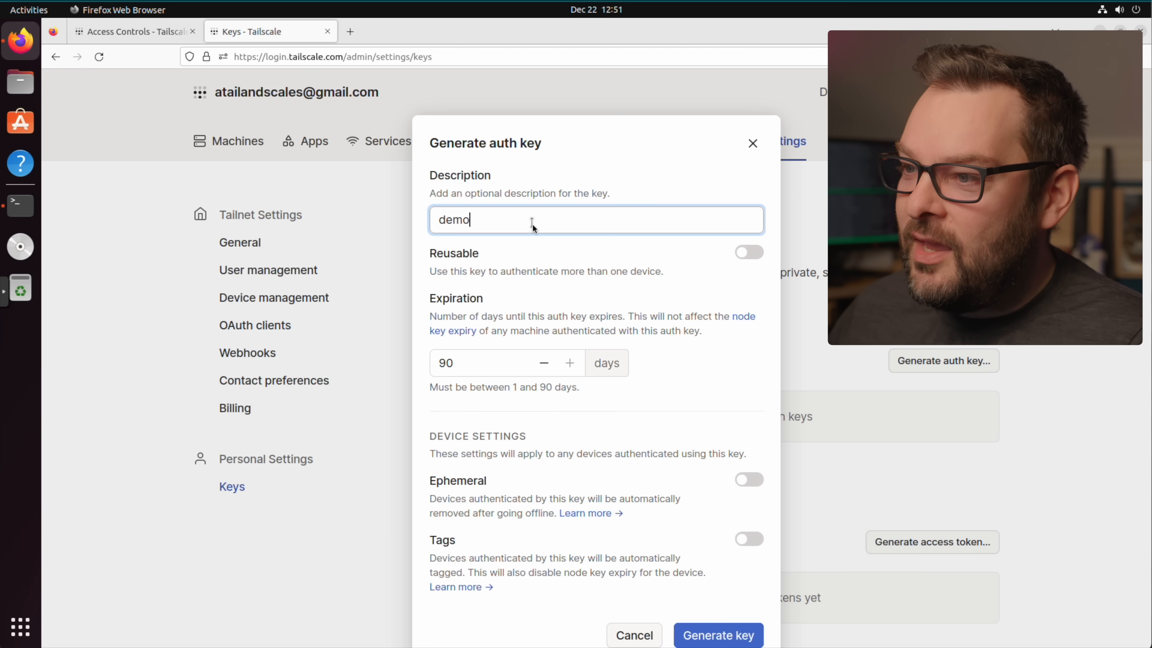
{"action": "mouse_move", "coordinate": [749, 545]}
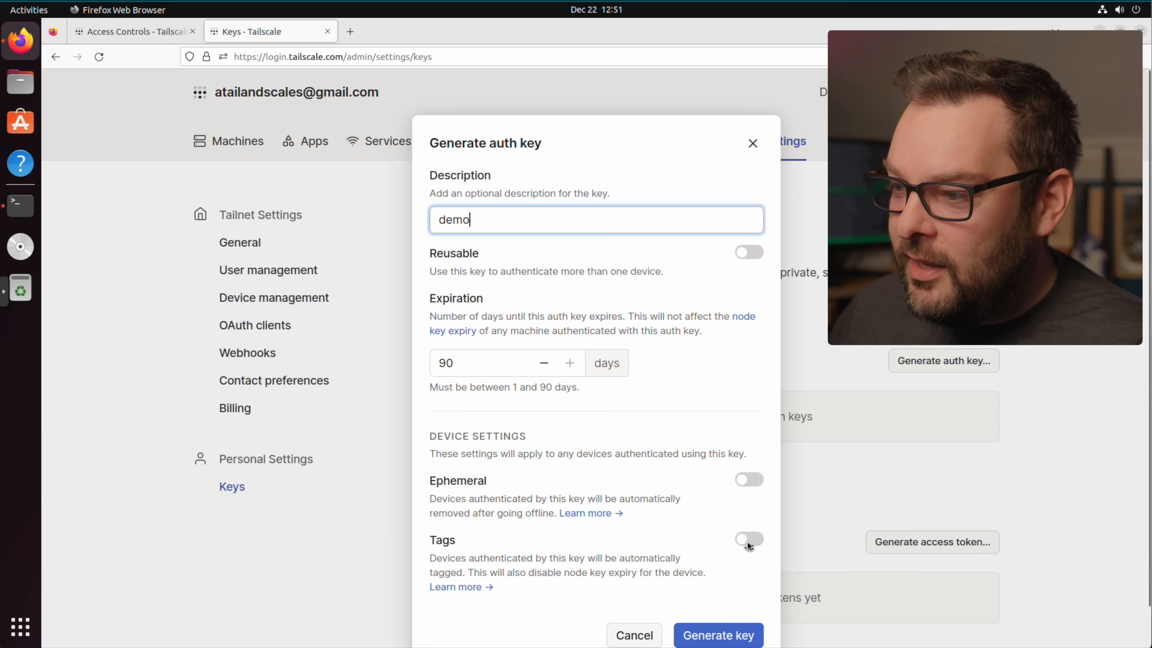
{"action": "left_click", "coordinate": [749, 540]}
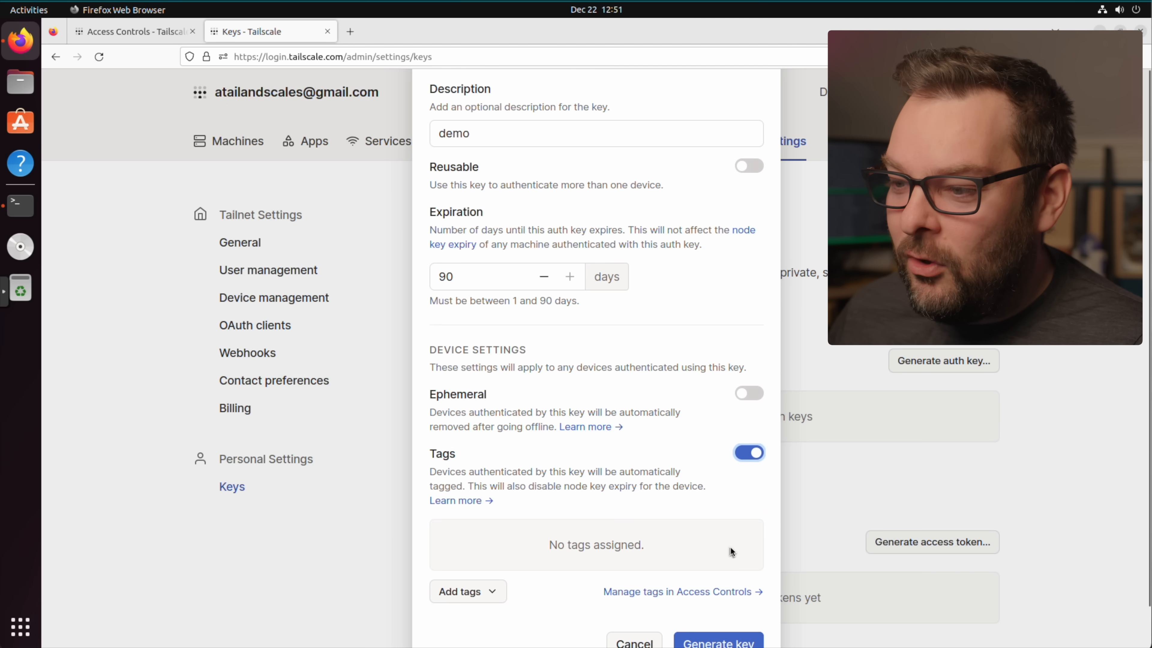
{"action": "left_click", "coordinate": [467, 591]}
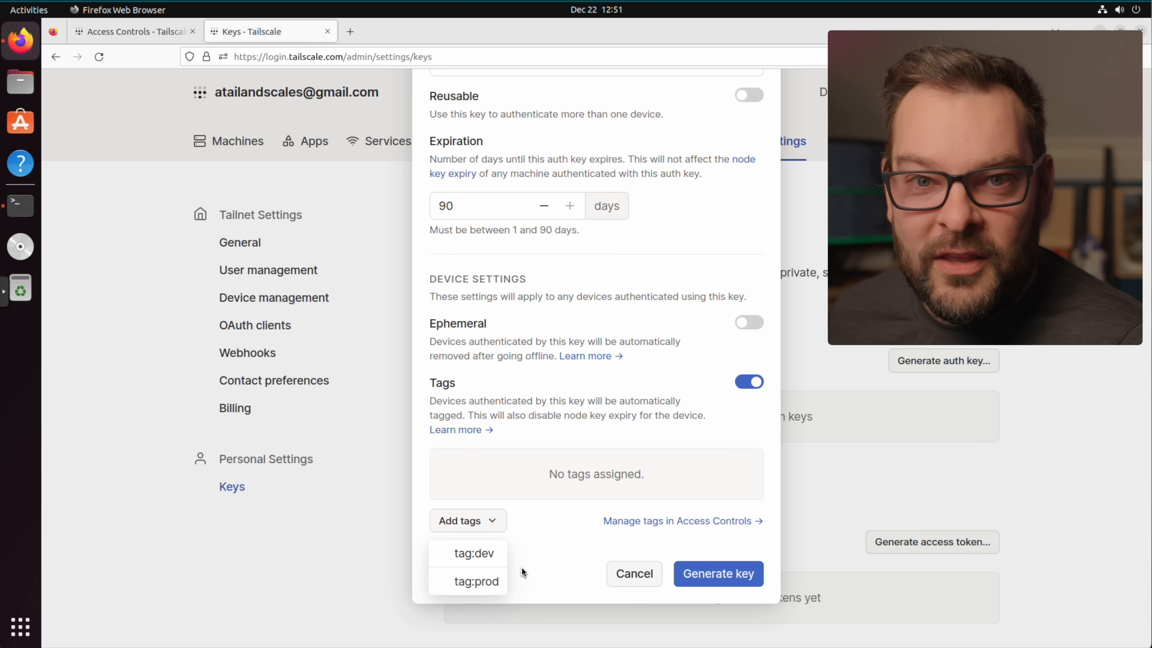
{"action": "left_click", "coordinate": [475, 553]}
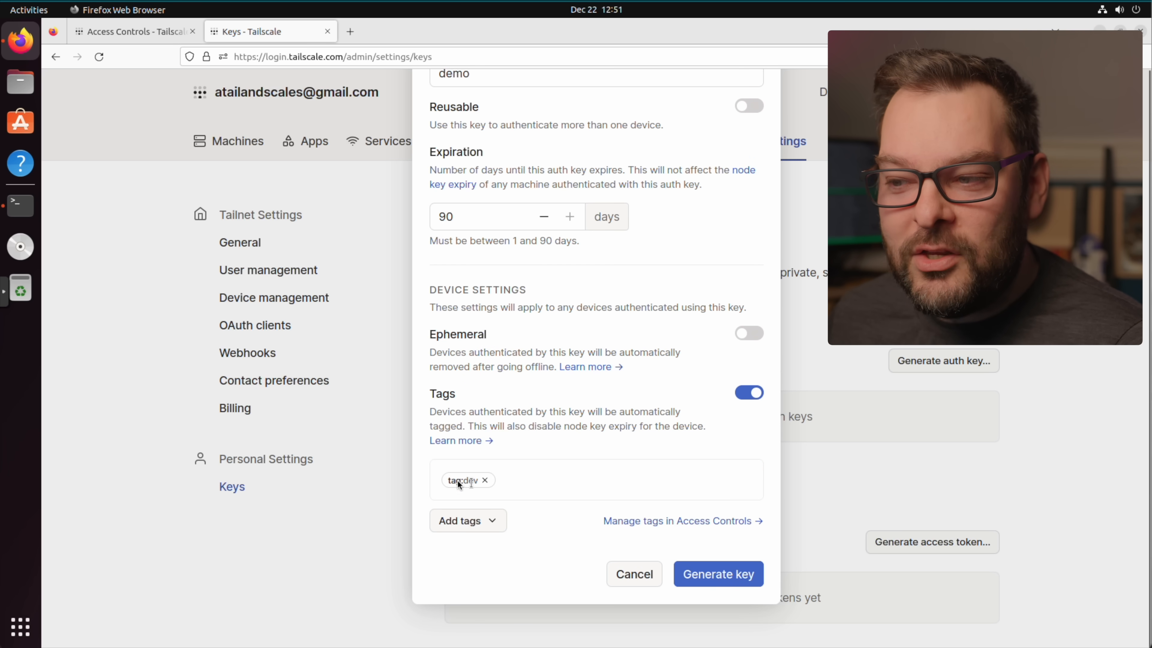
{"action": "mouse_move", "coordinate": [481, 491]}
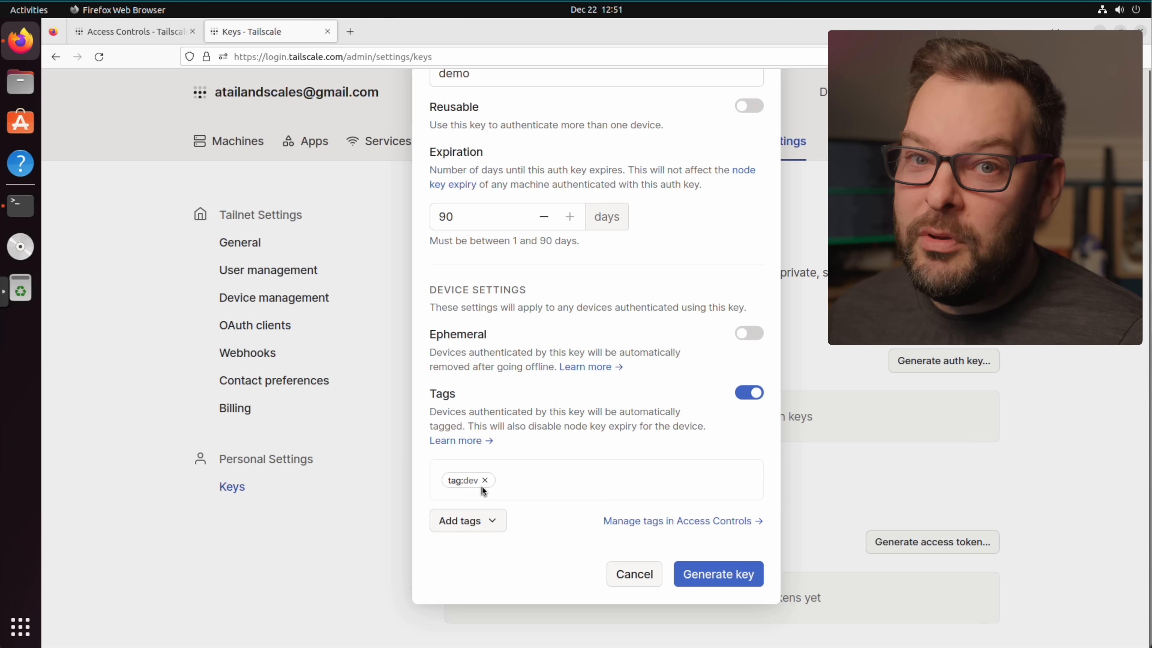